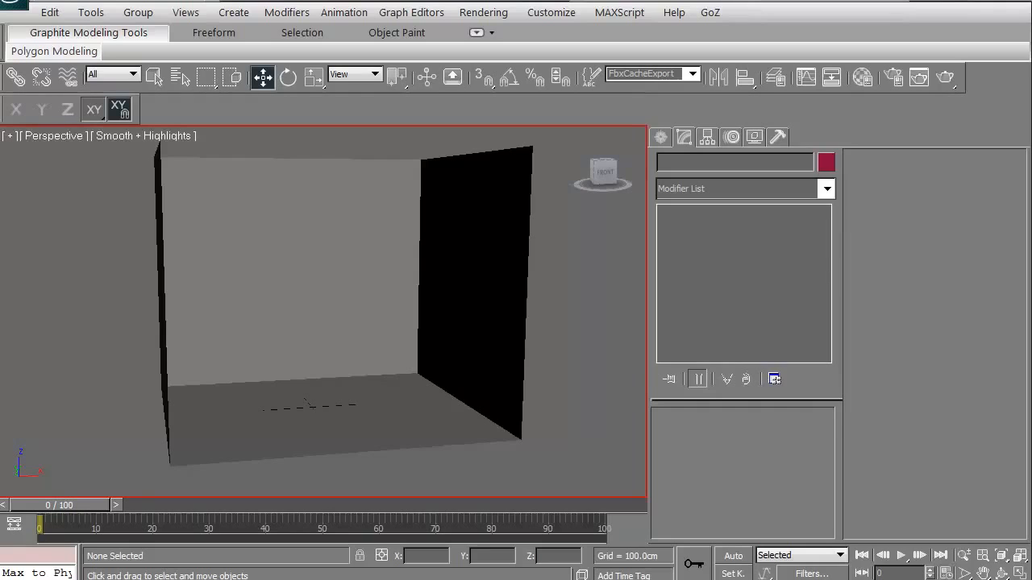
mouse_move(315, 573)
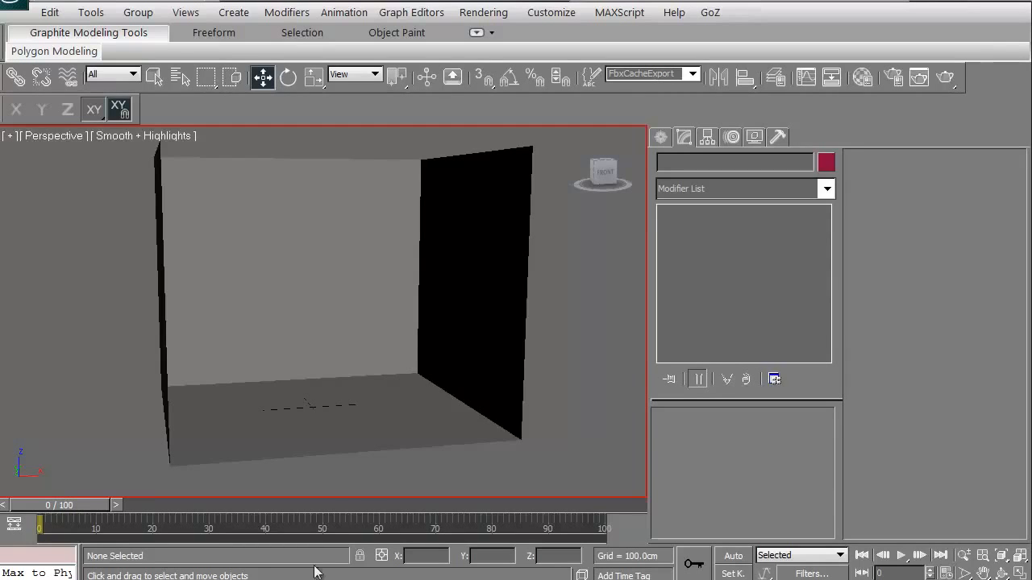
mouse_move(514, 472)
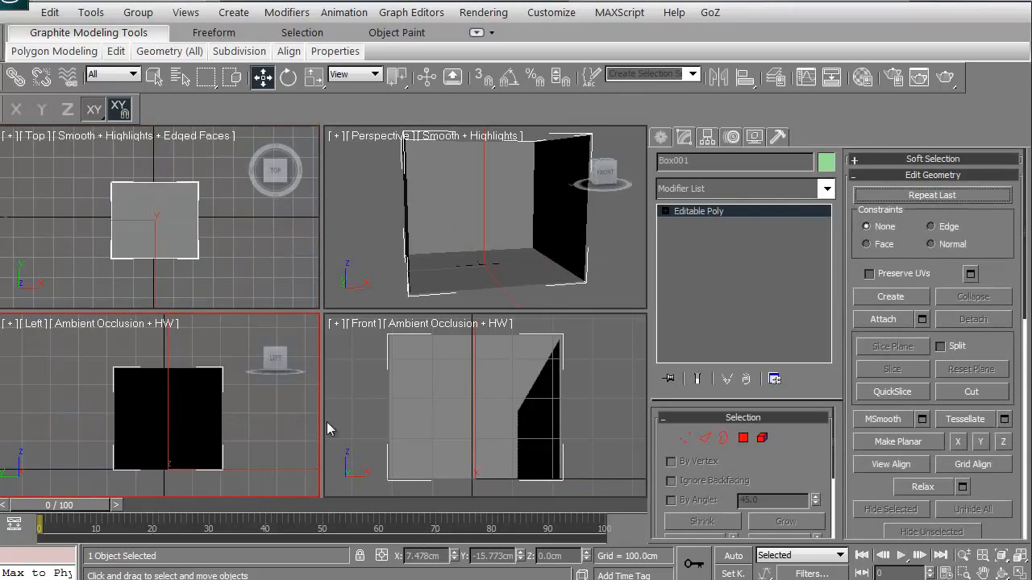
Step: Activate the Front, Perspective and Top viewports in turn, deselecting the room box
click(414, 419)
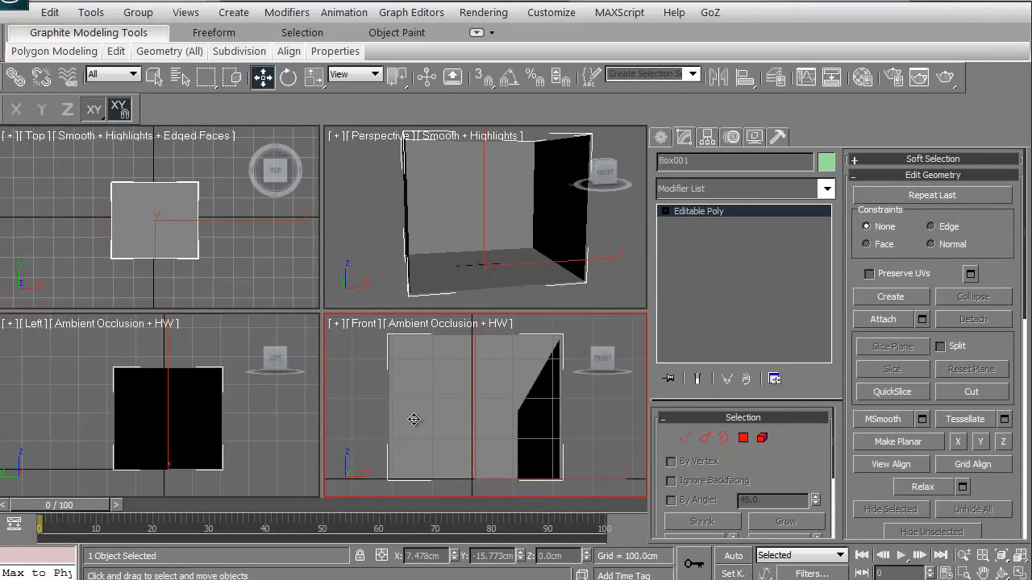
click(387, 281)
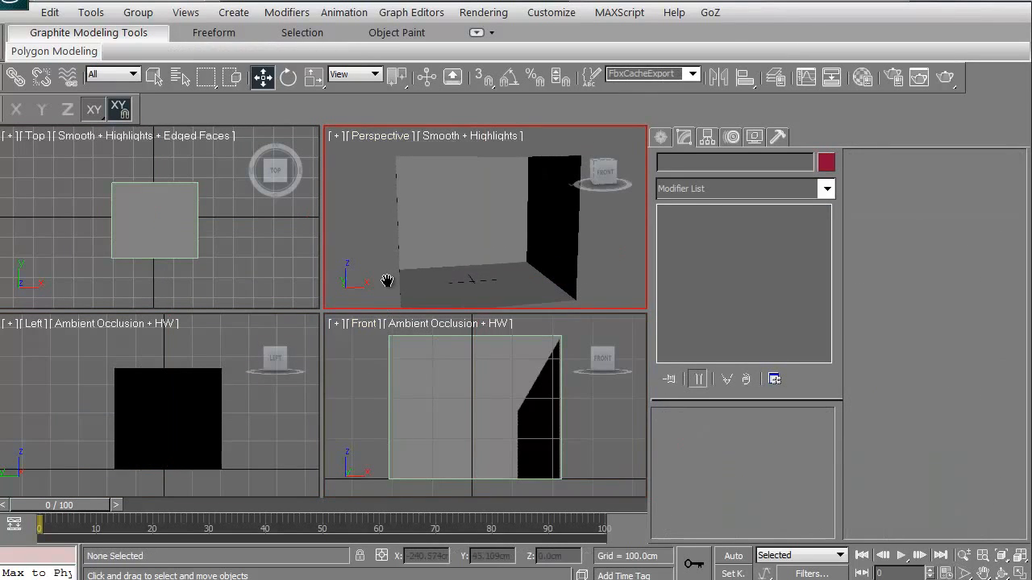
click(165, 245)
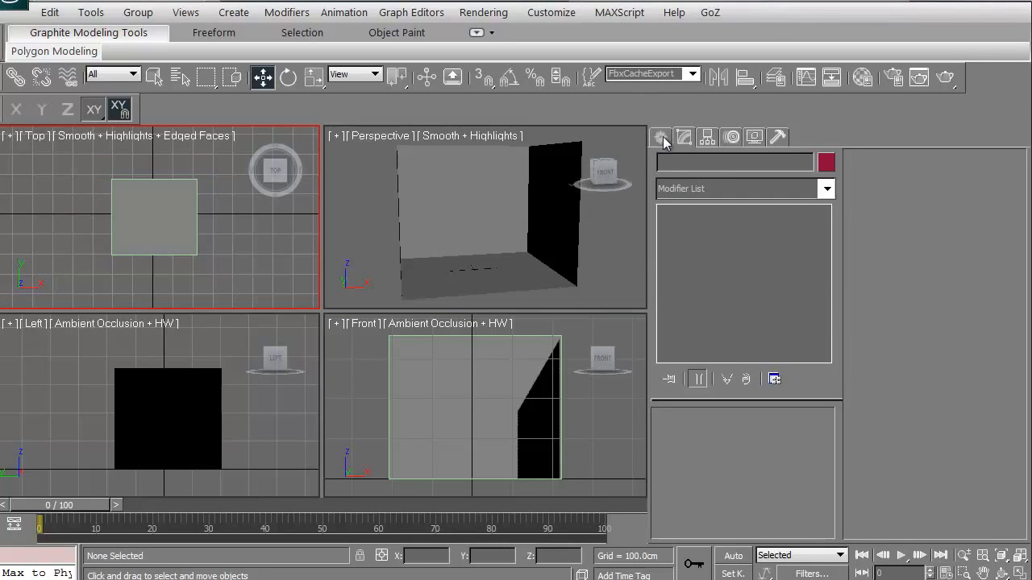
Step: Browse the Shapes, Cameras and Space Warps categories, then open the Lights family dropdown
click(660, 137)
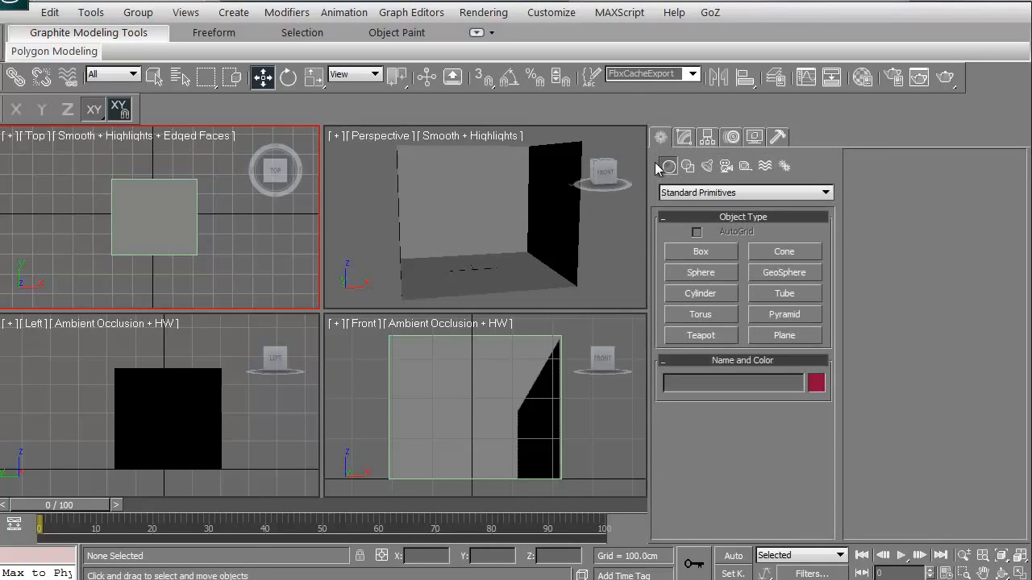
mouse_move(687, 167)
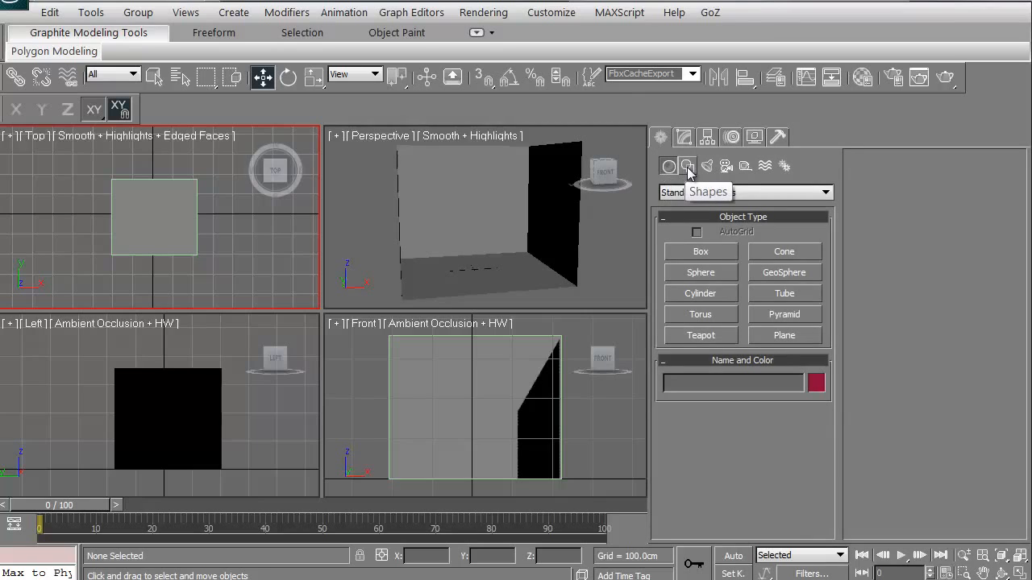
click(687, 166)
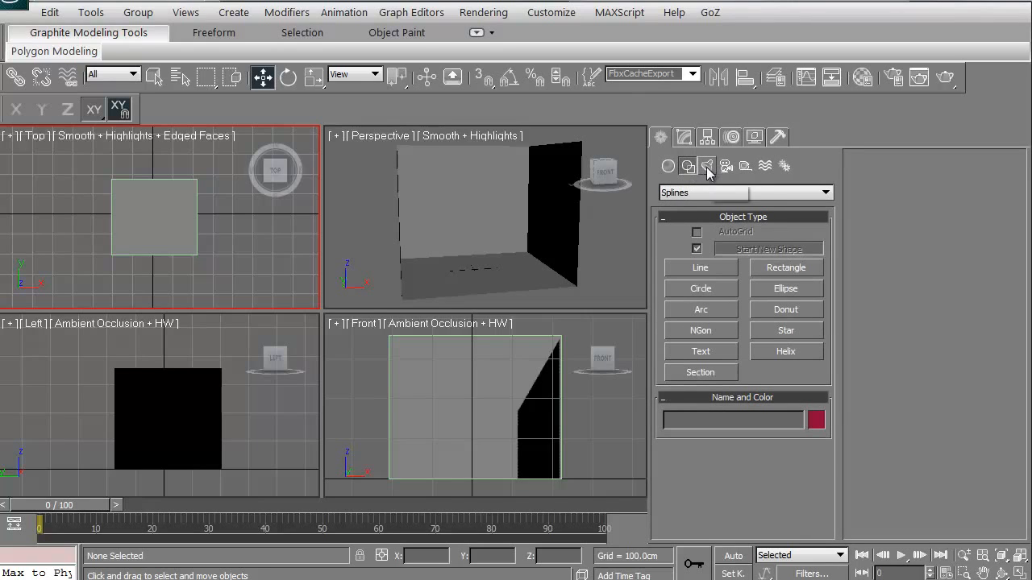
click(726, 166)
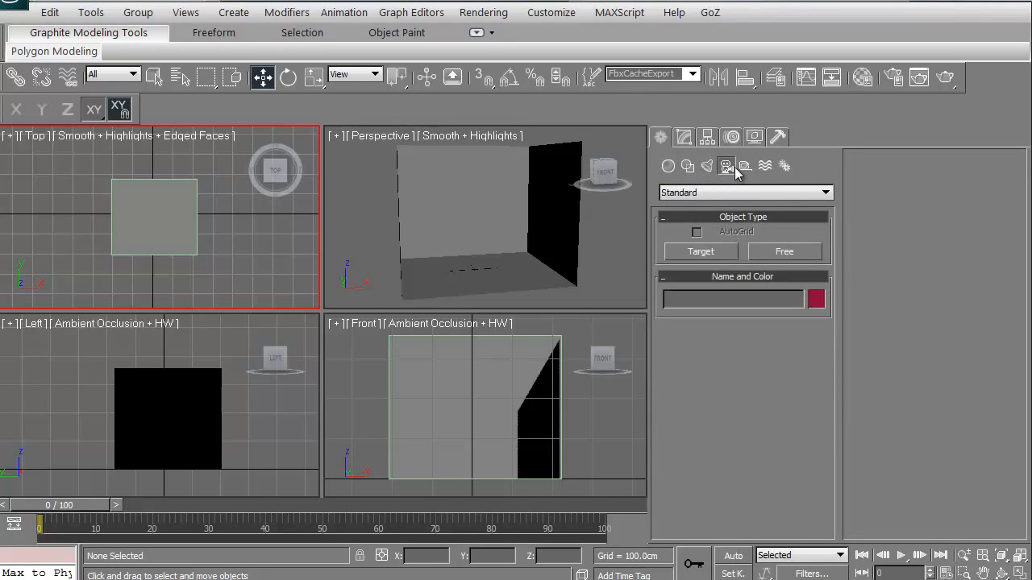
click(764, 166)
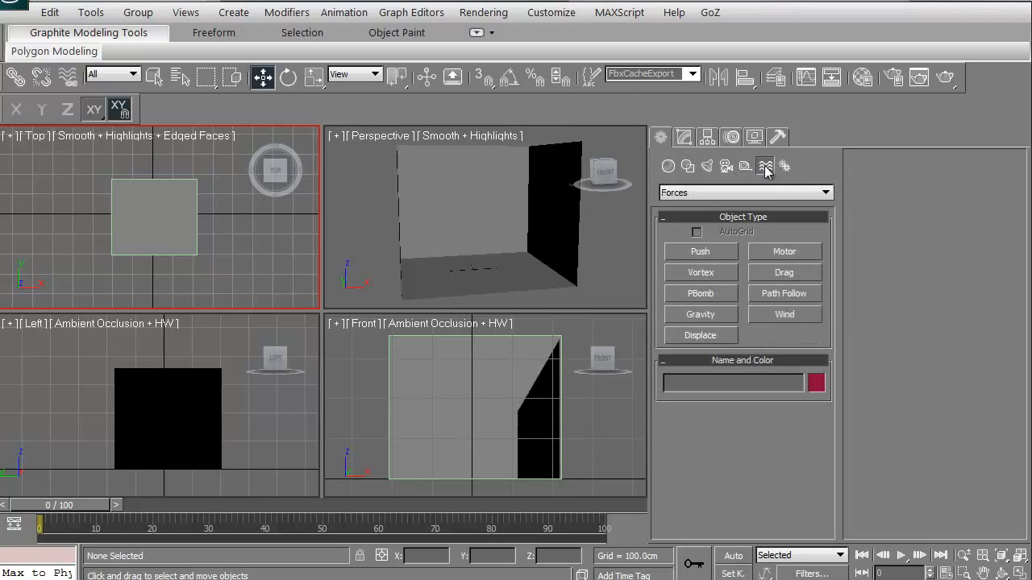
click(706, 166)
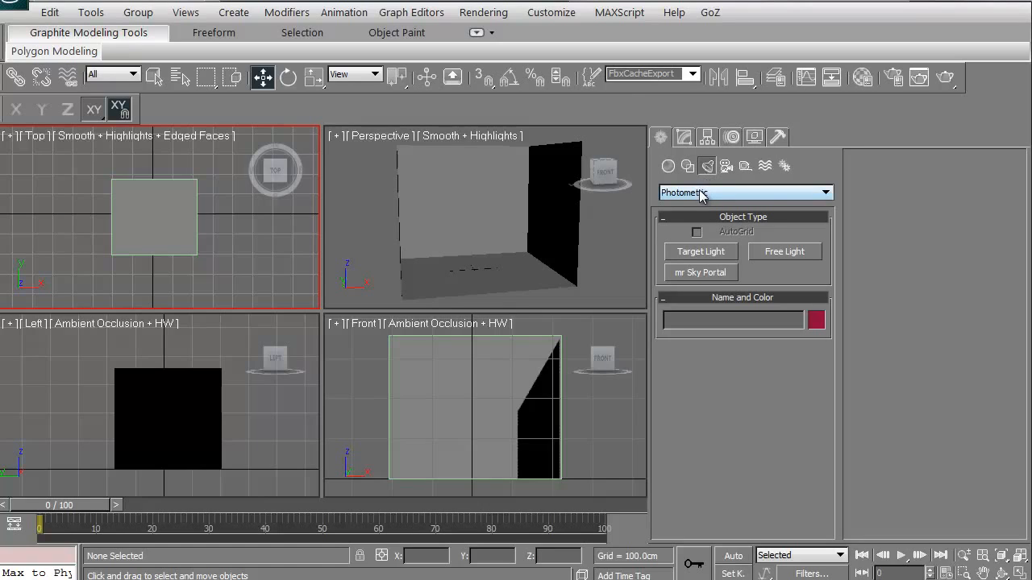
mouse_move(728, 197)
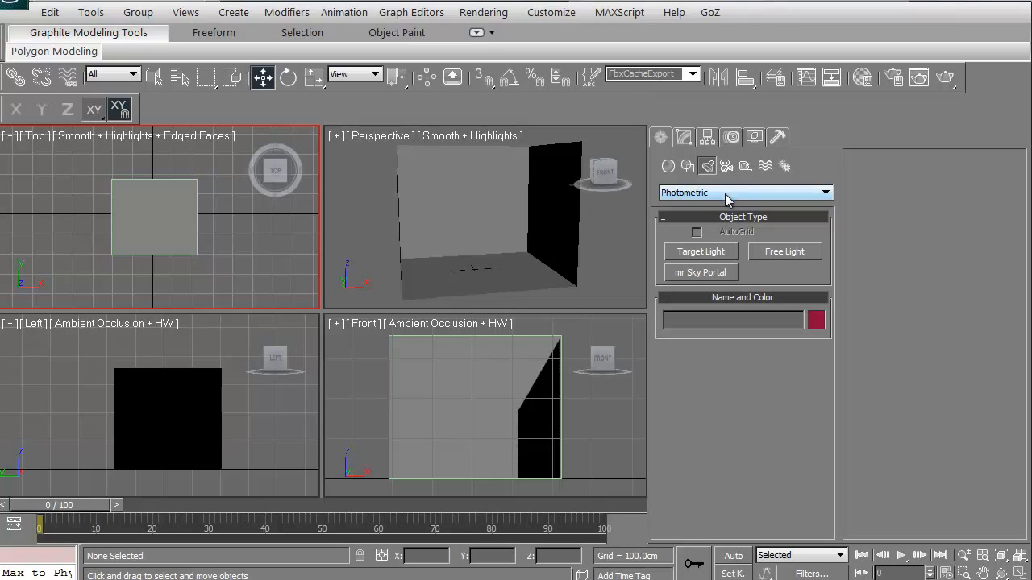
click(824, 192)
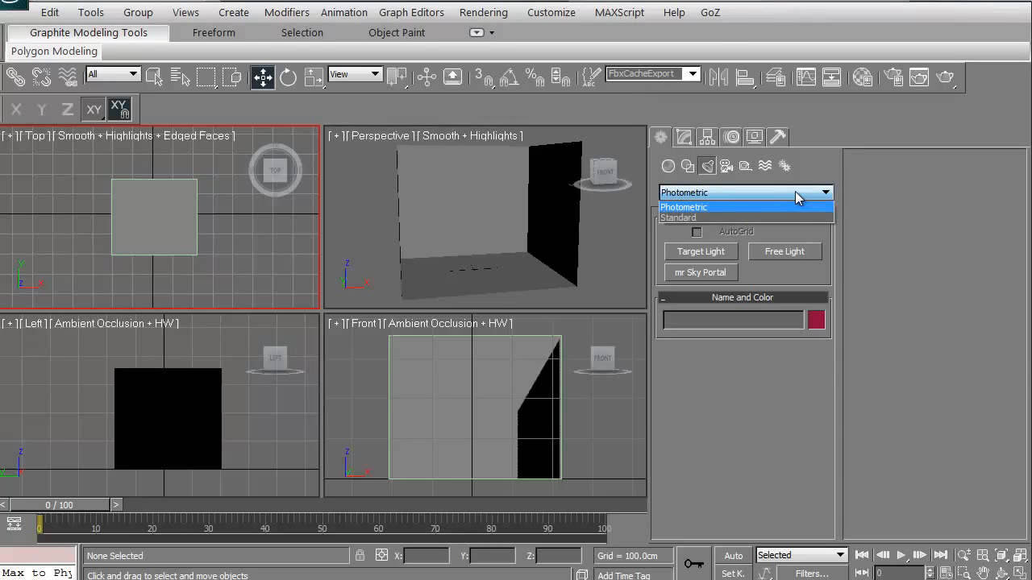
mouse_move(713, 200)
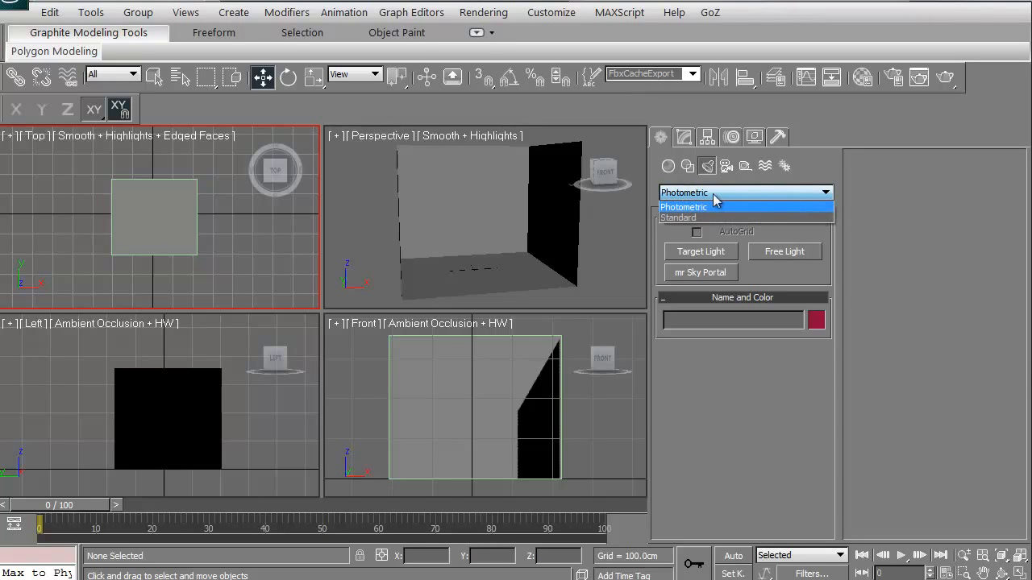
mouse_move(709, 218)
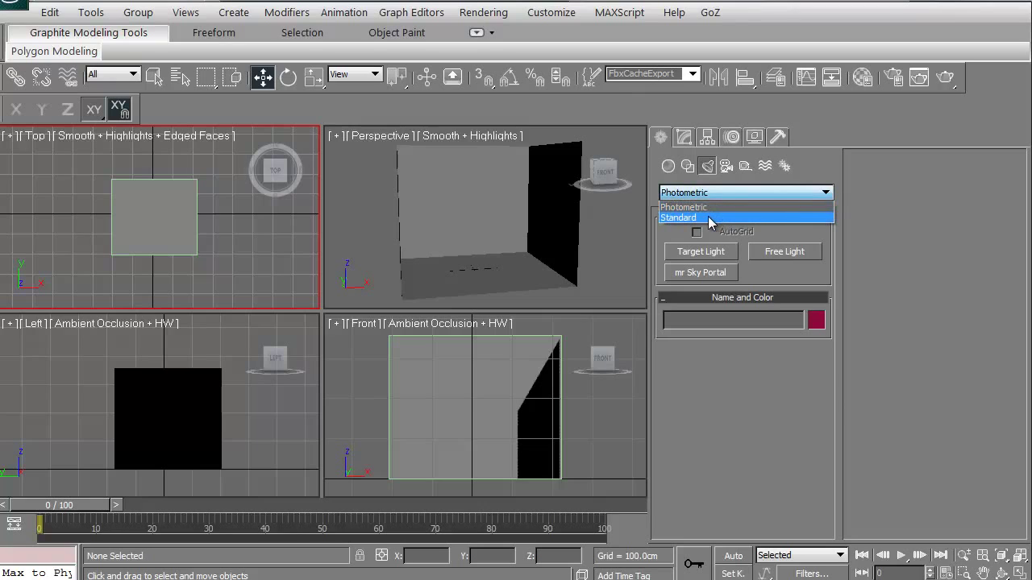
Step: Switch to Standard lights and start a Target Direct light
click(678, 217)
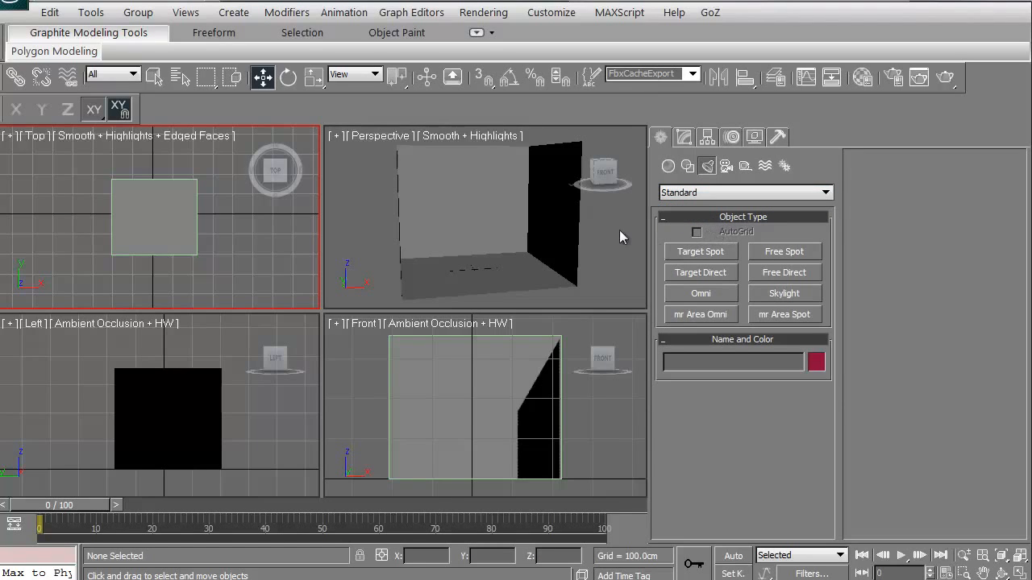
mouse_move(643, 288)
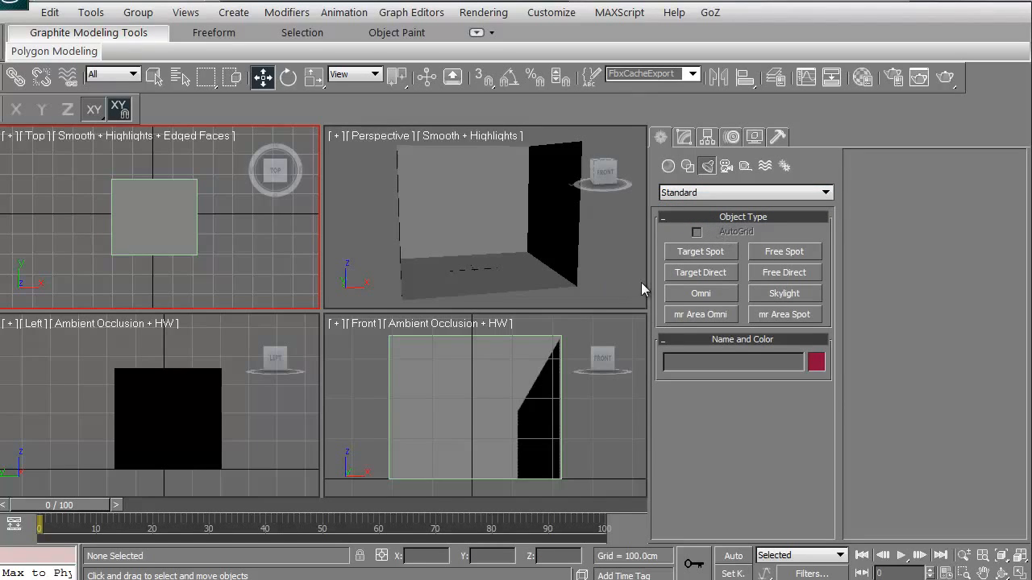
mouse_move(721, 279)
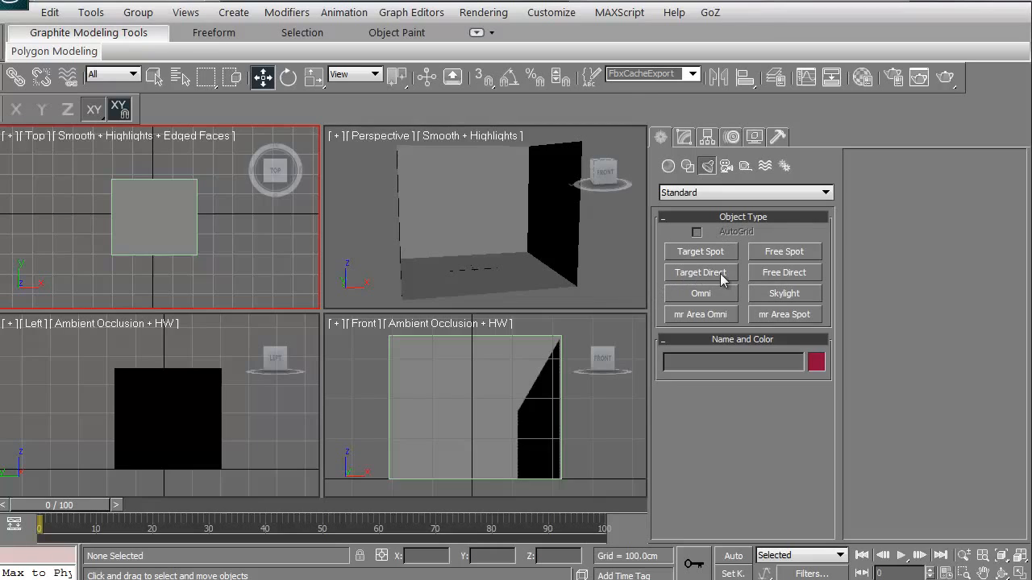
mouse_move(770, 317)
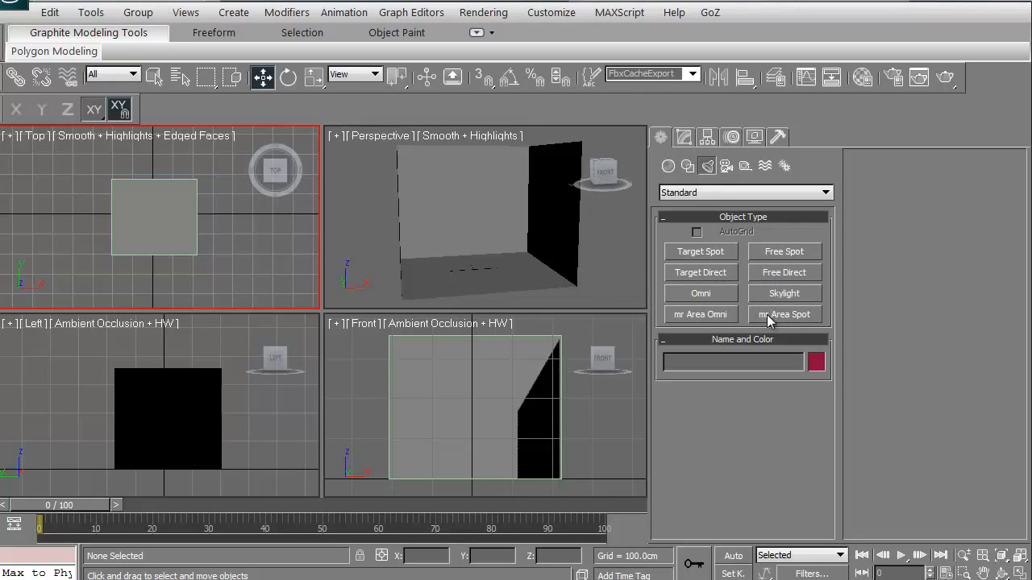
mouse_move(681, 324)
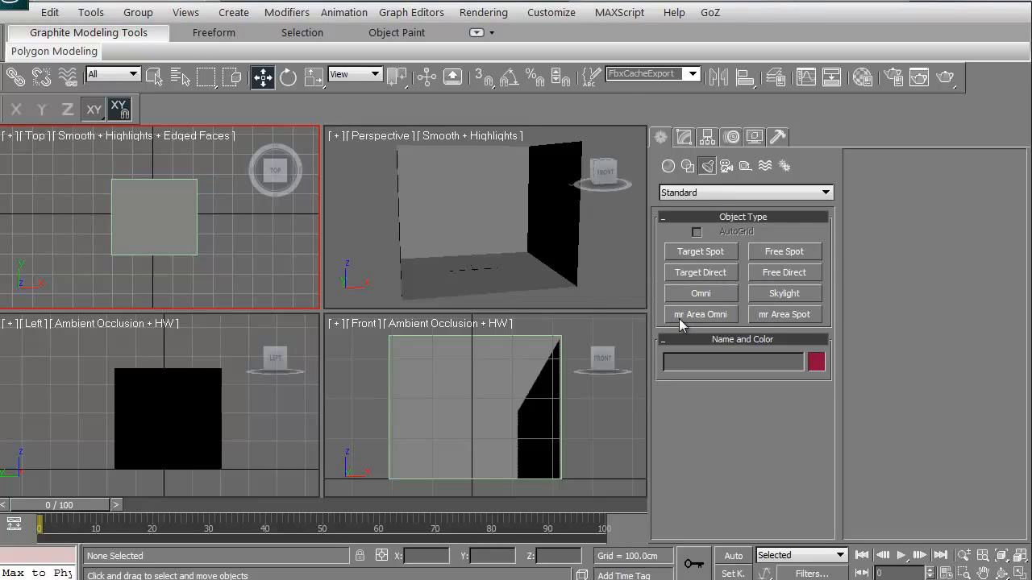
mouse_move(738, 322)
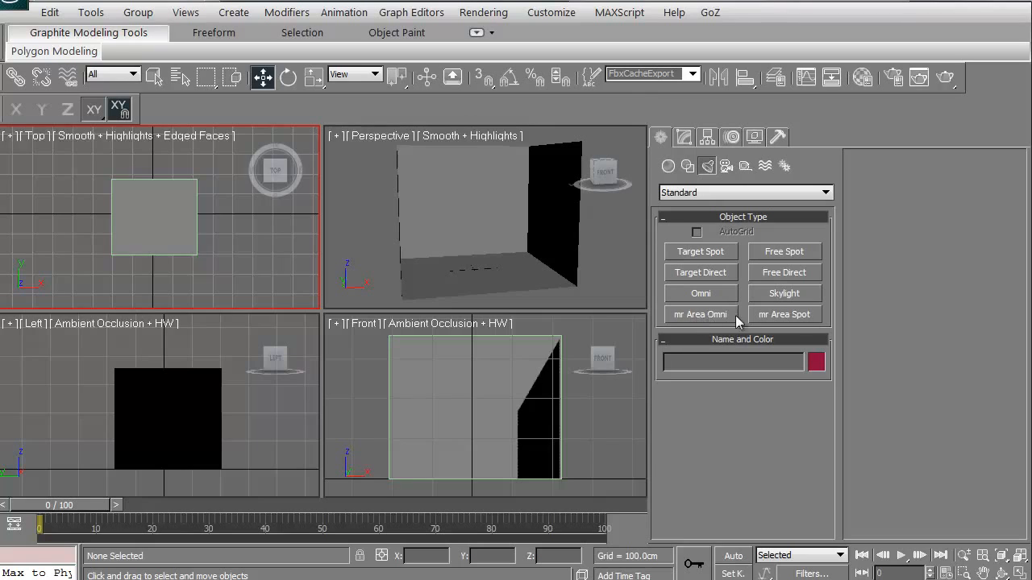
mouse_move(762, 319)
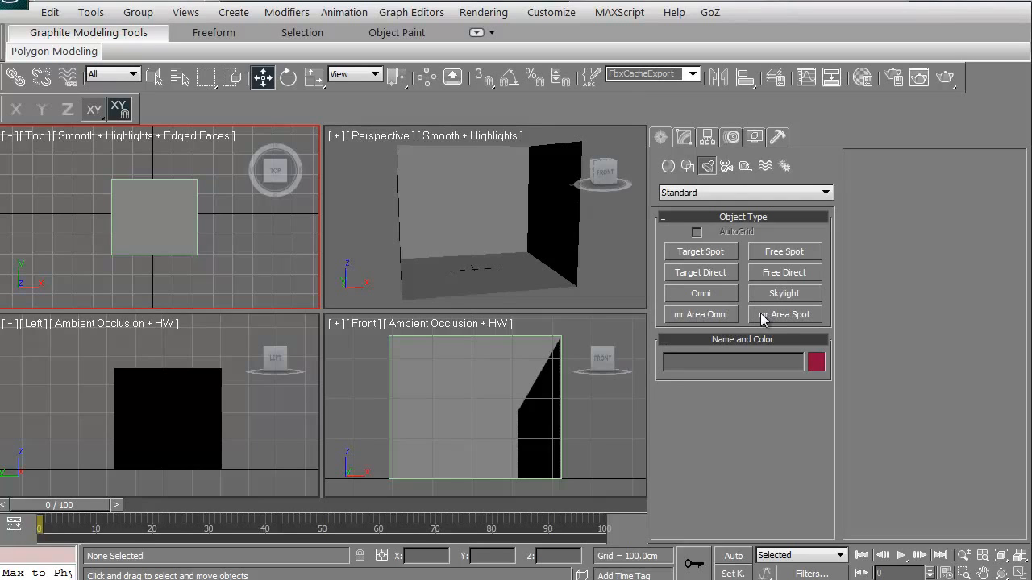
mouse_move(691, 283)
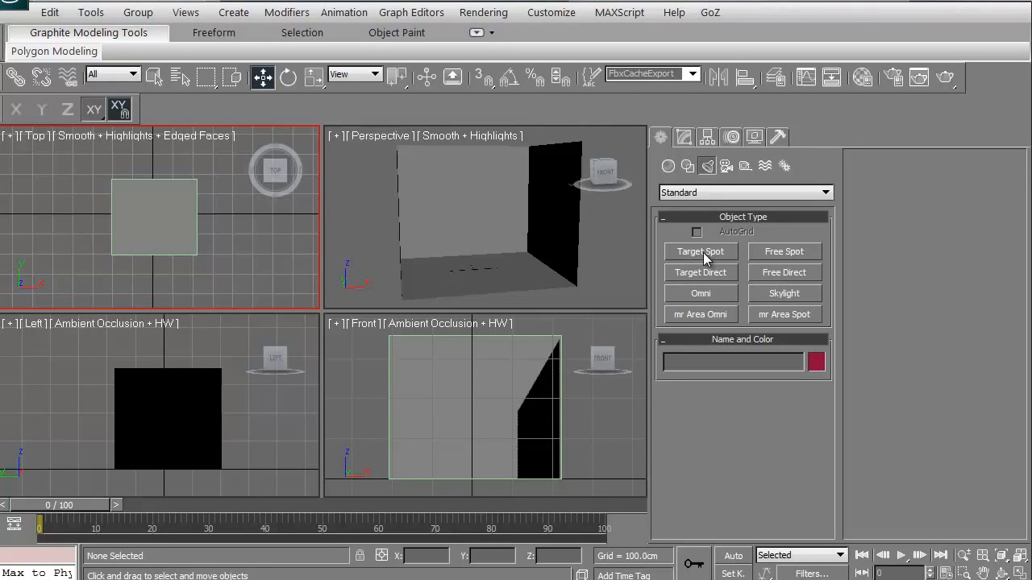
mouse_move(718, 276)
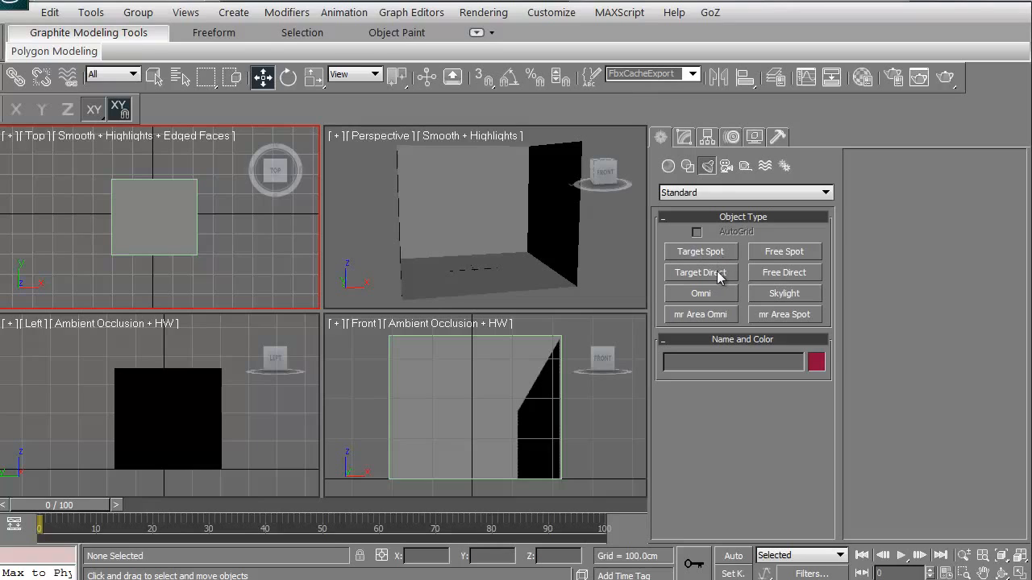
mouse_move(708, 279)
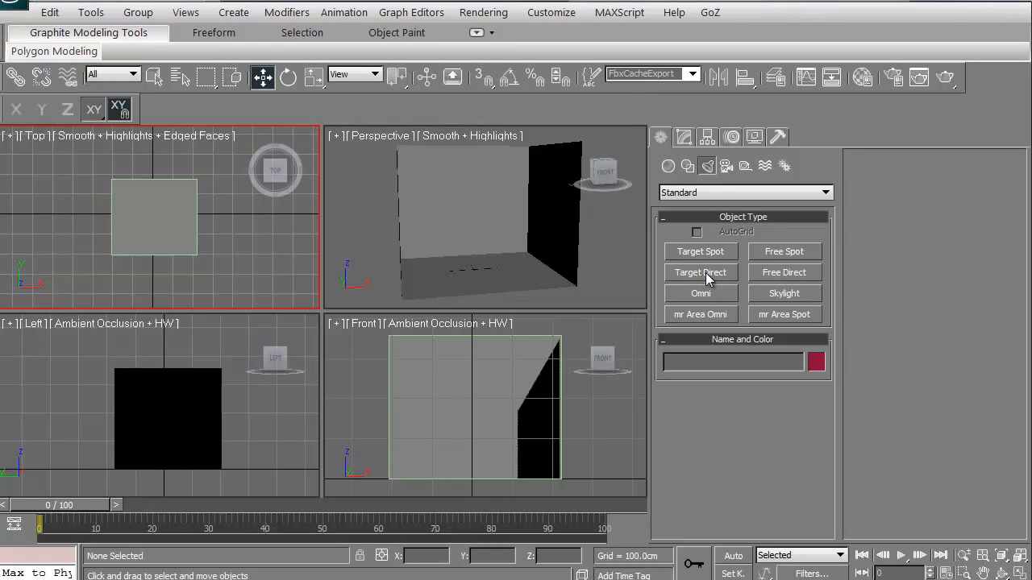
click(700, 273)
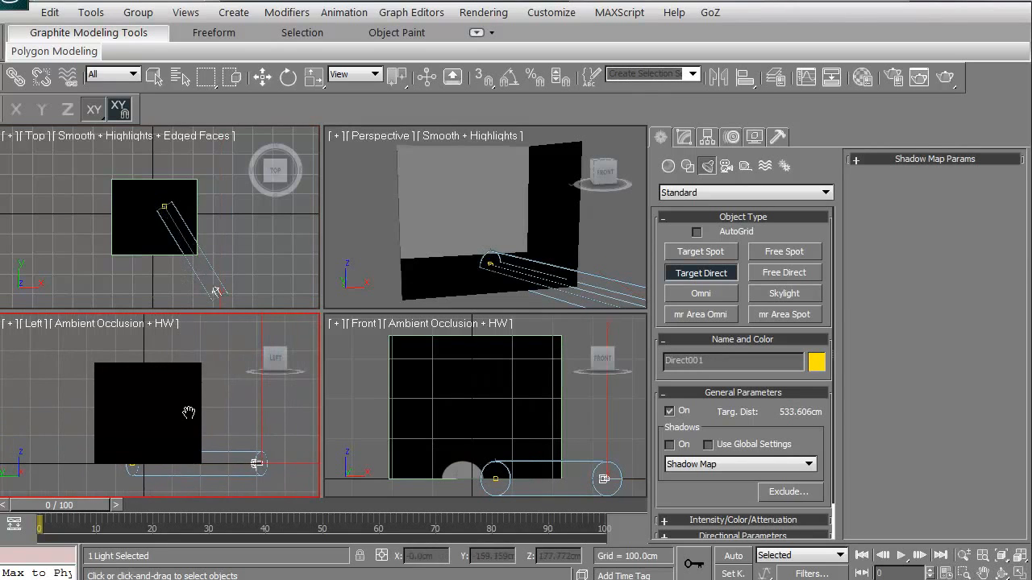
Step: Select the room box and zoom the Left view around the Direct001 light
click(262, 77)
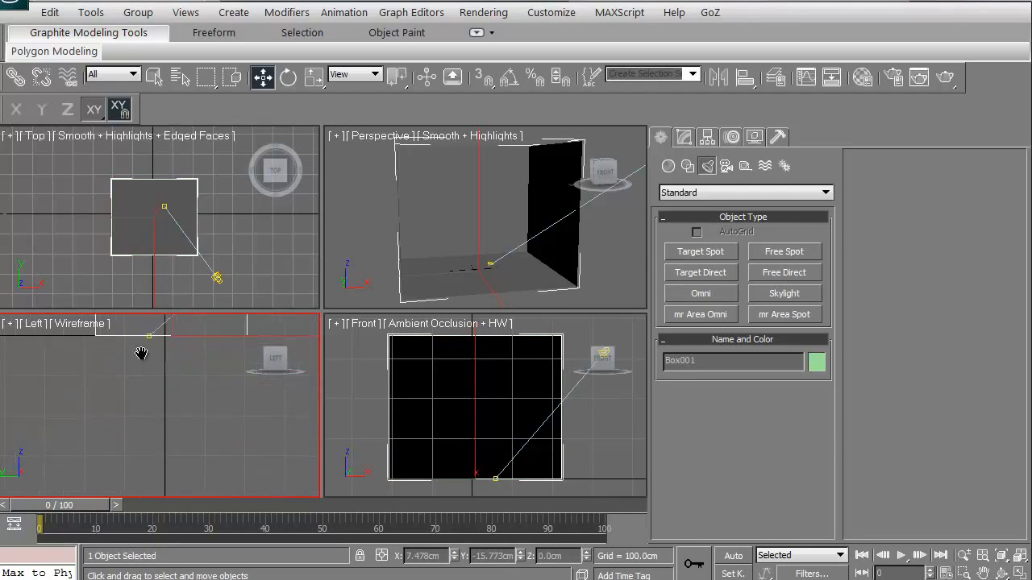
drag(141, 354, 163, 396)
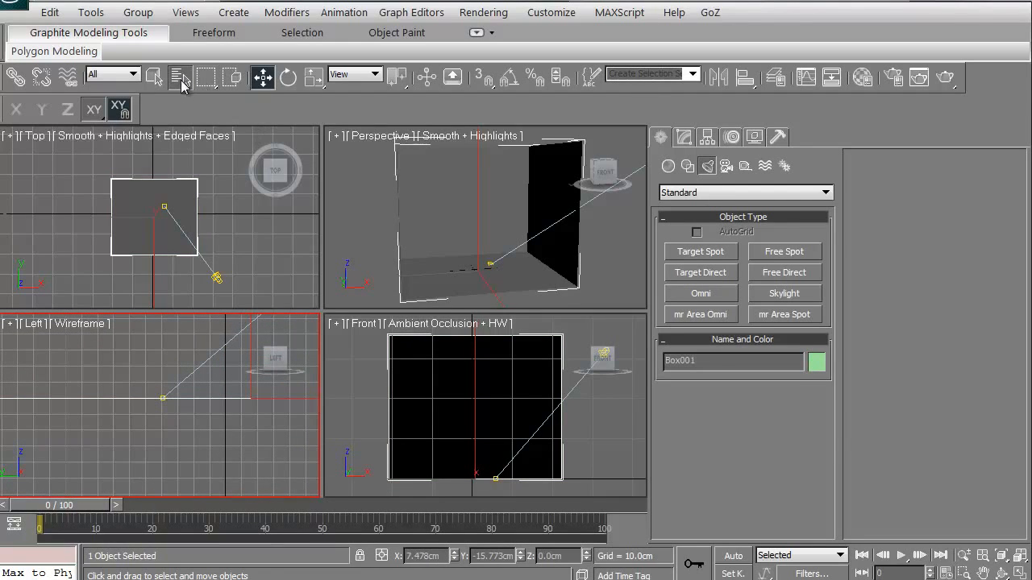
Step: Select Direct001.Target by name and drag target and light to aim at the back wall centre
click(181, 76)
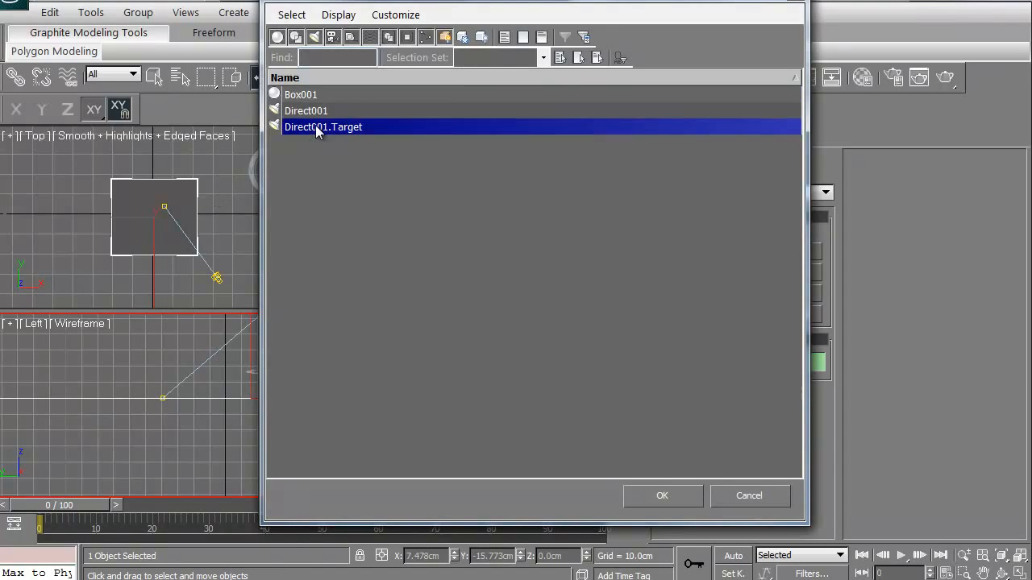
mouse_move(660, 503)
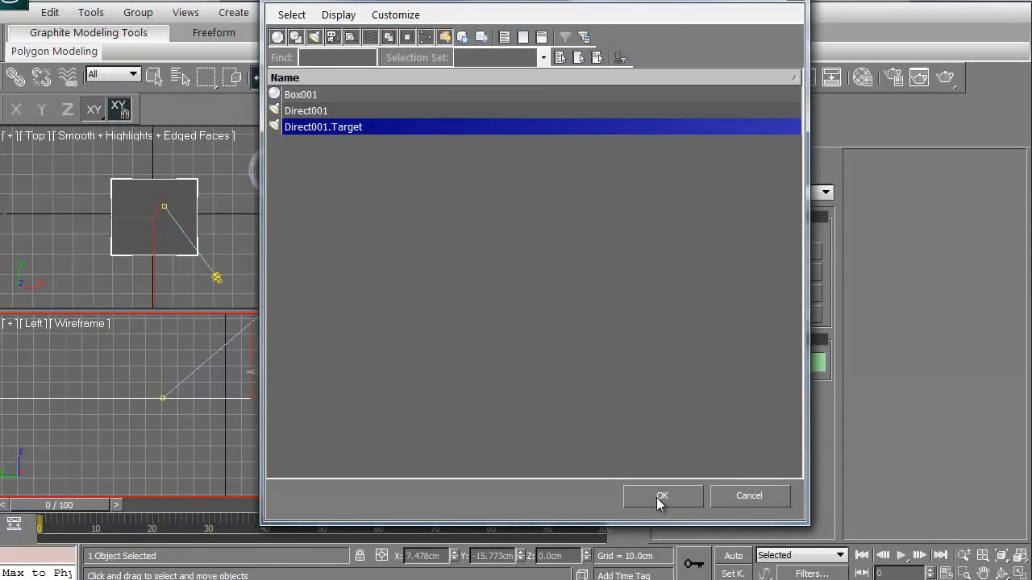
click(662, 496)
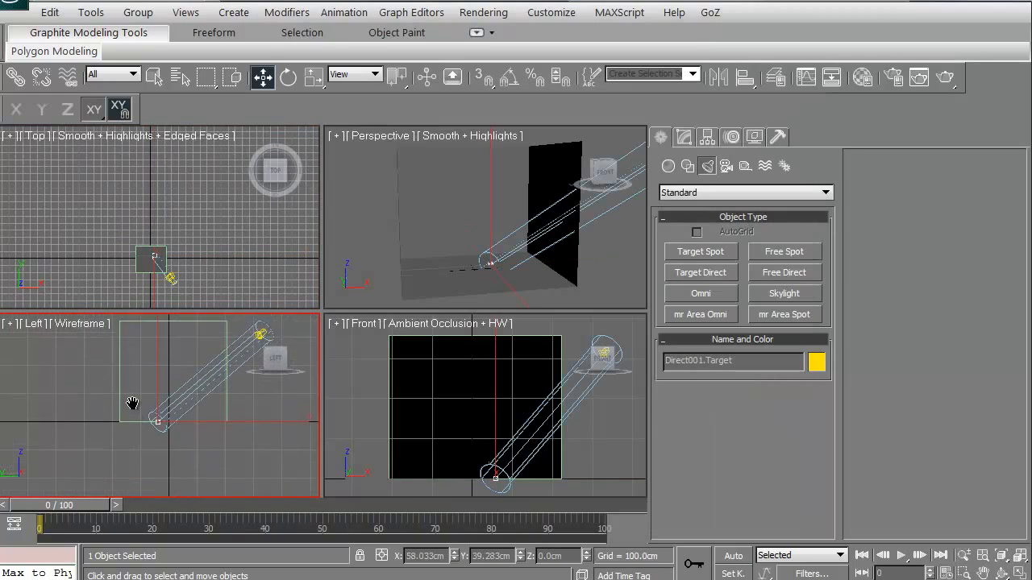
drag(133, 403, 77, 405)
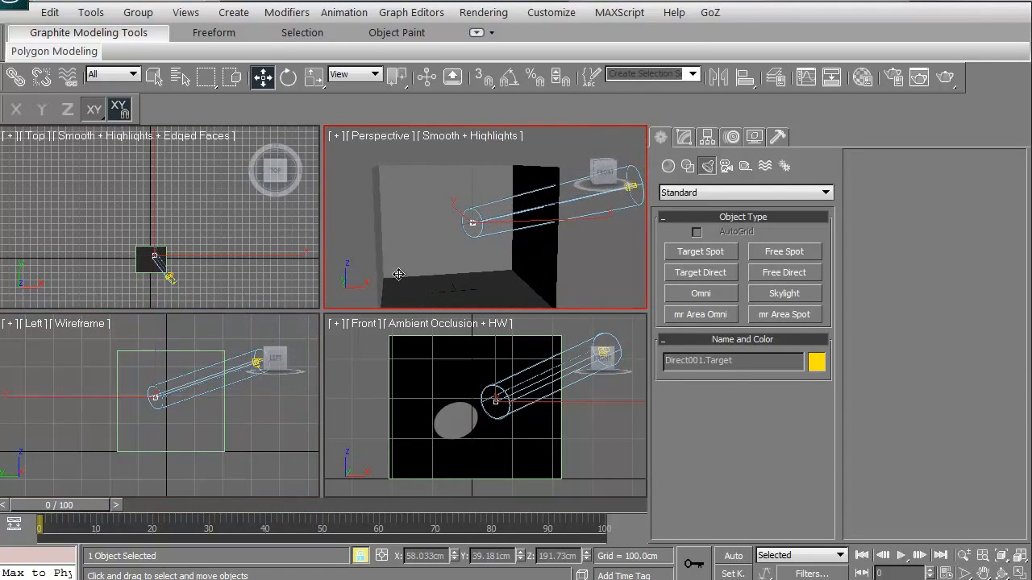
drag(161, 270, 137, 218)
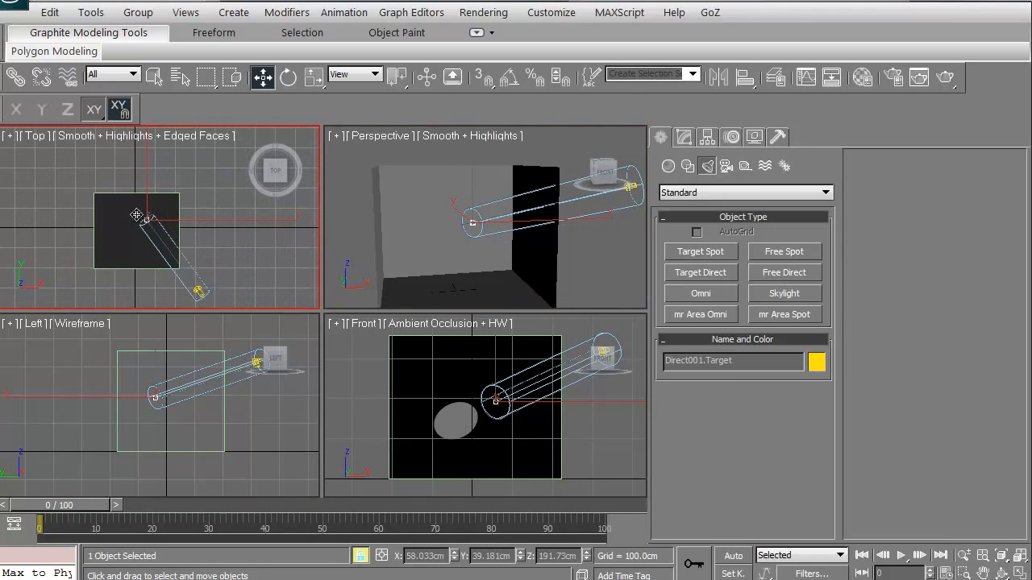
drag(137, 213, 189, 246)
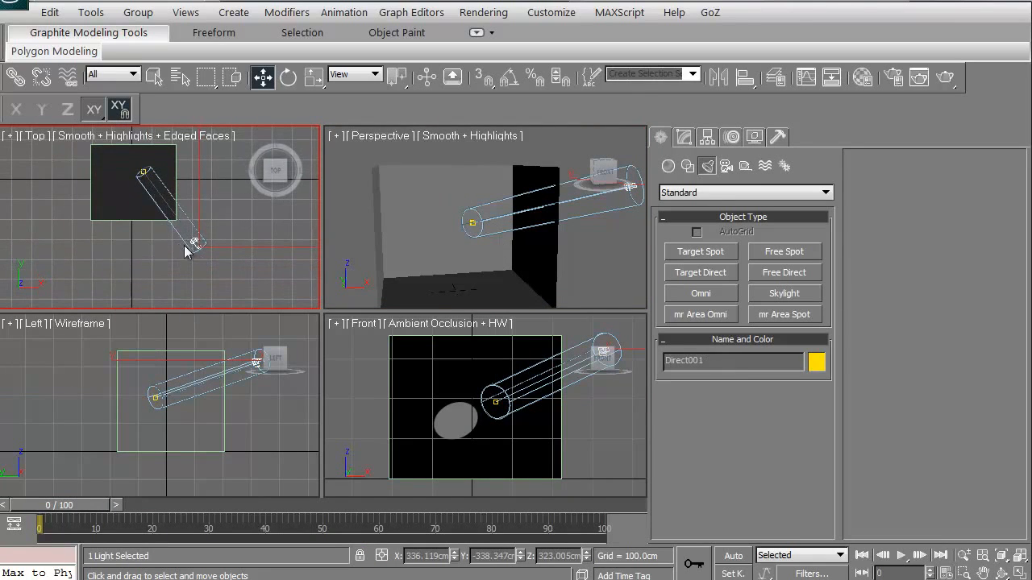
drag(192, 244, 165, 268)
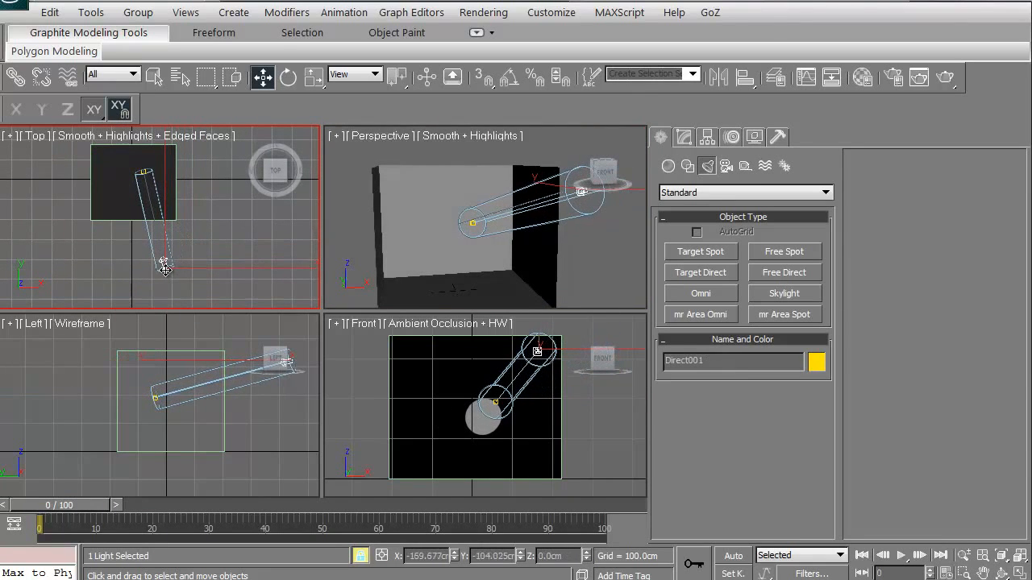
click(379, 258)
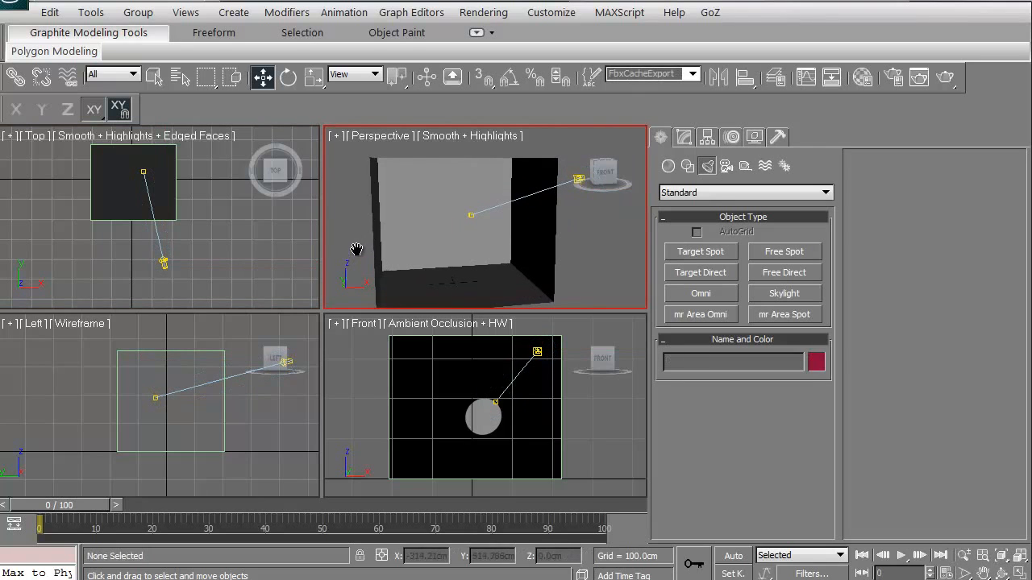
mouse_move(944, 77)
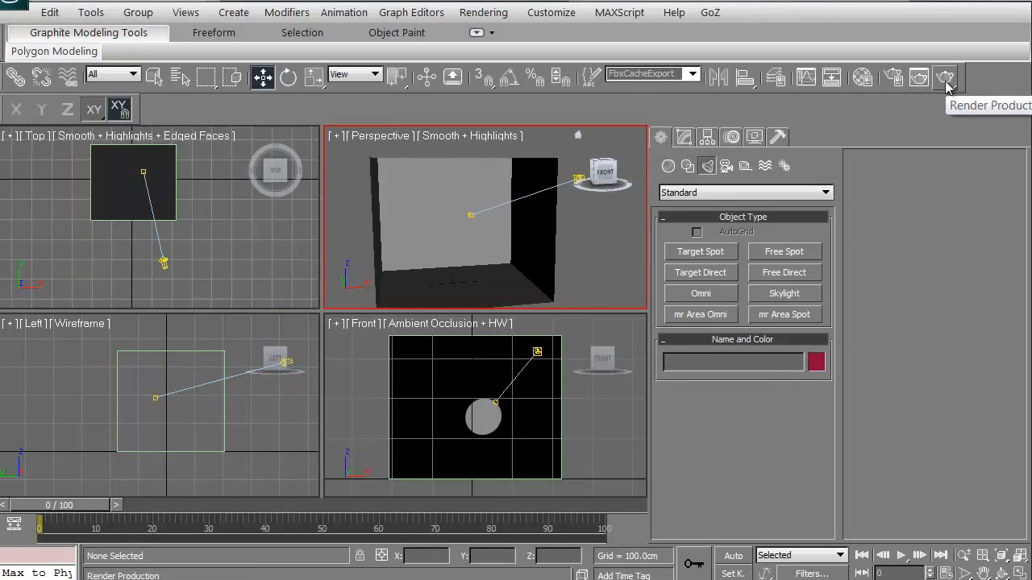
click(944, 77)
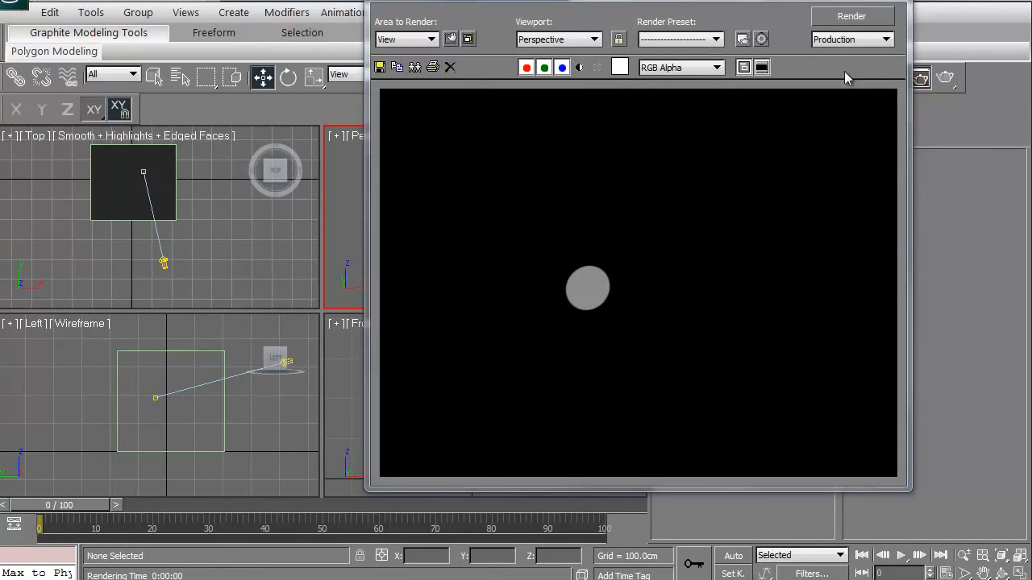
mouse_move(588, 290)
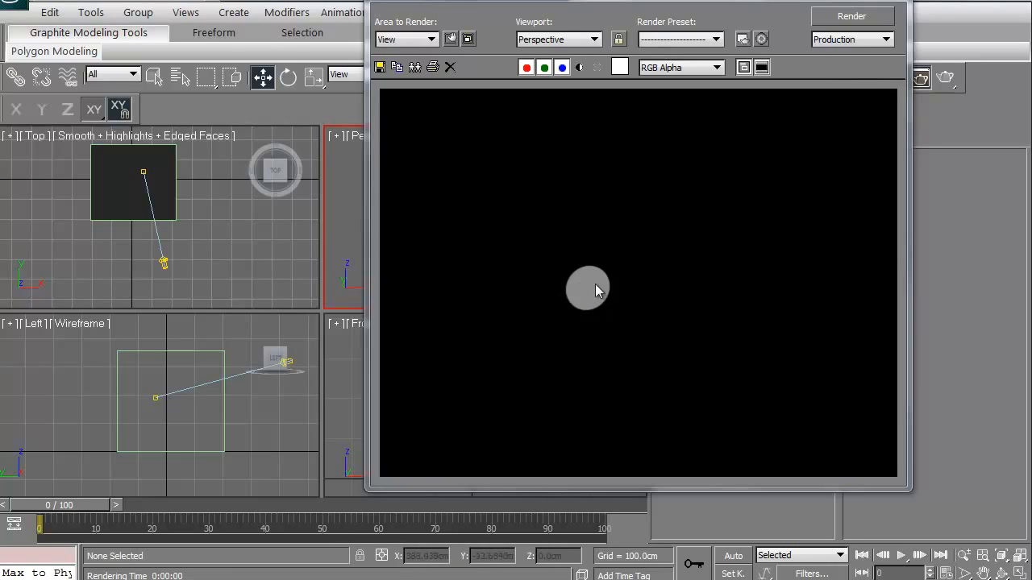
mouse_move(584, 299)
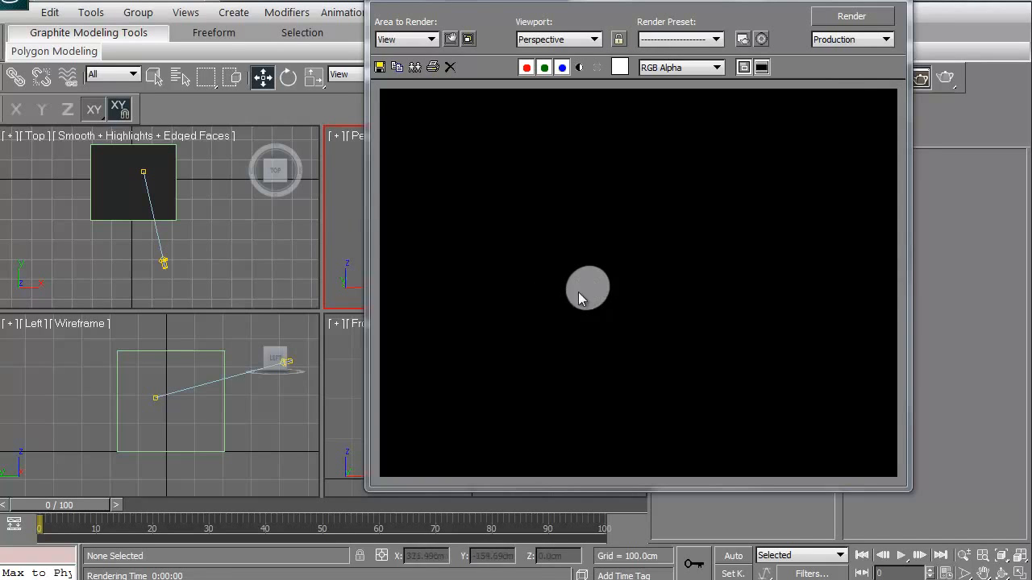
click(851, 16)
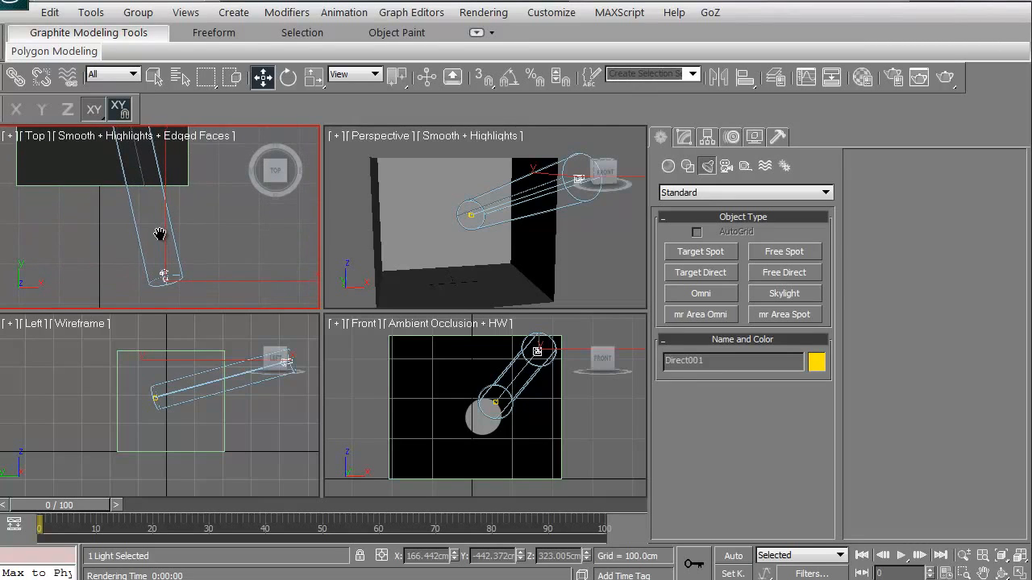
mouse_move(639, 252)
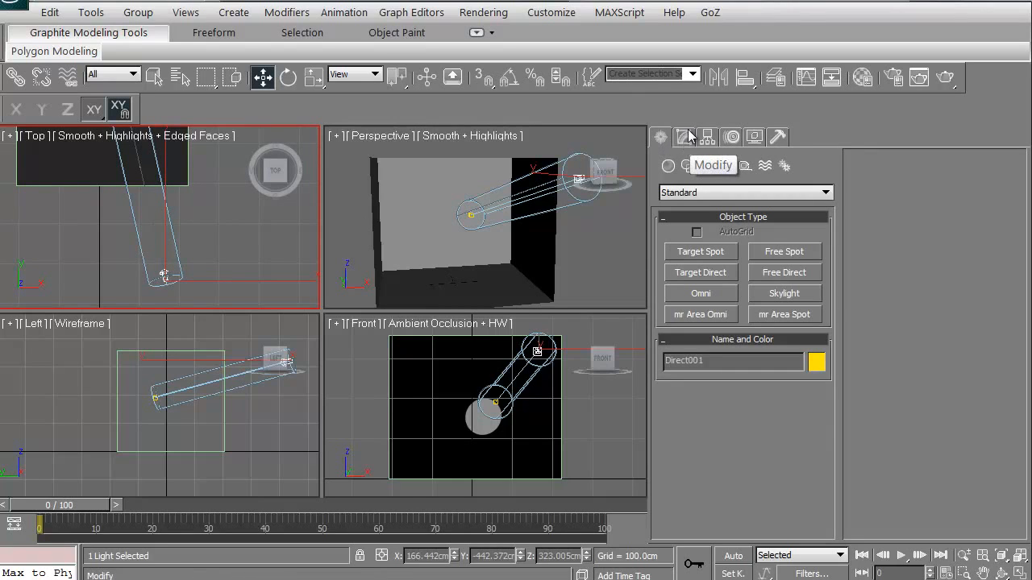
Step: Turn on Direct001's shadows and display its cone in the viewports
click(683, 136)
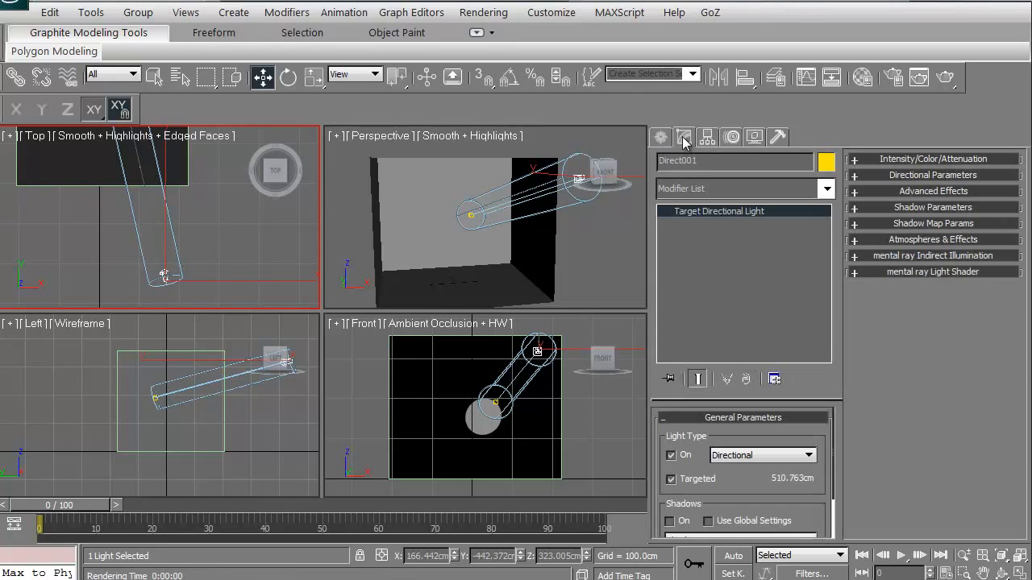
scroll(down, 3)
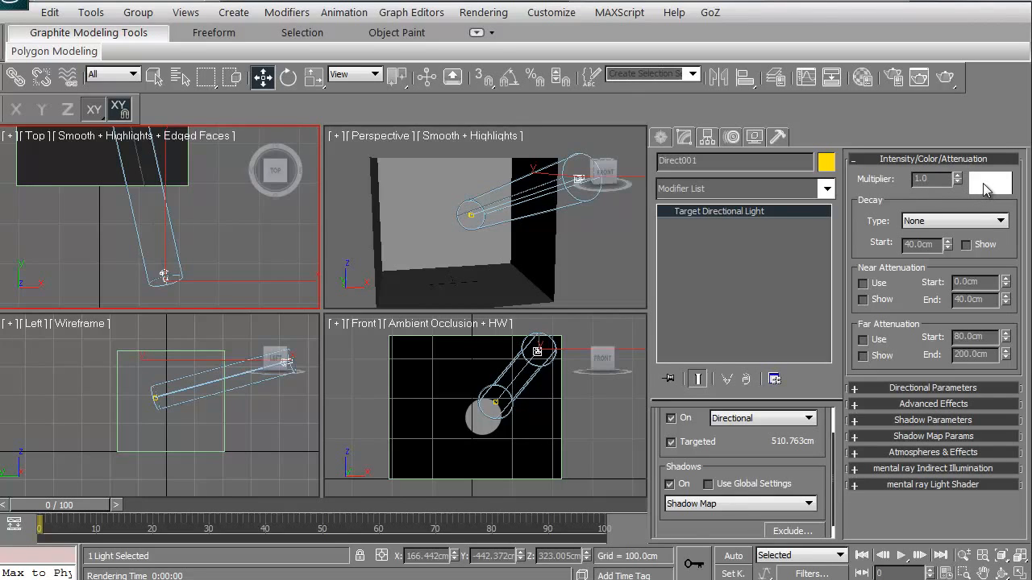
mouse_move(907, 389)
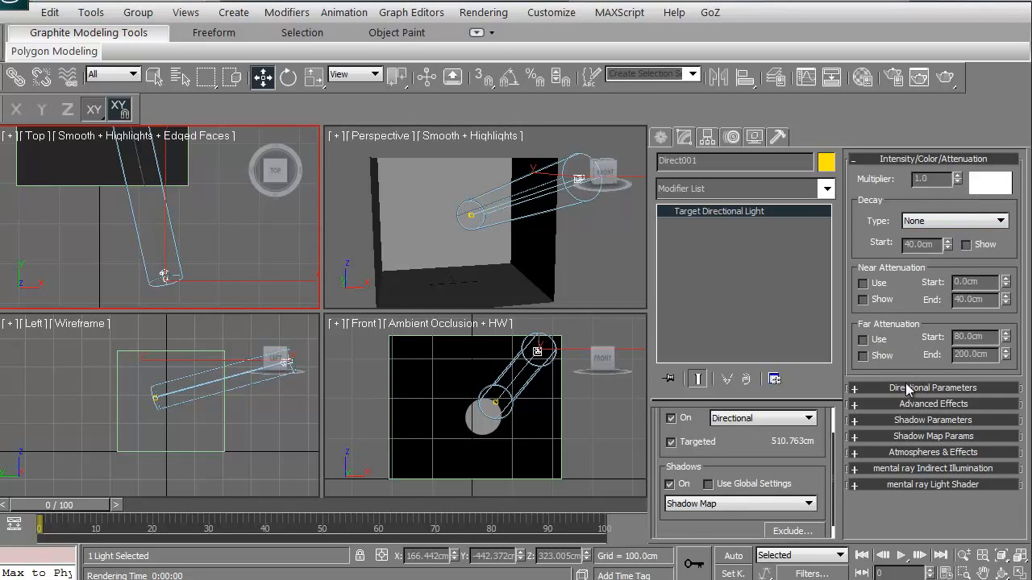
click(932, 388)
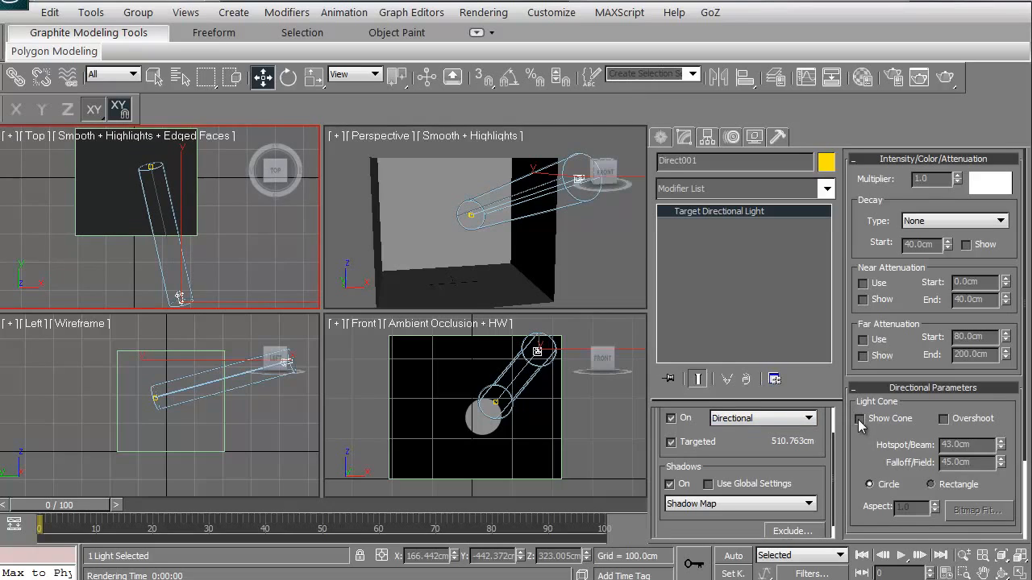
click(860, 418)
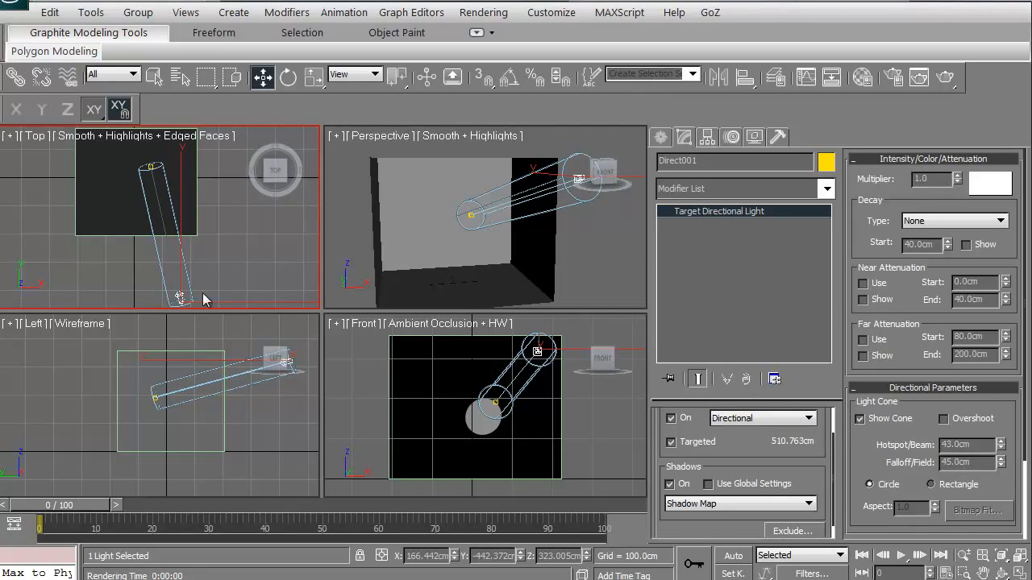
click(593, 365)
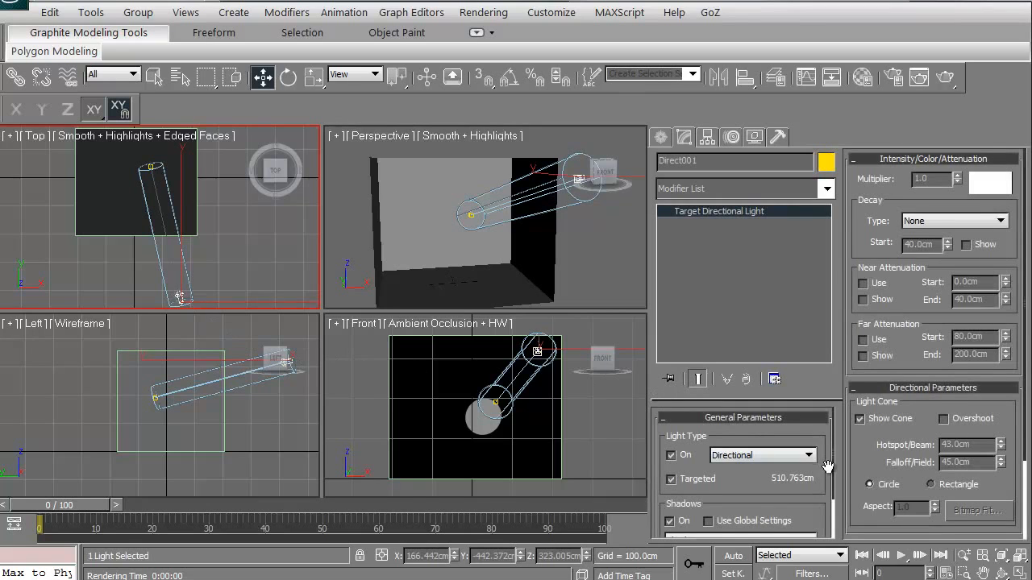
Step: Render a test view and widen Direct001's falloff to 196 cm
scroll(down, 3)
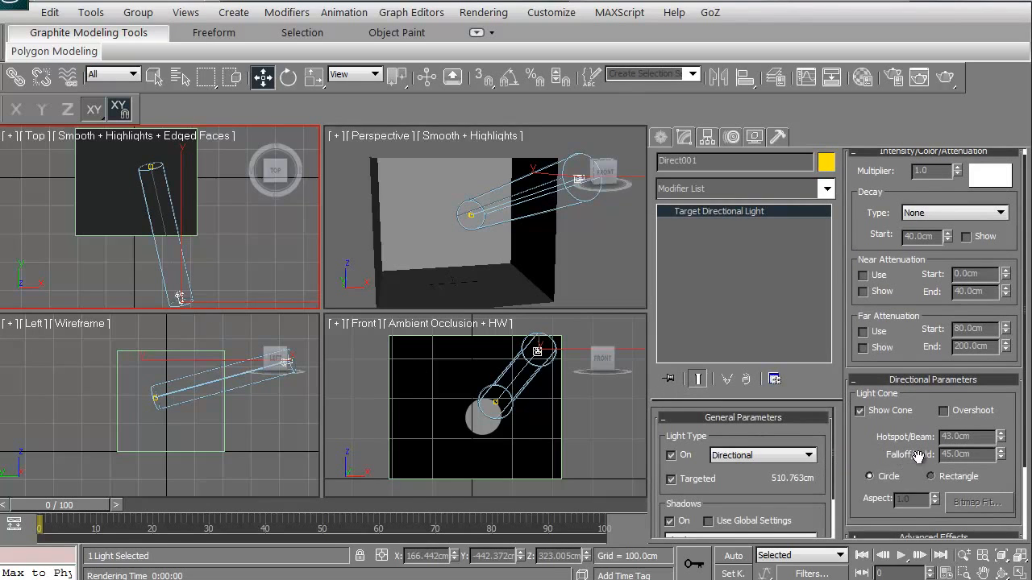
mouse_move(569, 279)
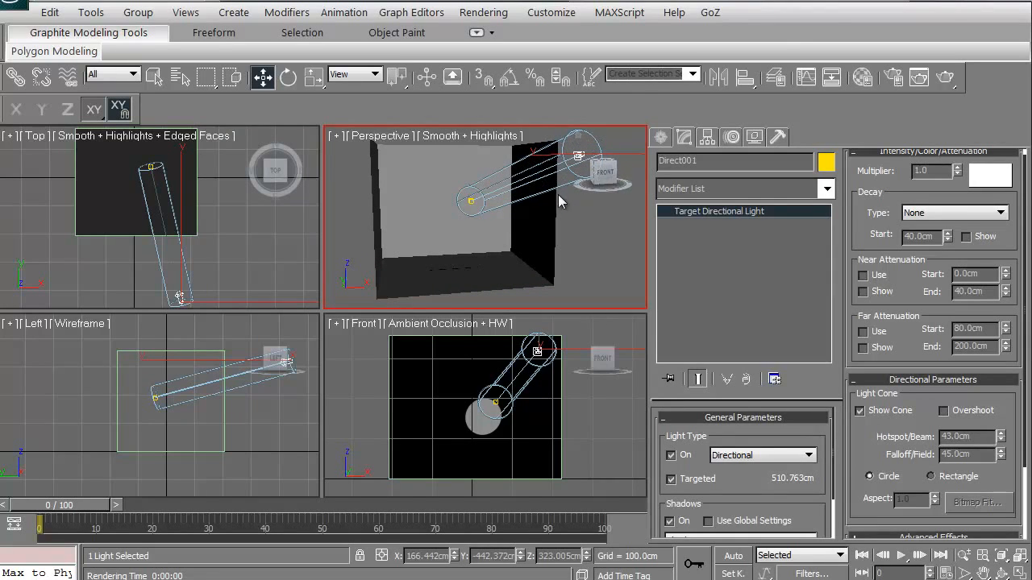
mouse_move(919, 76)
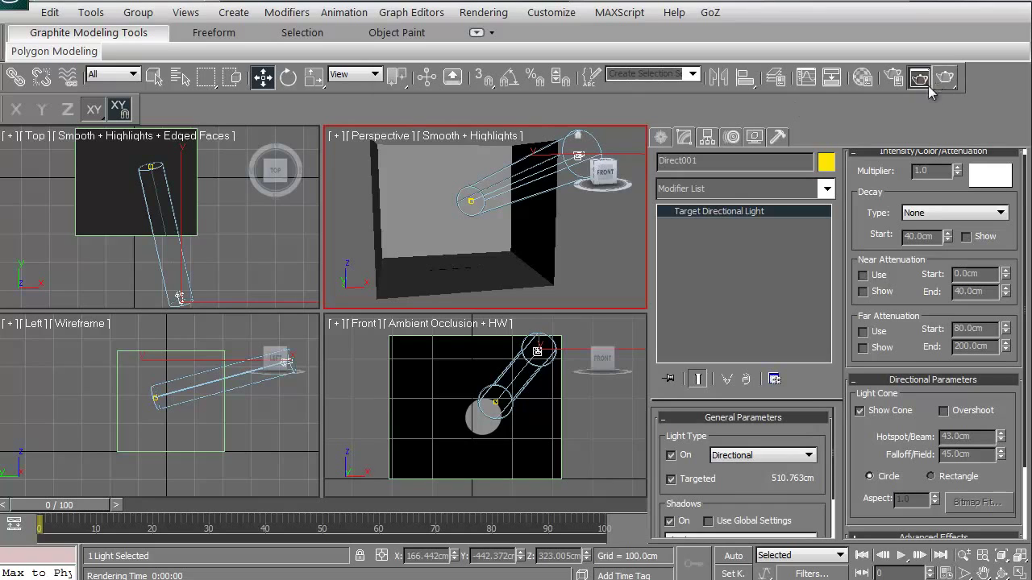
click(919, 76)
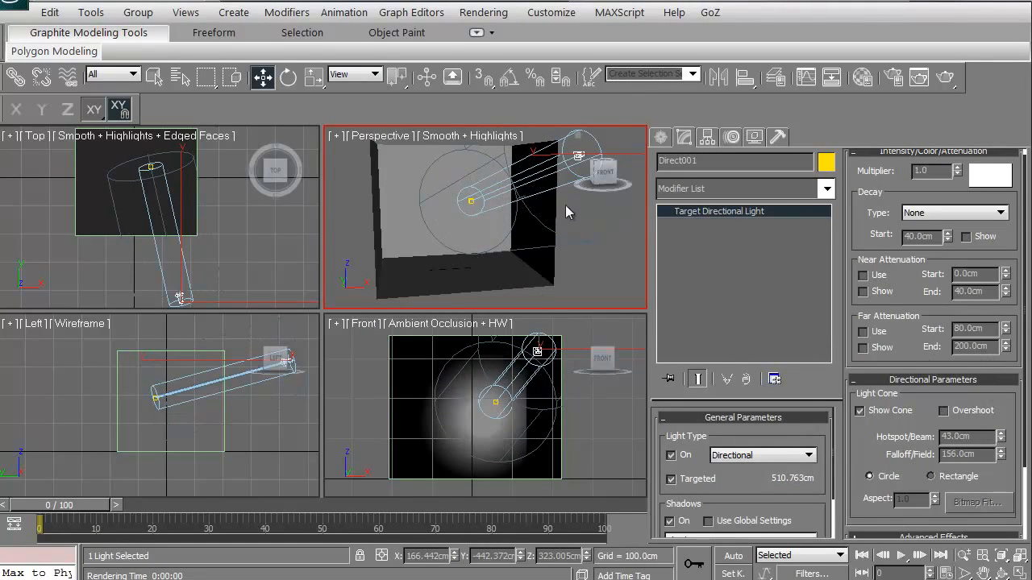
mouse_move(403, 168)
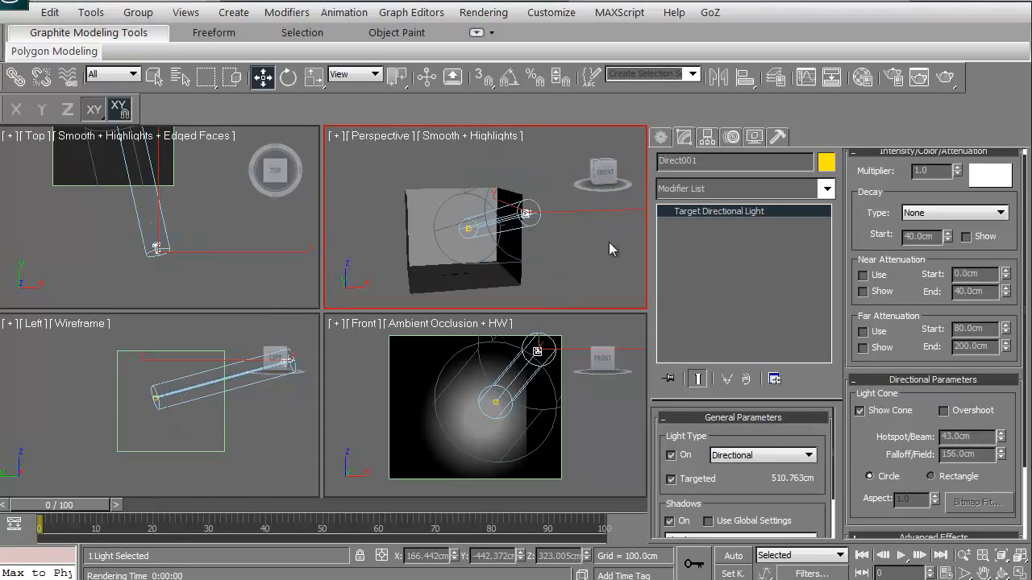
click(1002, 450)
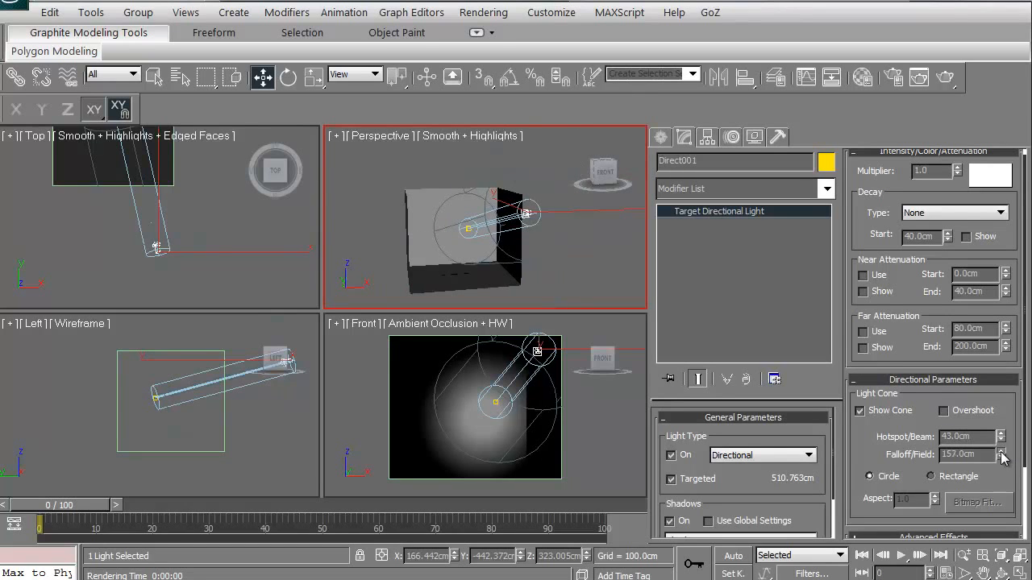
click(1002, 460)
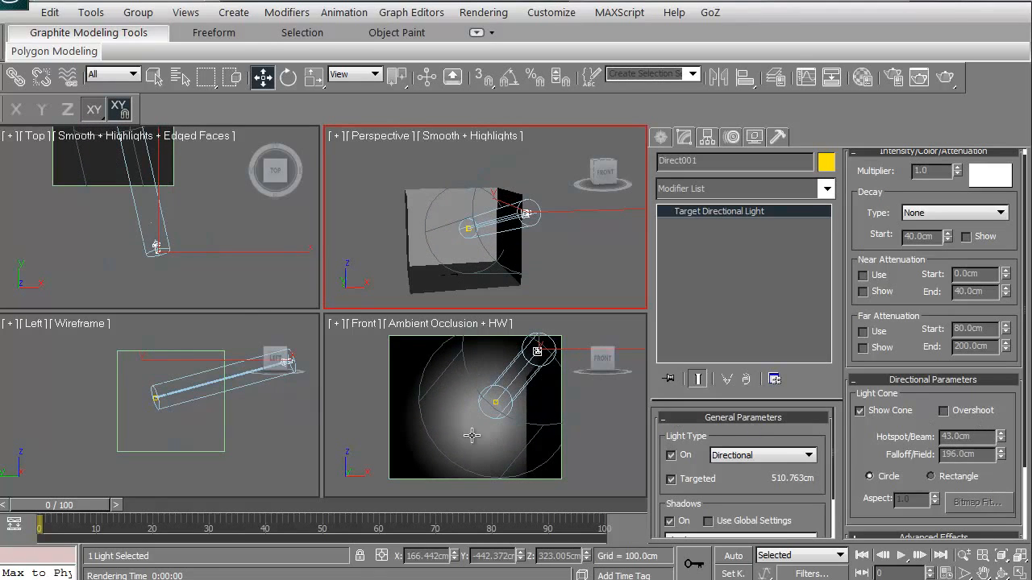
mouse_move(465, 351)
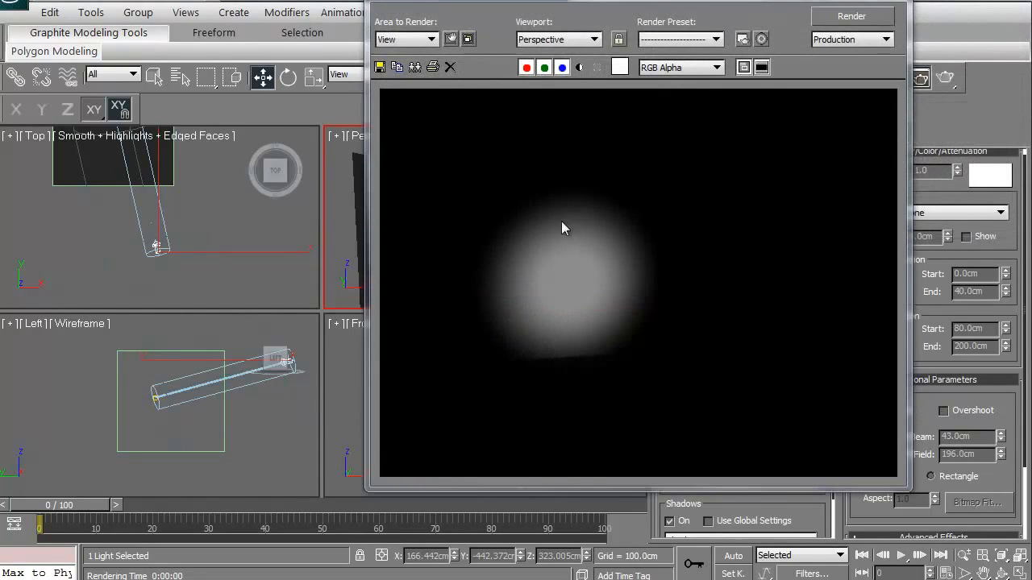
mouse_move(515, 327)
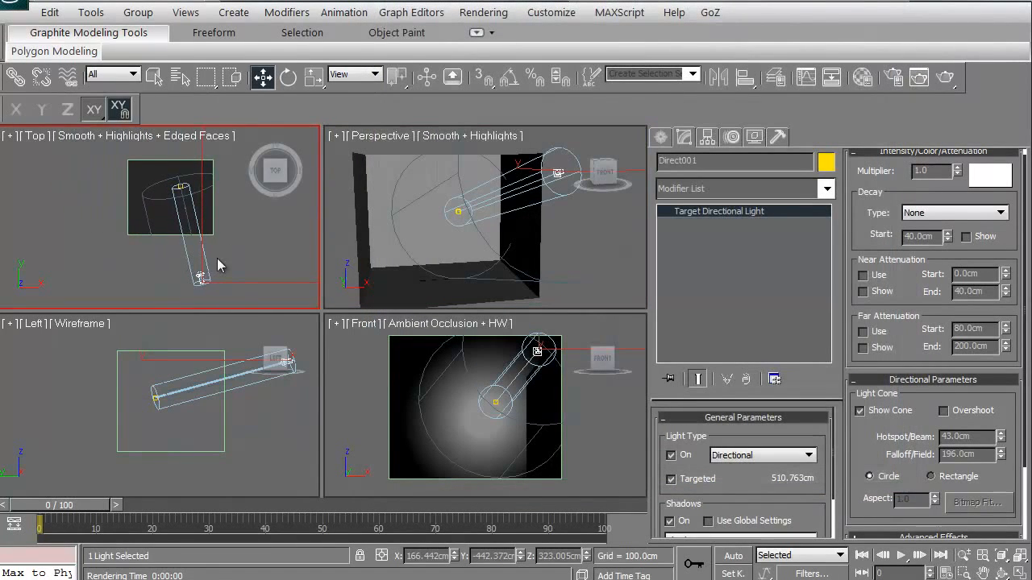
mouse_move(143, 290)
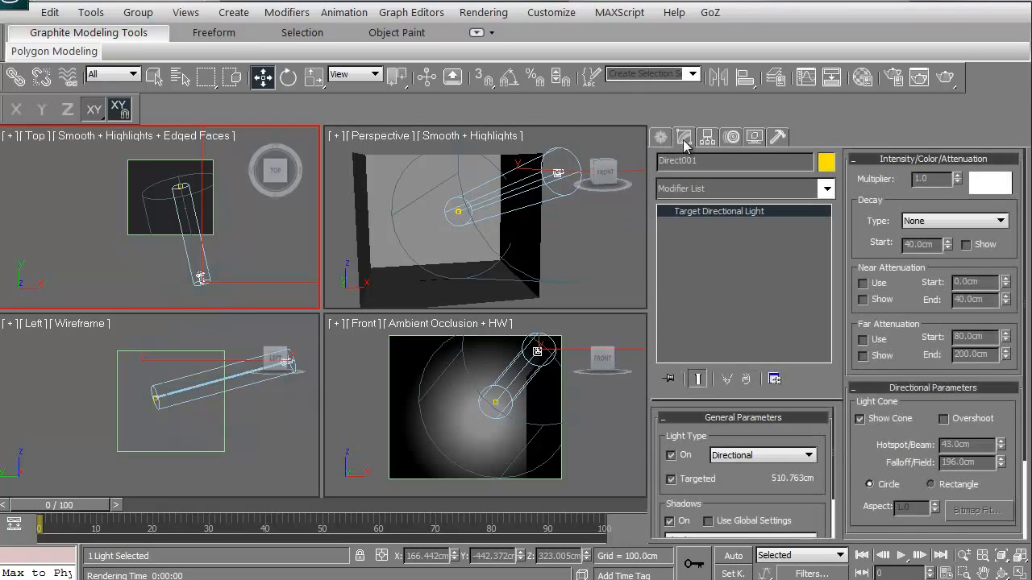
Step: Place omni light Omni001 inside the room and open its Modify settings
click(660, 136)
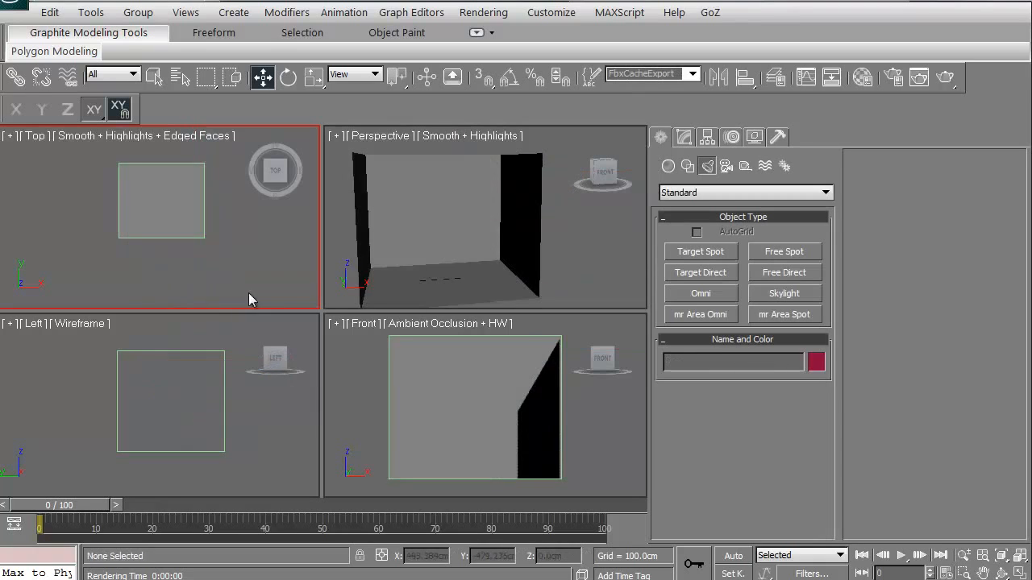
click(700, 293)
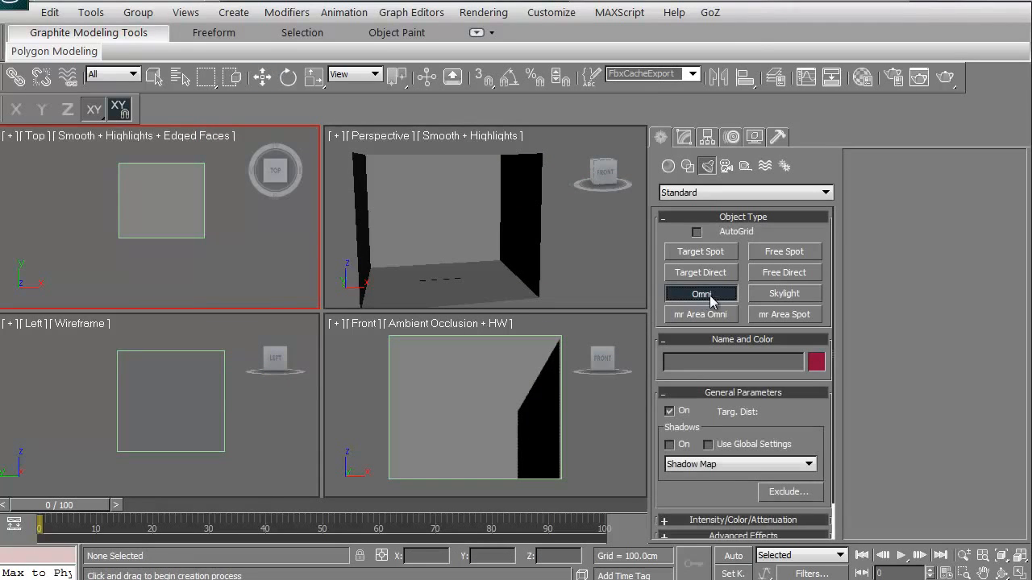
click(162, 202)
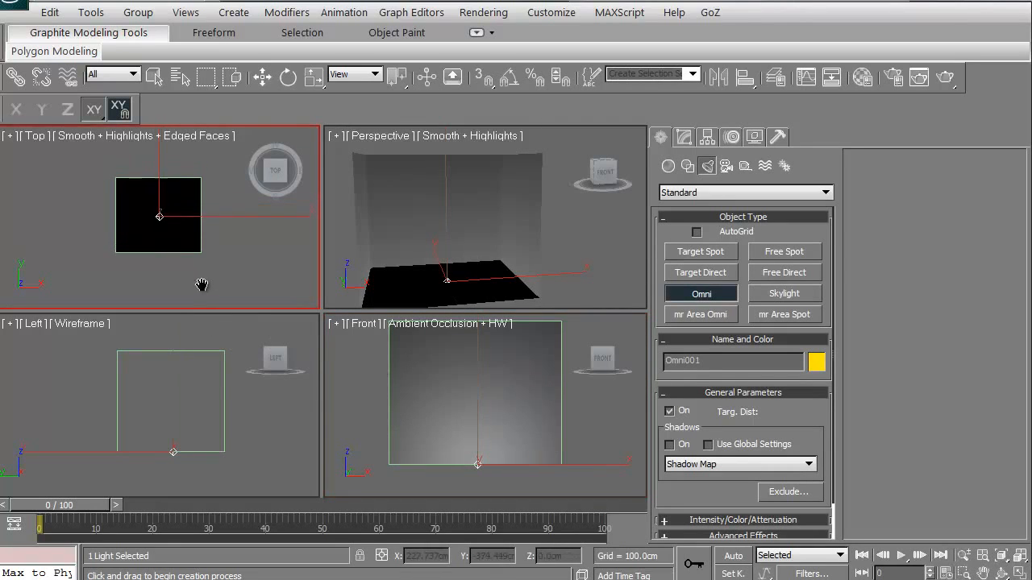
click(261, 77)
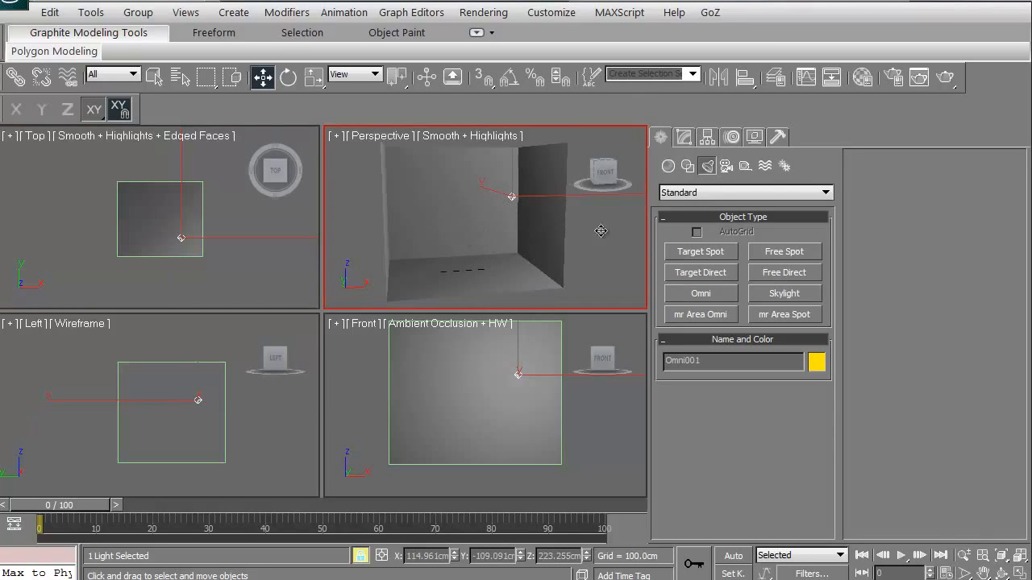
mouse_move(689, 143)
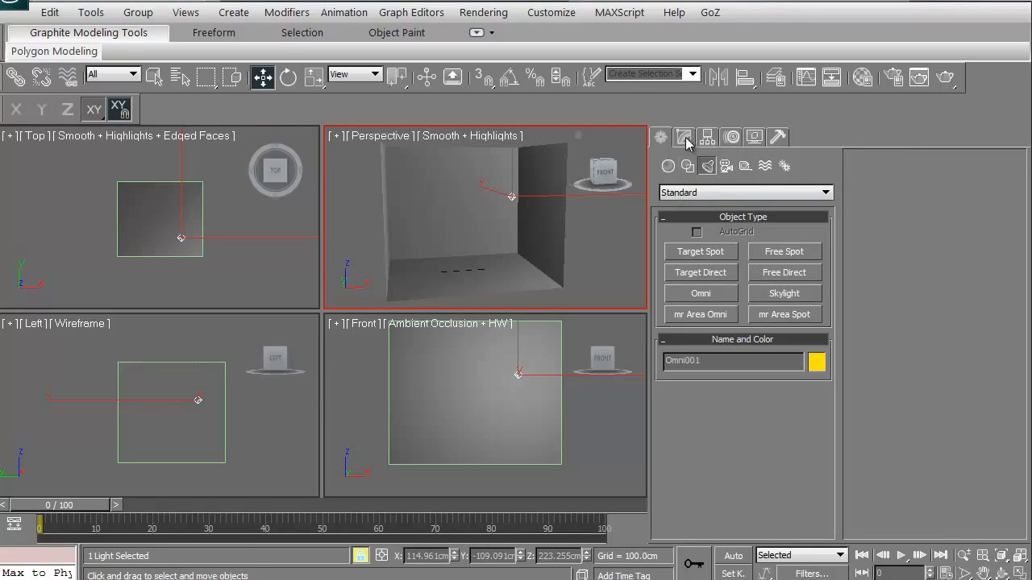
click(684, 136)
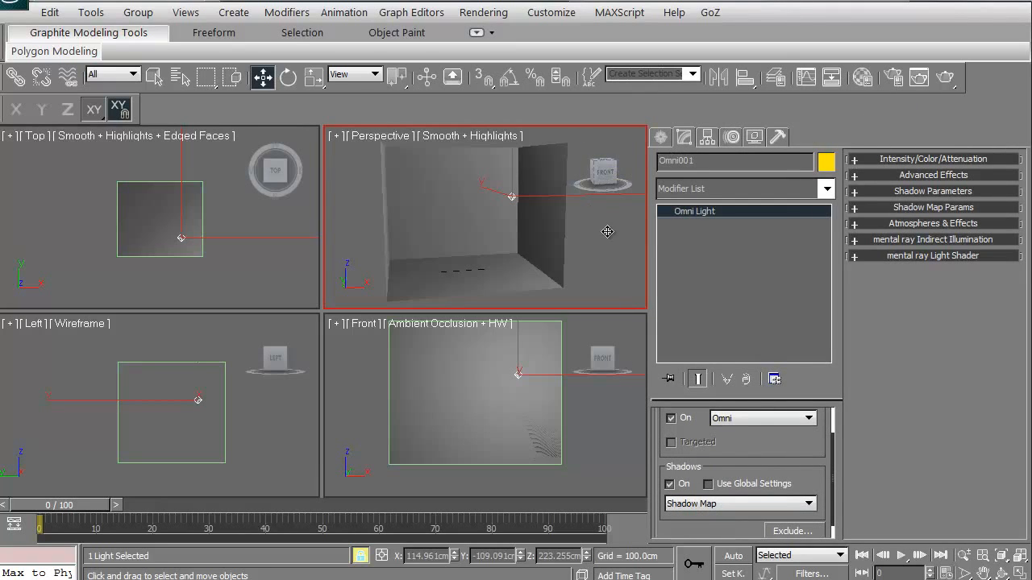
click(947, 77)
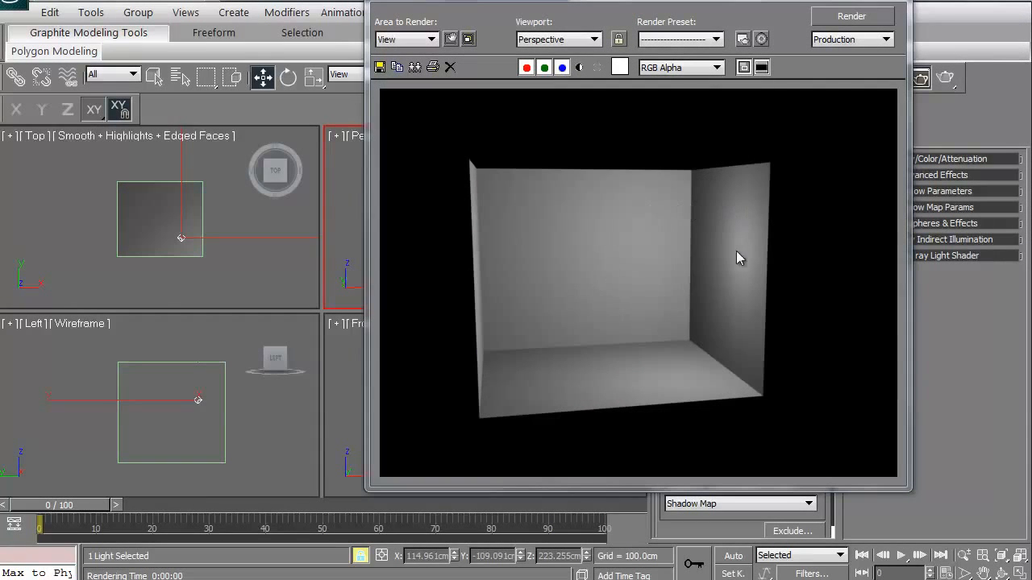
mouse_move(701, 219)
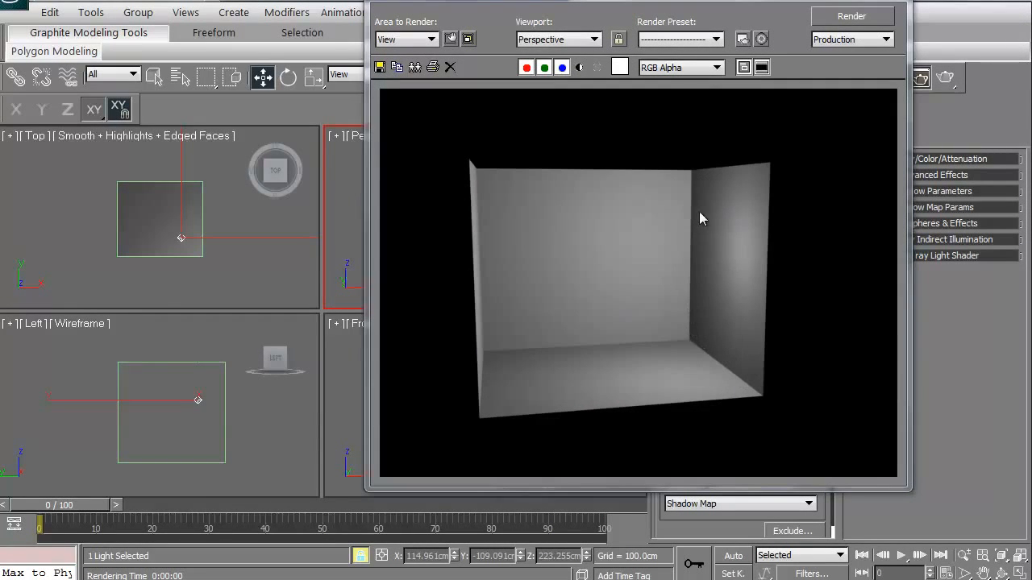
mouse_move(696, 239)
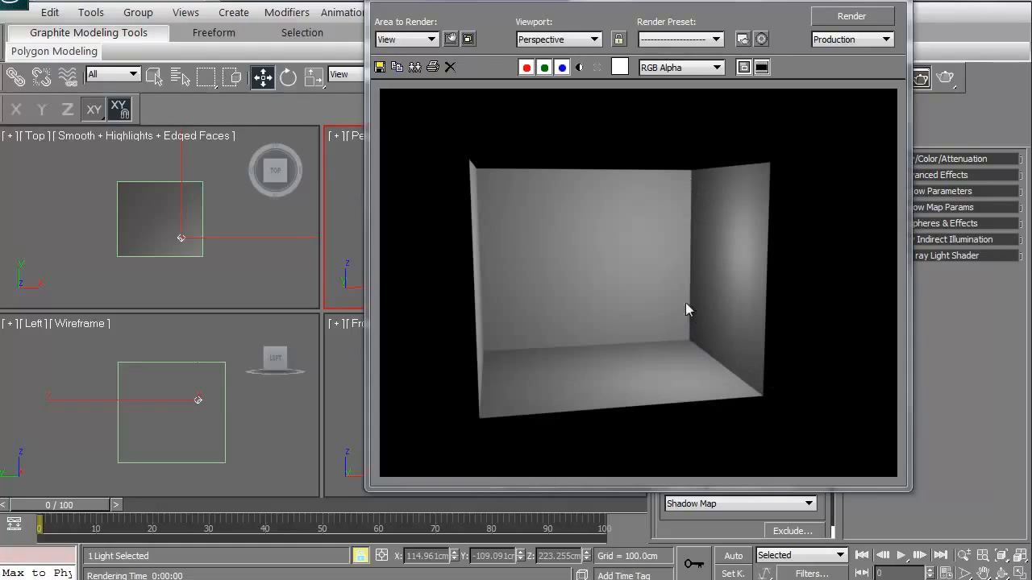
mouse_move(592, 217)
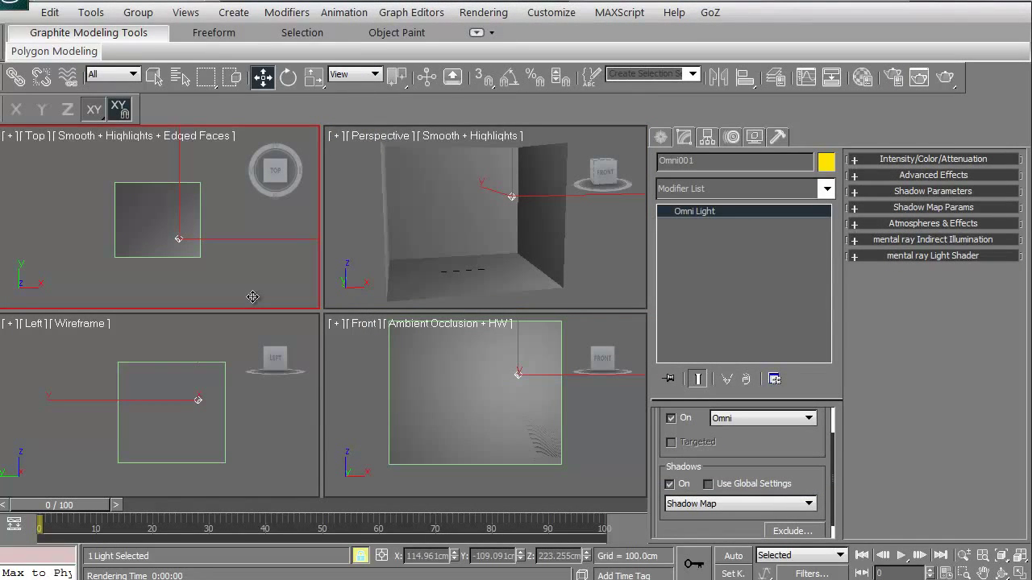
mouse_move(264, 277)
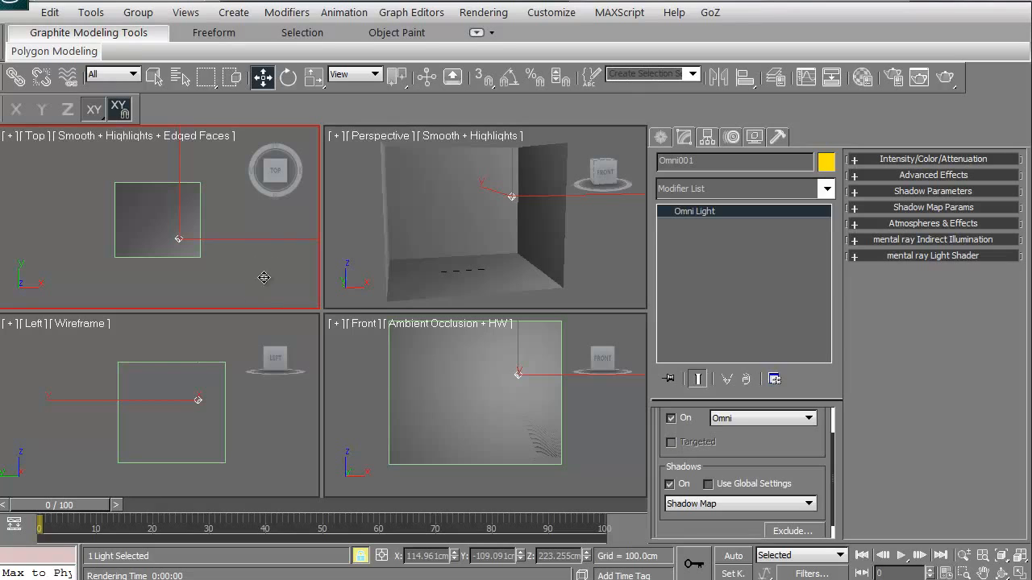
mouse_move(661, 147)
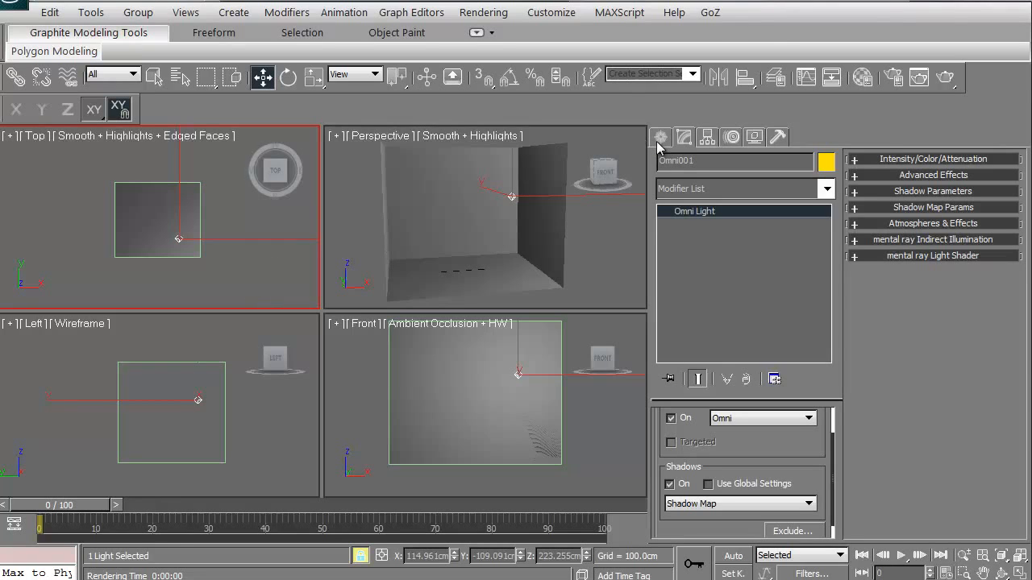
Step: Create target spotlight Spot001 in the Top view and raise it high above the room
click(660, 136)
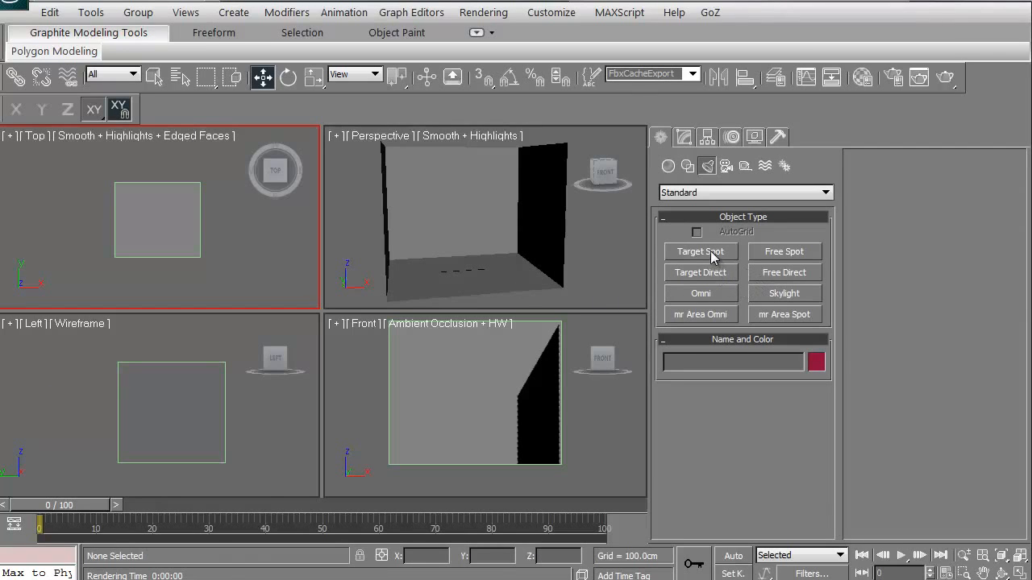
click(699, 251)
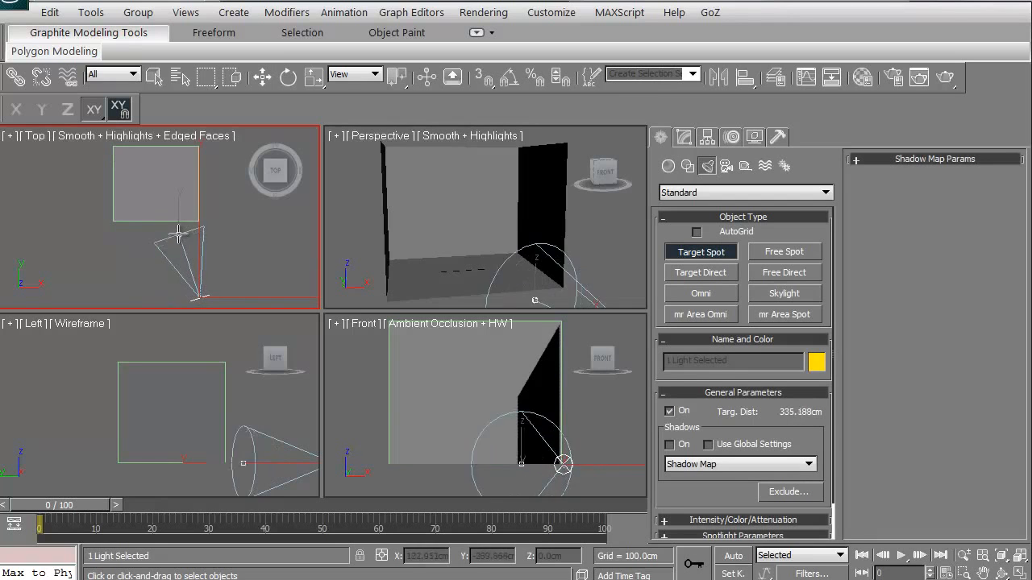
drag(177, 234, 161, 166)
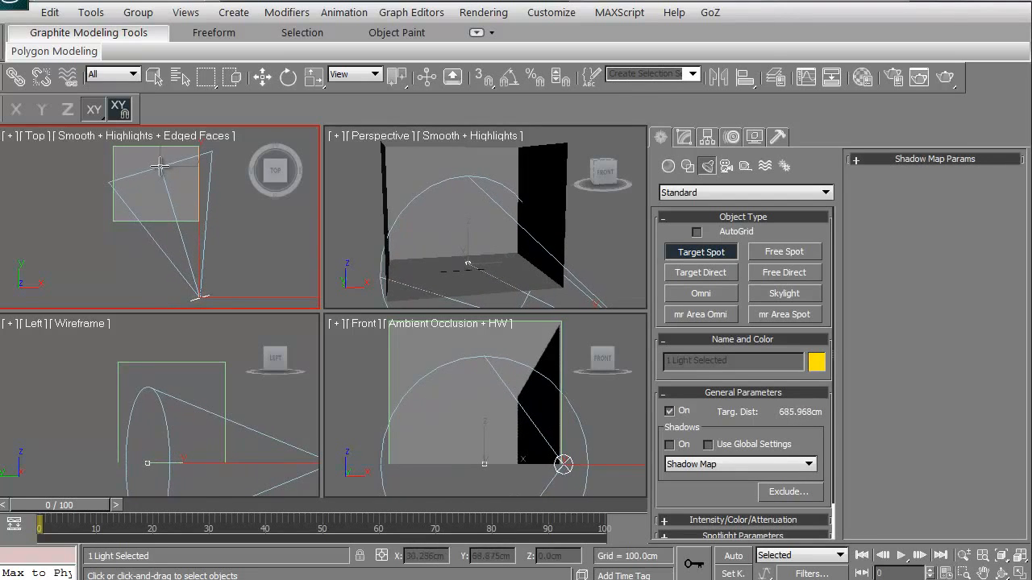
click(261, 76)
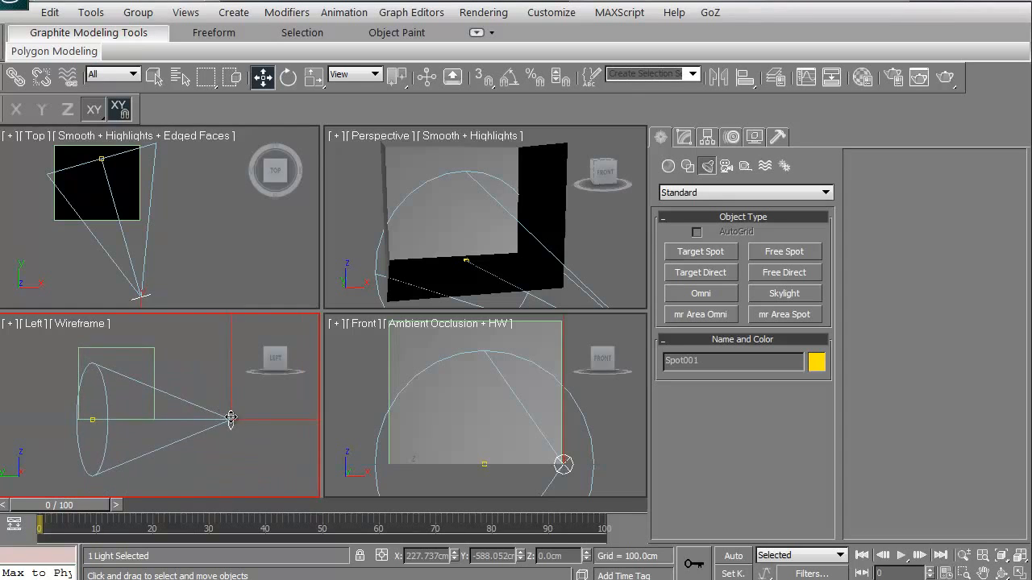
drag(231, 418, 219, 346)
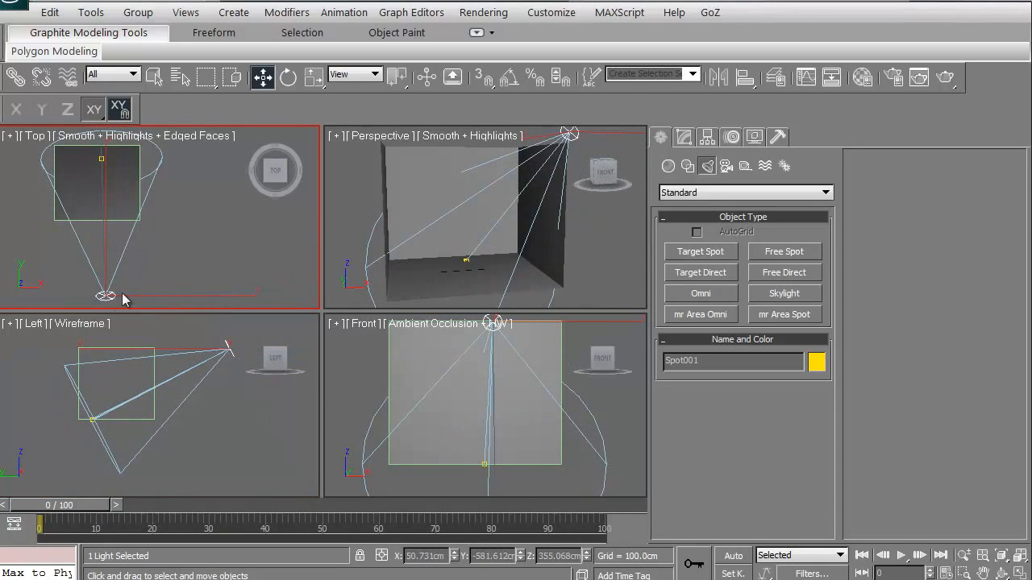
Step: Turn on shadows for Spot001 in the Modify panel
click(484, 226)
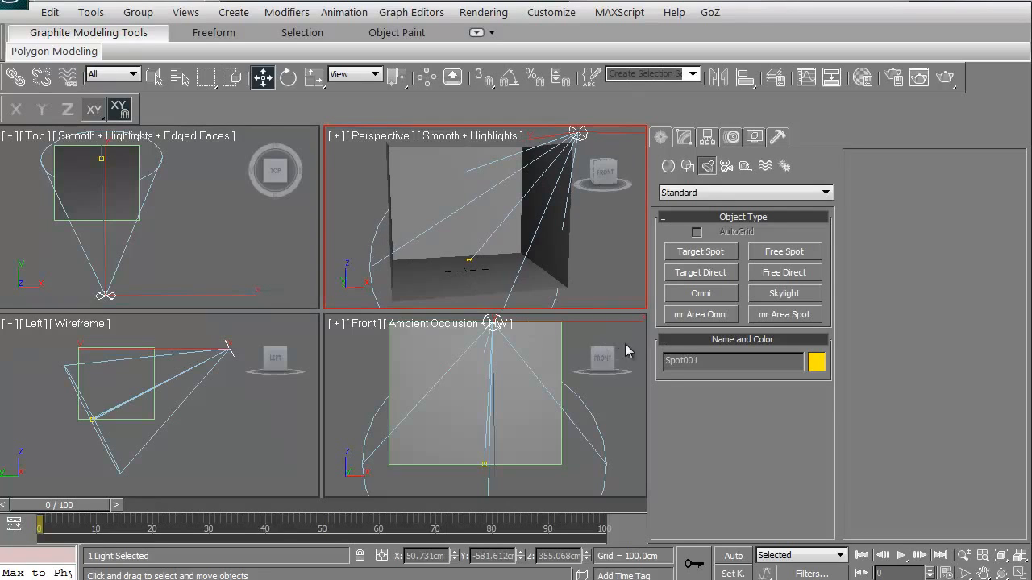
click(683, 136)
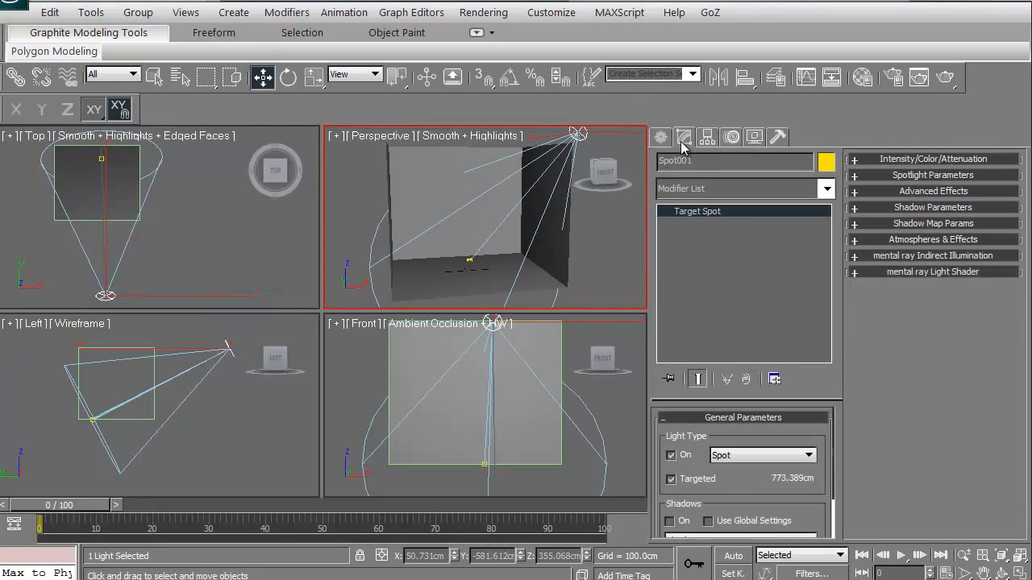
scroll(down, 3)
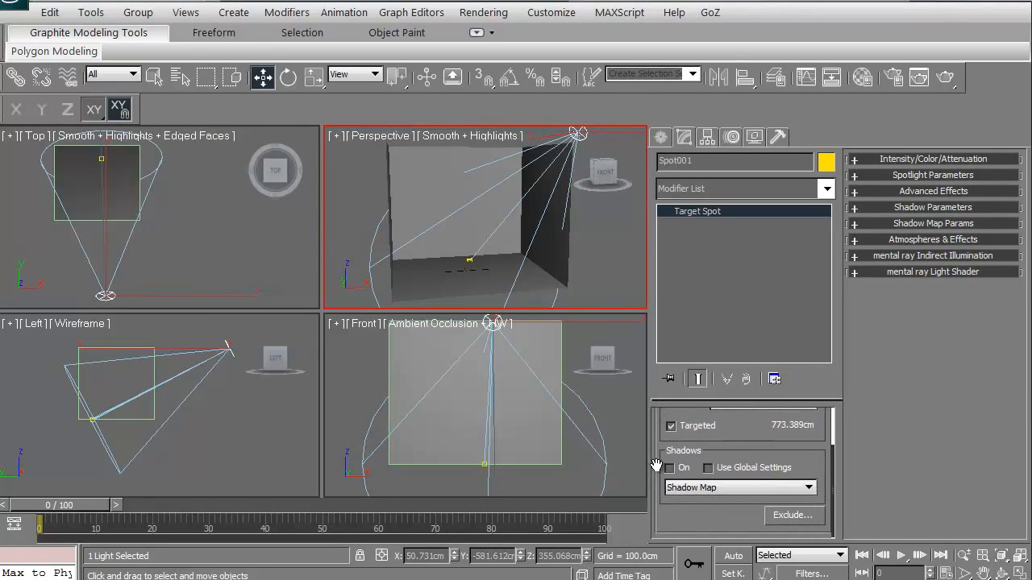
click(670, 468)
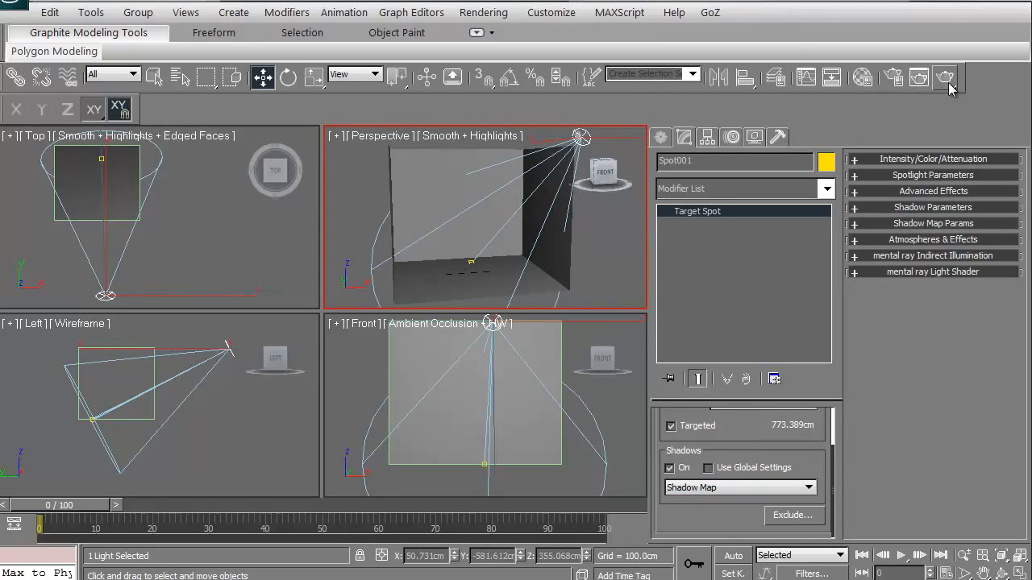
click(944, 77)
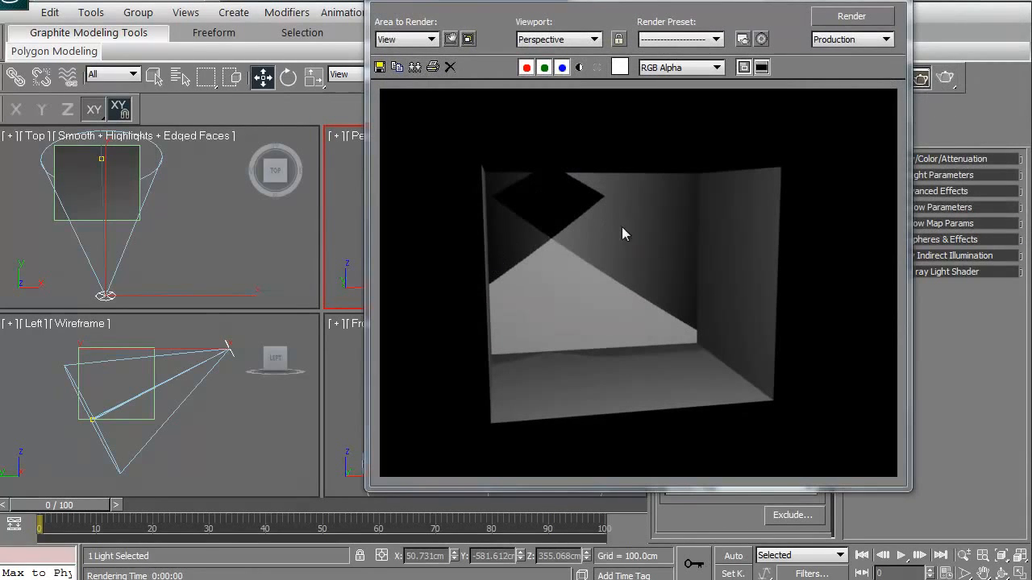
mouse_move(695, 372)
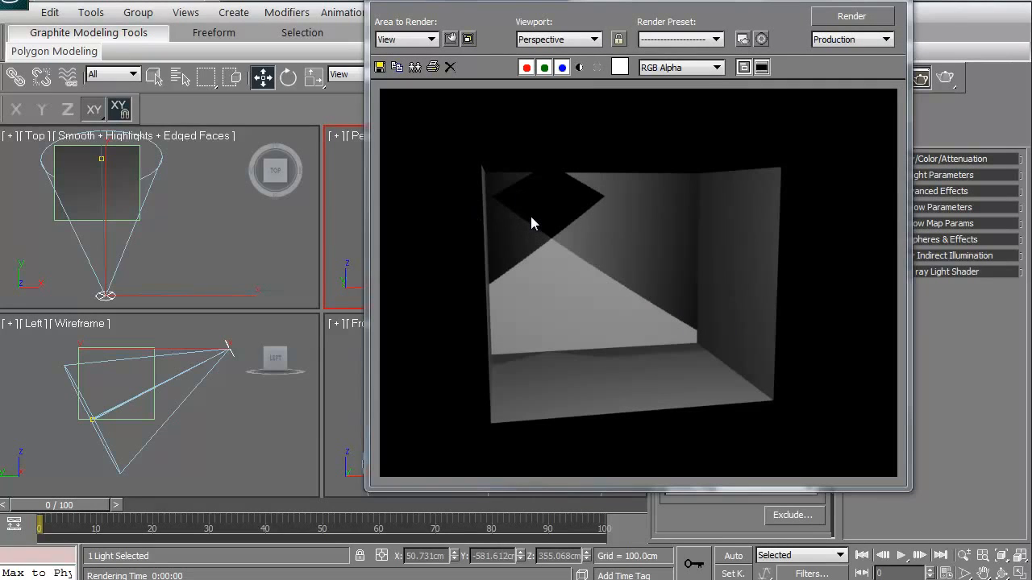
mouse_move(540, 244)
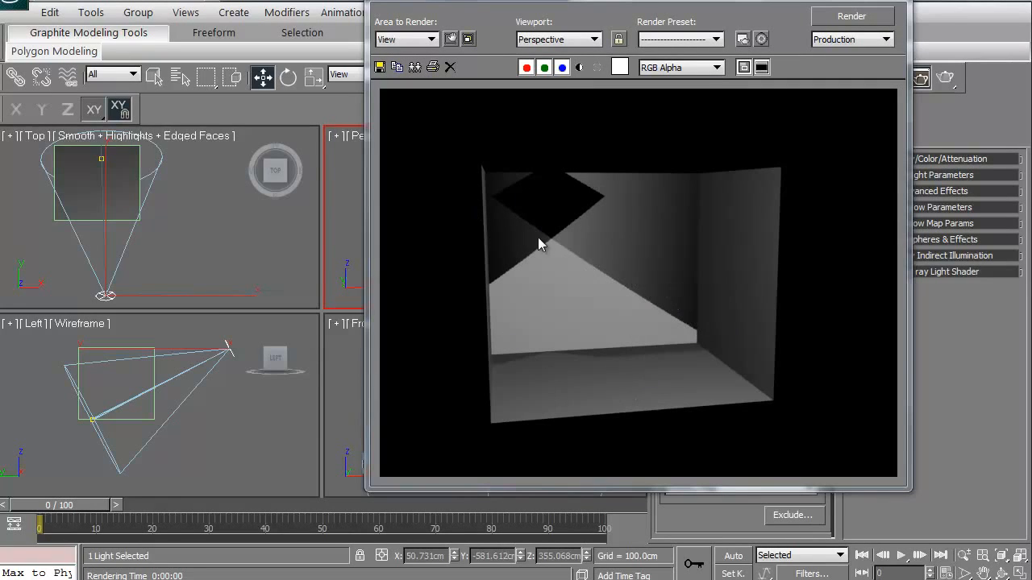
mouse_move(568, 184)
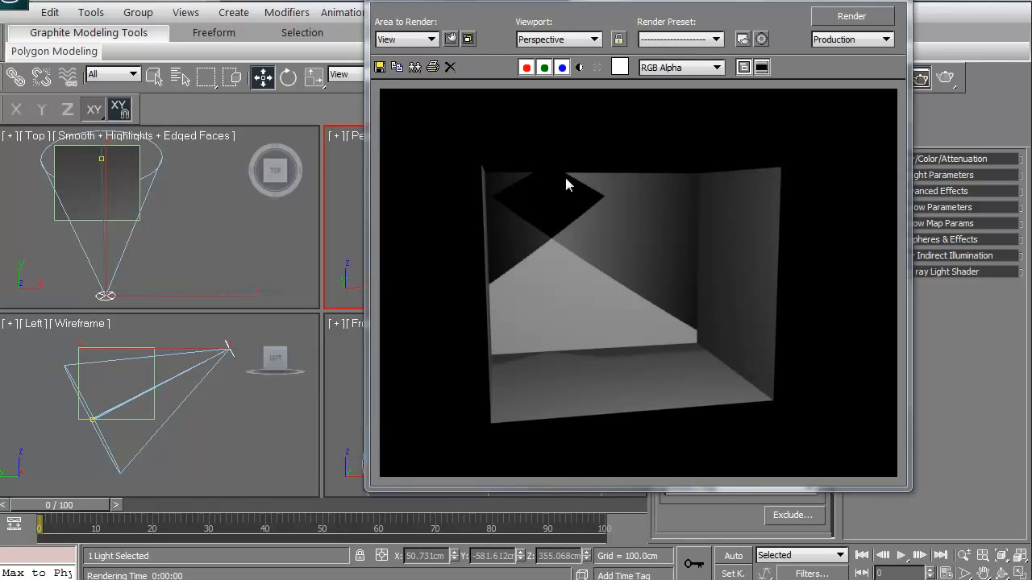
mouse_move(554, 195)
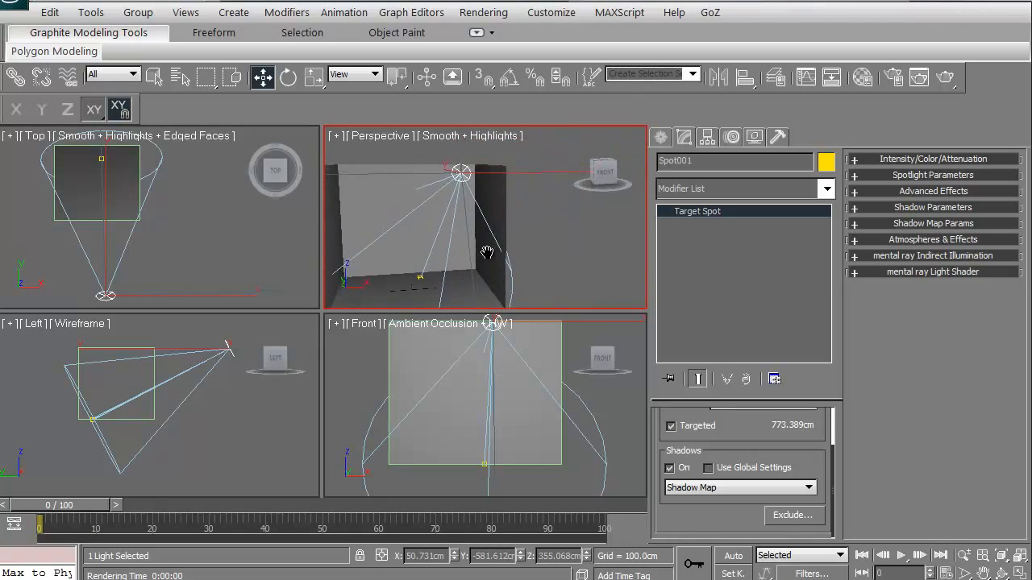
drag(459, 172, 547, 166)
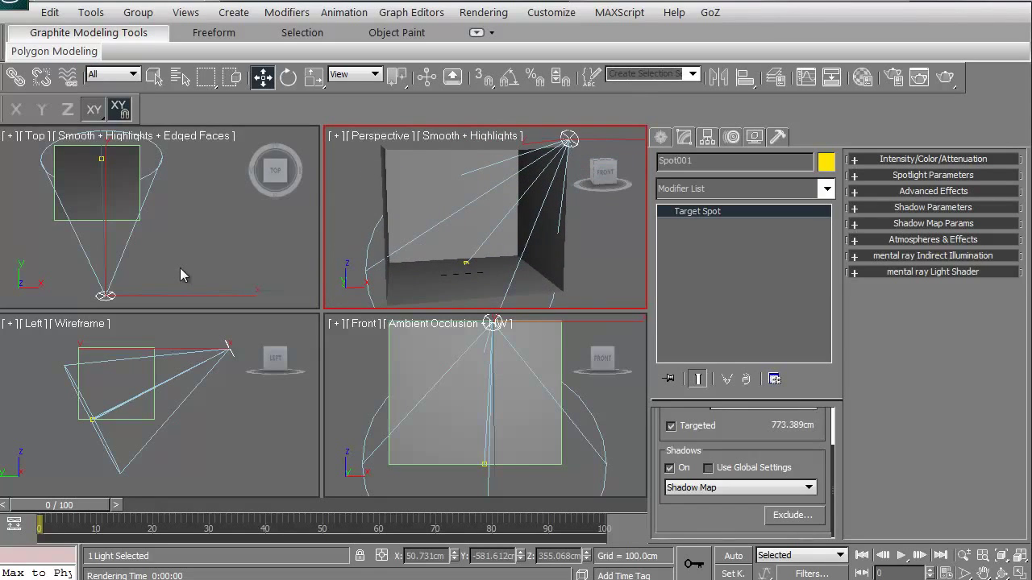
click(200, 278)
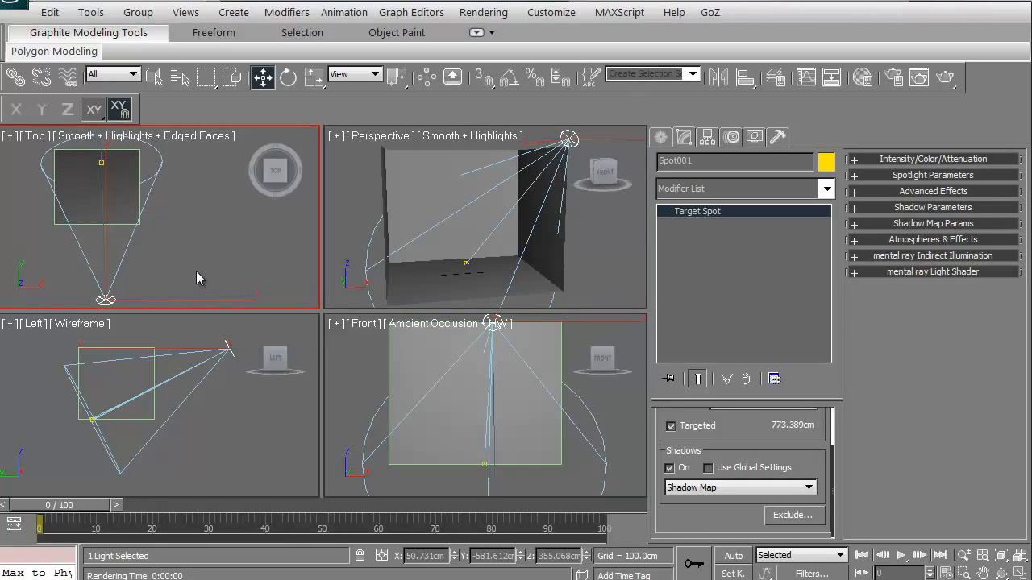
mouse_move(187, 278)
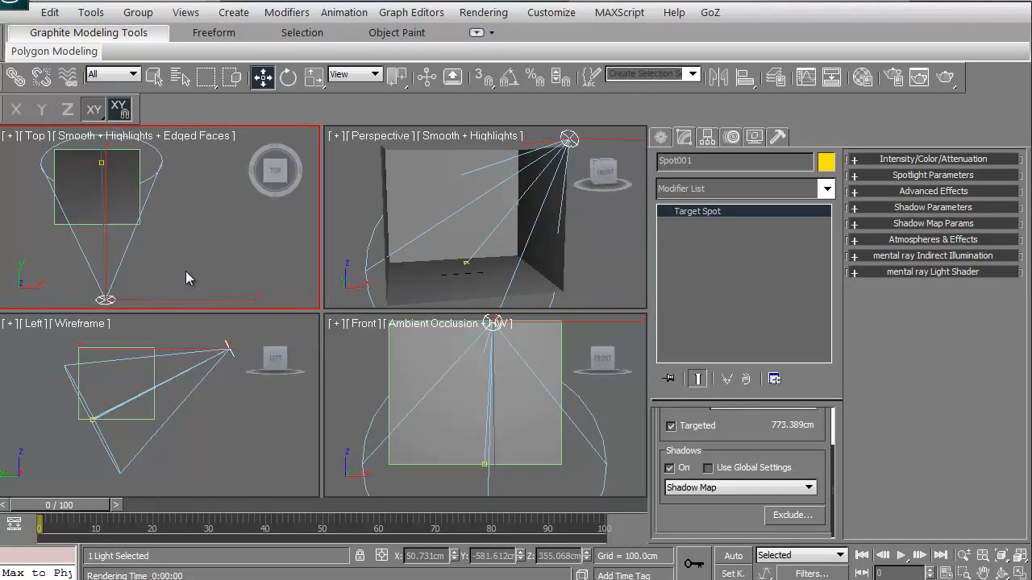
mouse_move(184, 265)
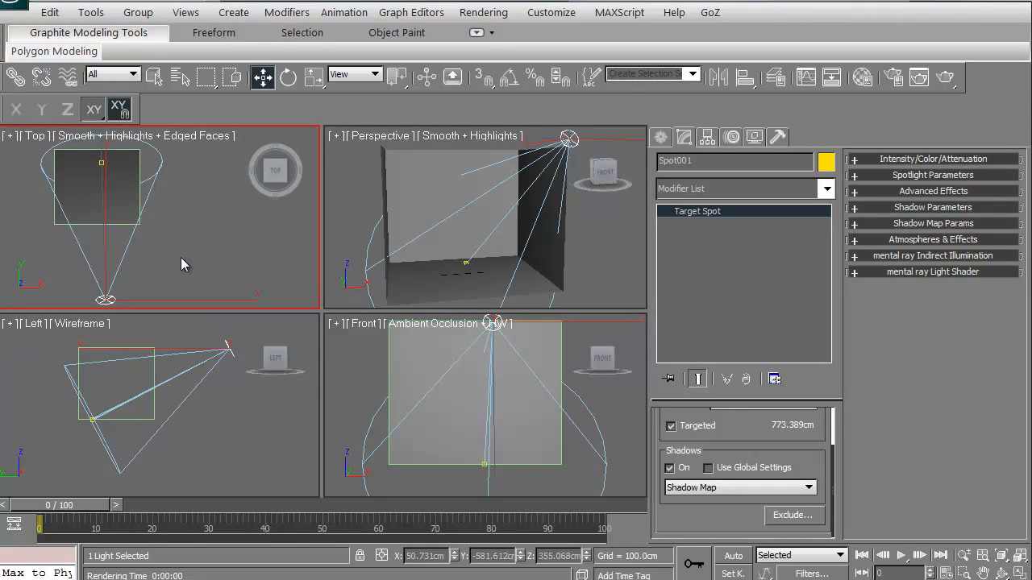
mouse_move(177, 279)
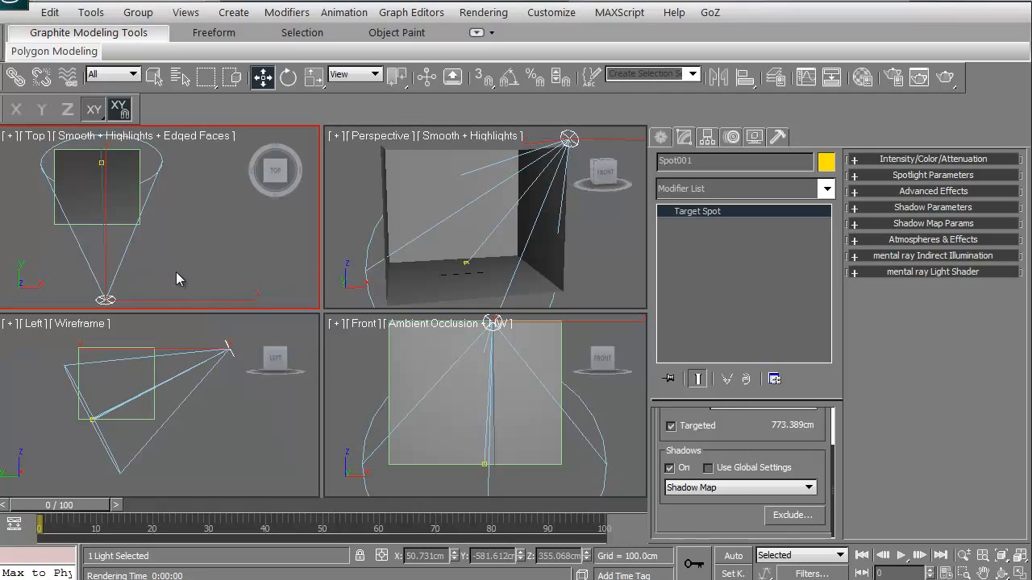
Step: Add a skylight, Sky001, to the scene
click(659, 137)
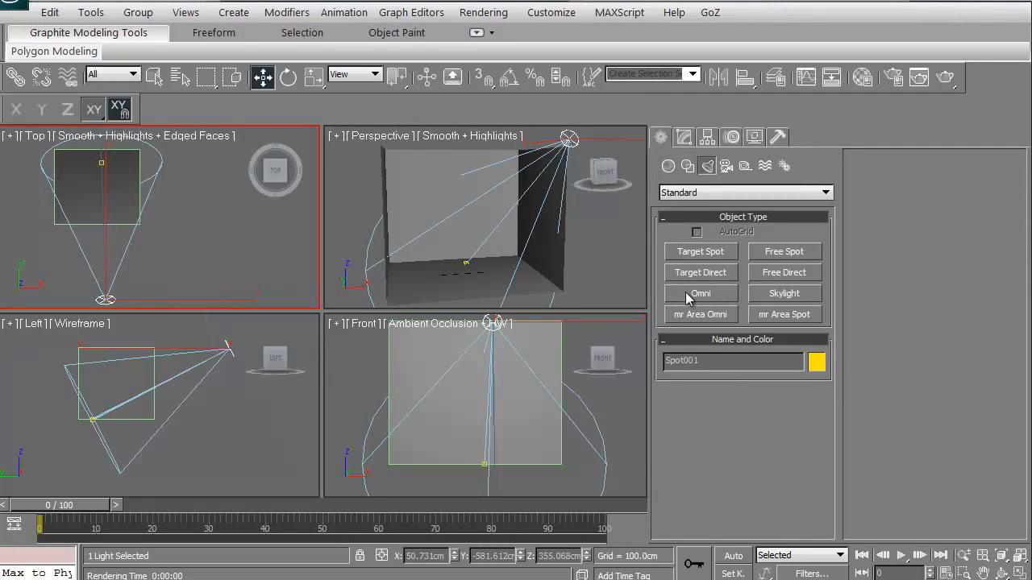
mouse_move(697, 278)
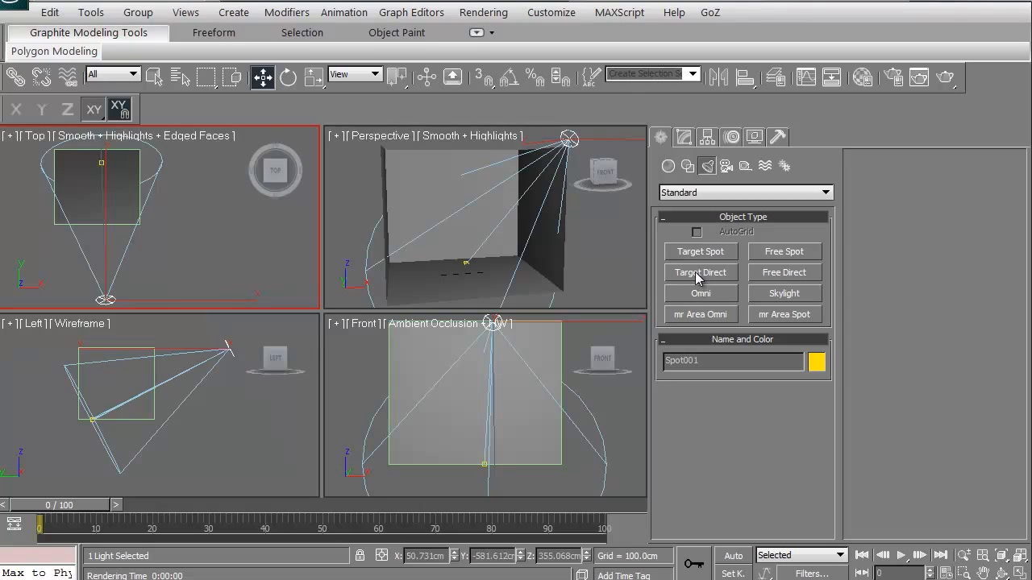
mouse_move(794, 295)
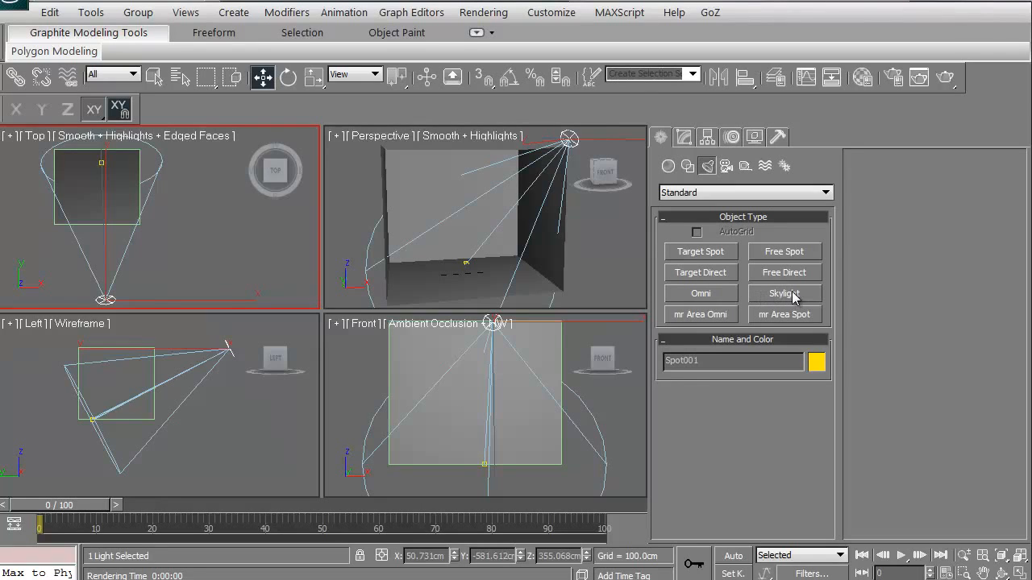
mouse_move(458, 264)
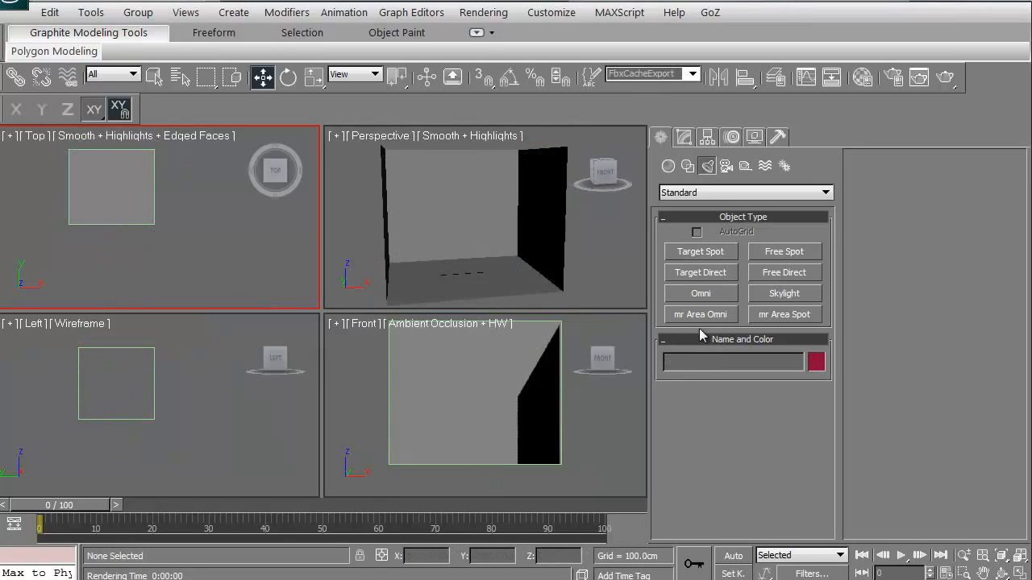
click(783, 294)
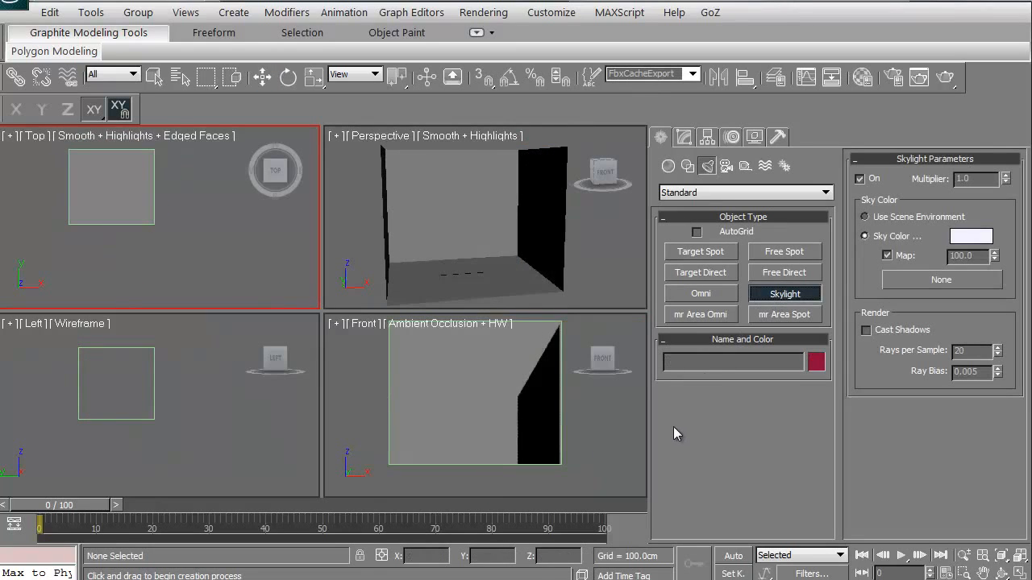
click(866, 329)
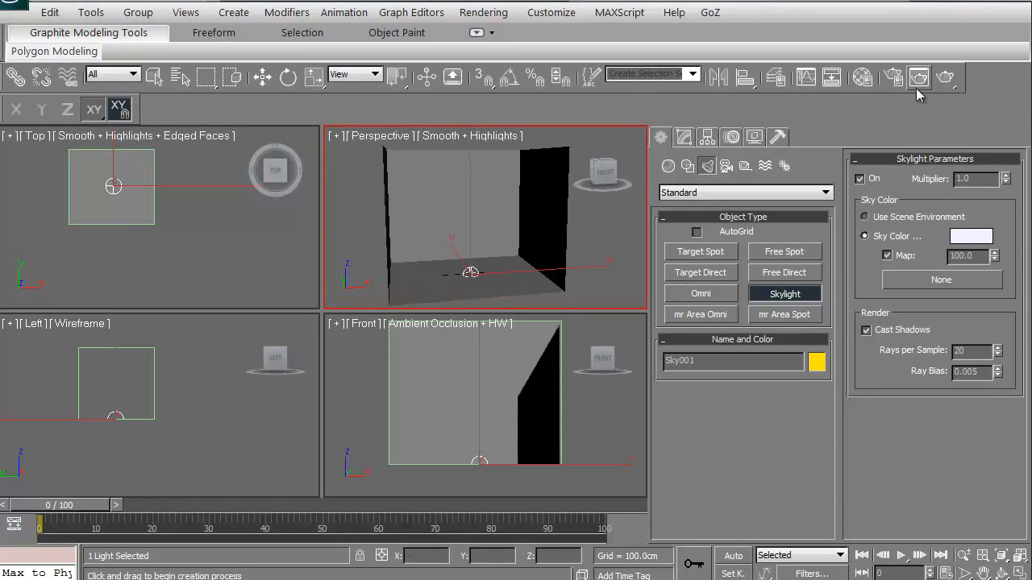
Step: Render the skylit room, close the render window and deselect the skylight
click(919, 77)
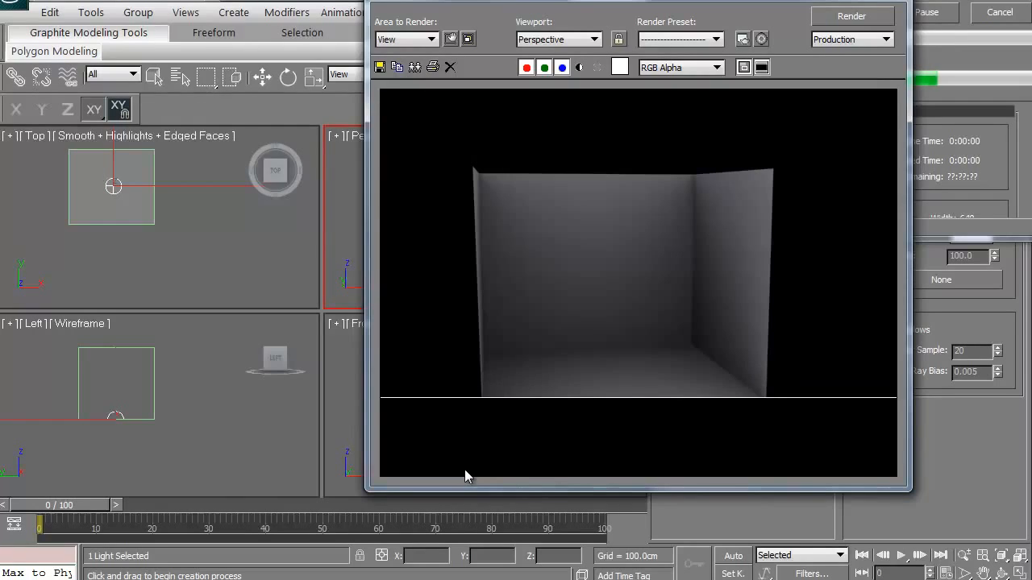
click(851, 16)
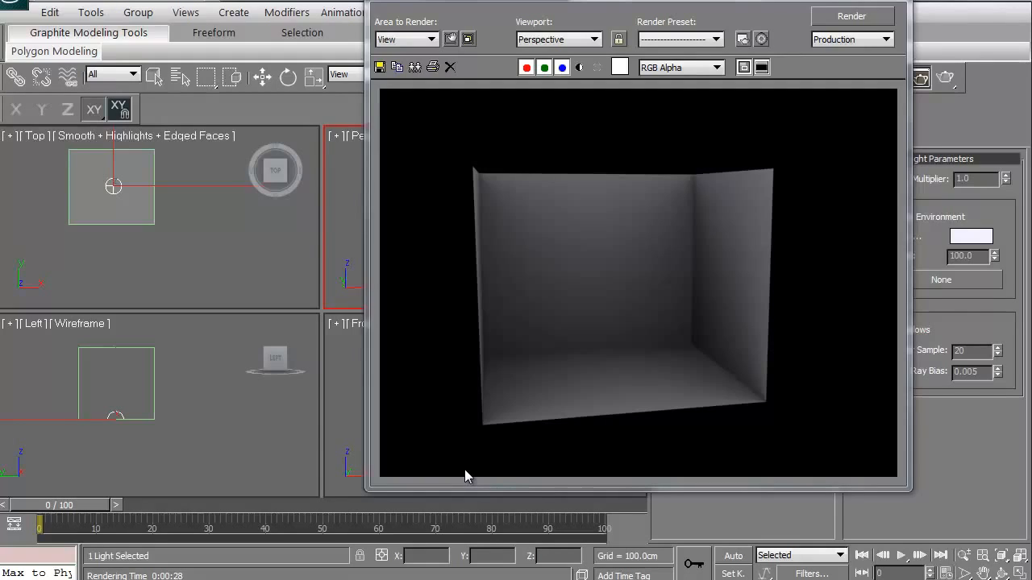
mouse_move(492, 462)
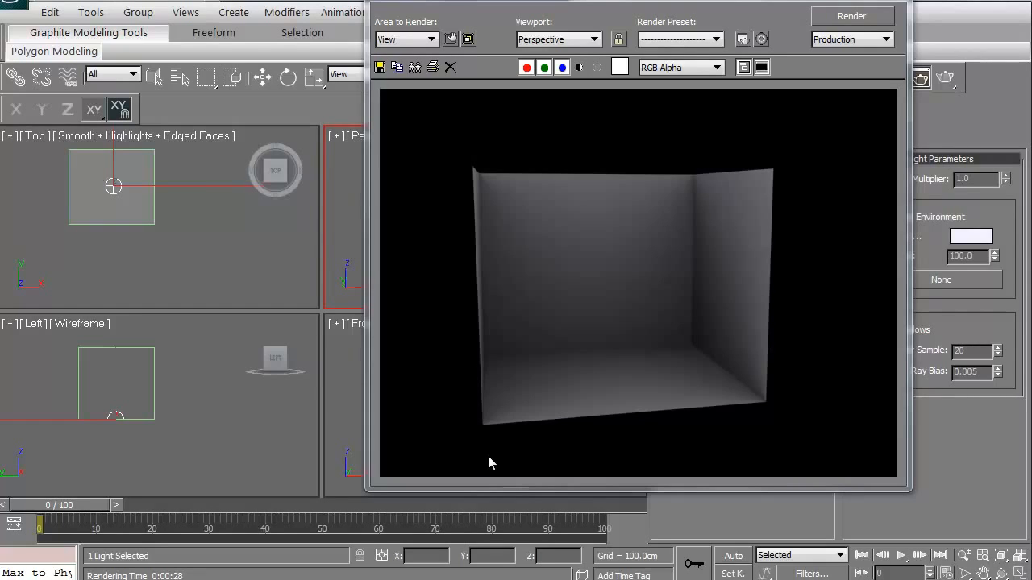
mouse_move(665, 315)
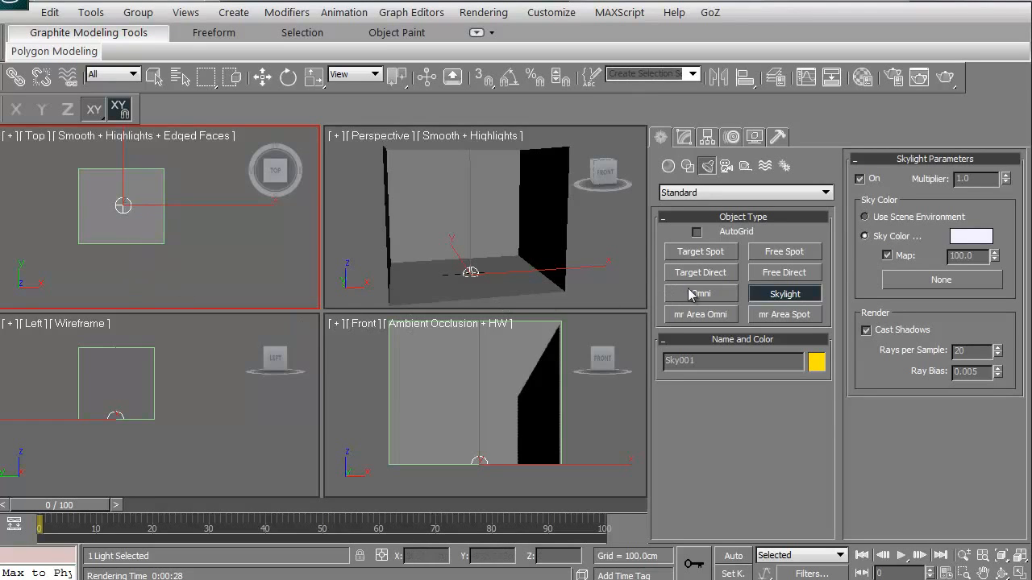
mouse_move(701, 278)
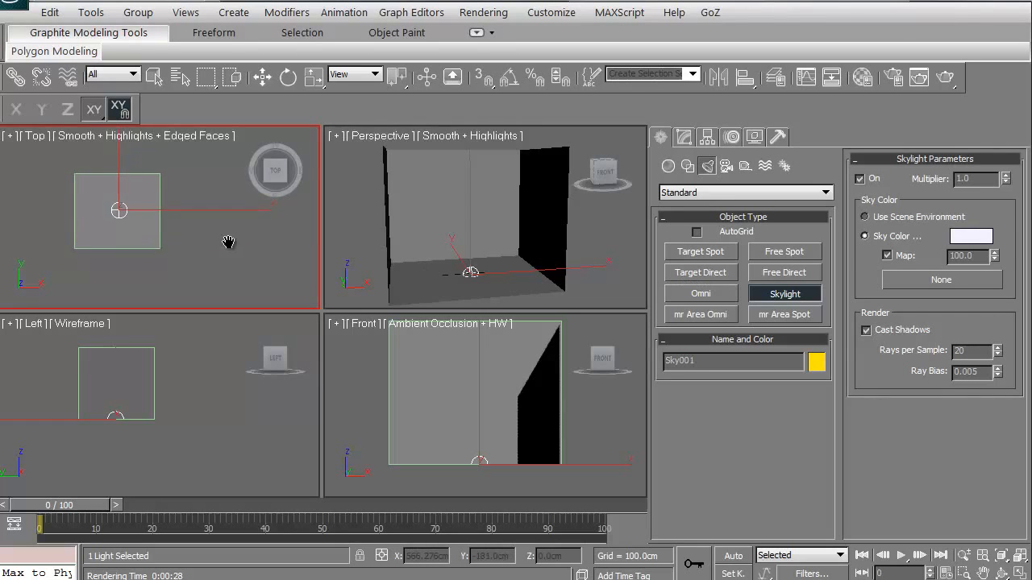
click(225, 281)
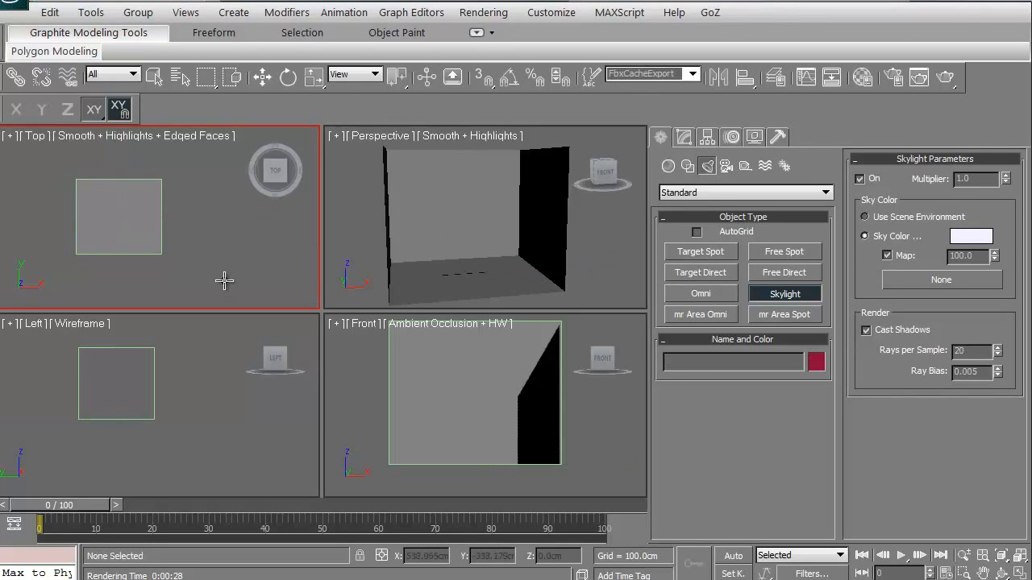
Step: Place free spotlight Fspot001 and shift it to shine toward the back wall
click(784, 251)
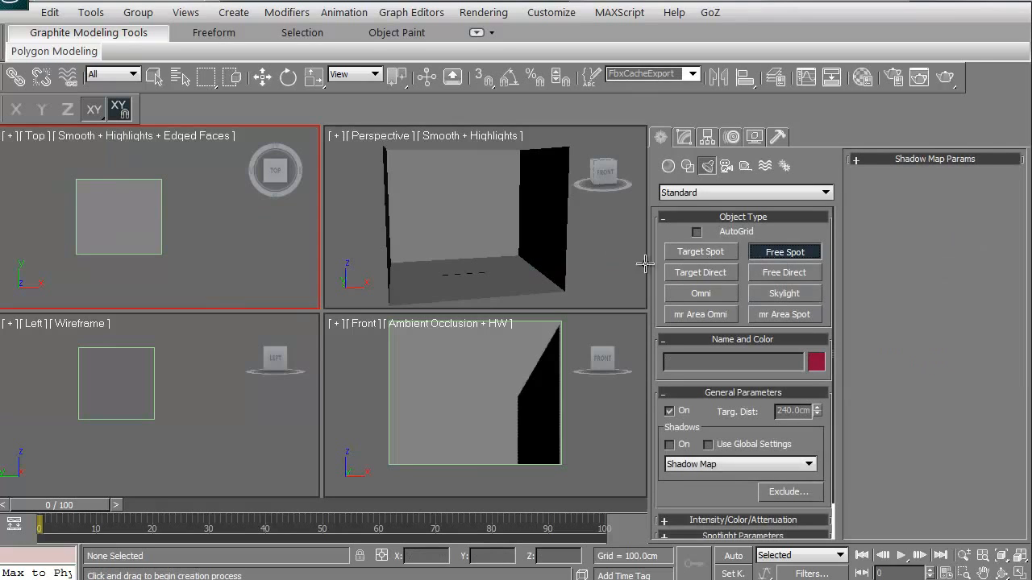
mouse_move(441, 393)
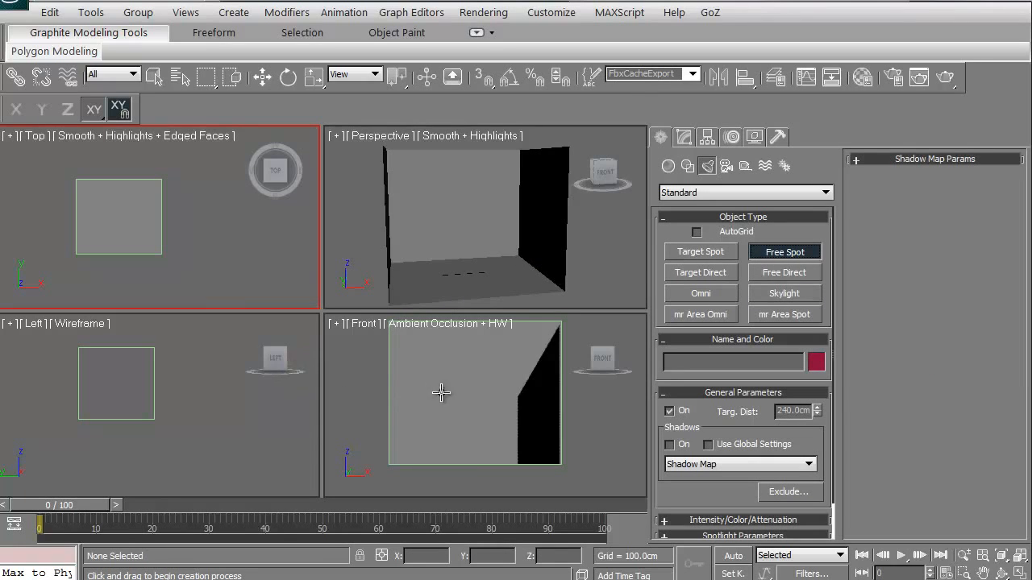
mouse_move(168, 242)
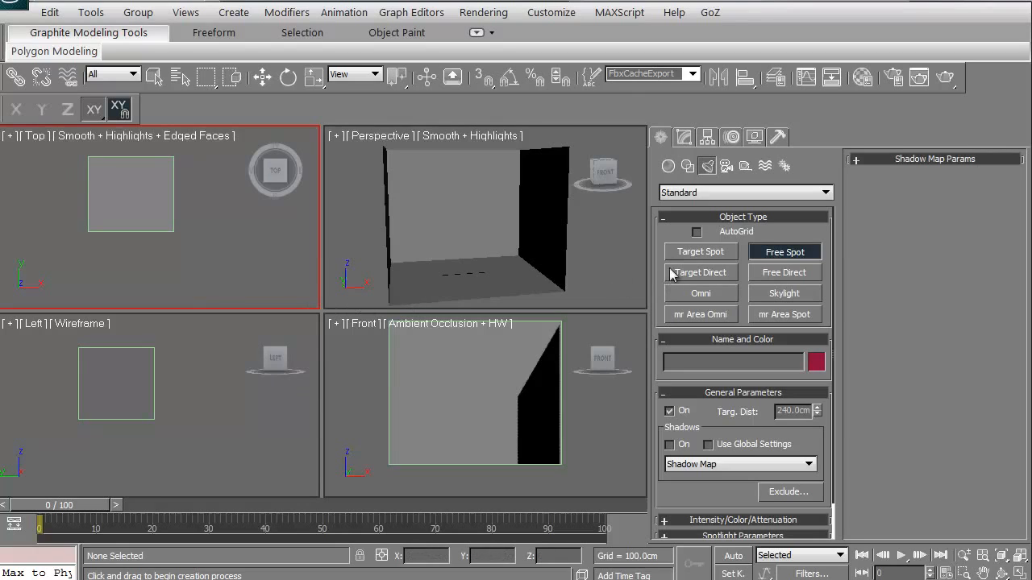
click(701, 252)
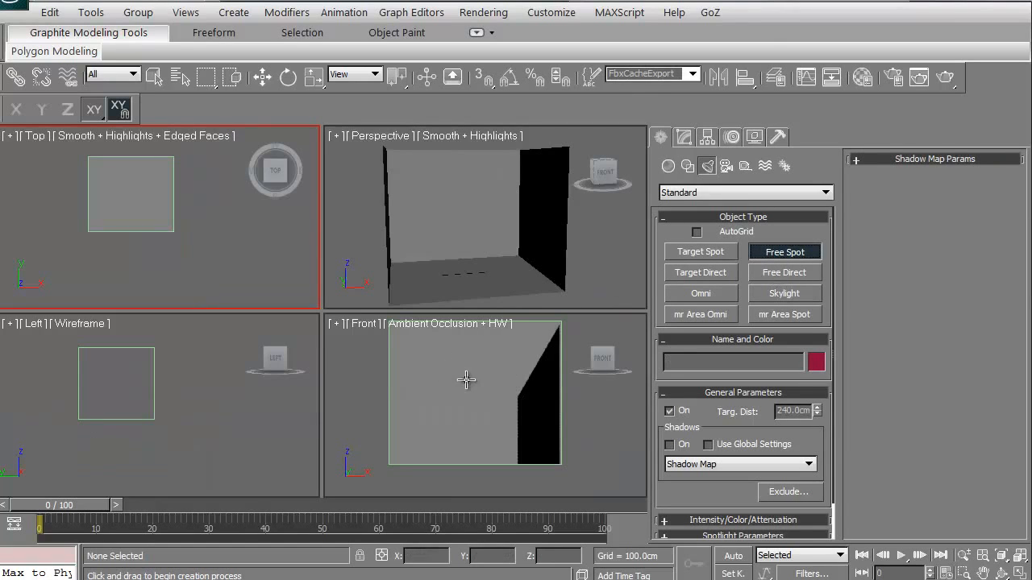
mouse_move(465, 391)
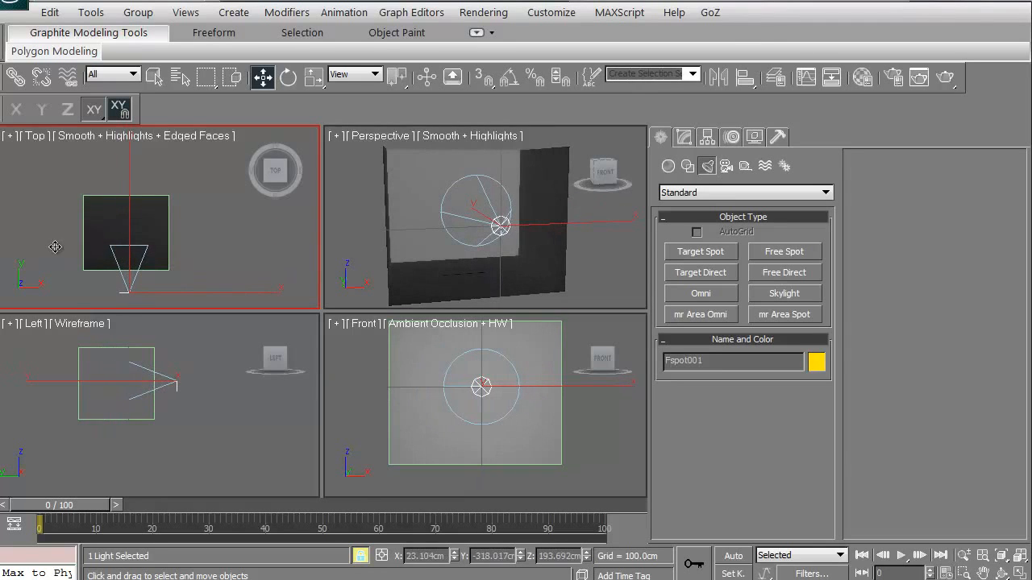
mouse_move(228, 292)
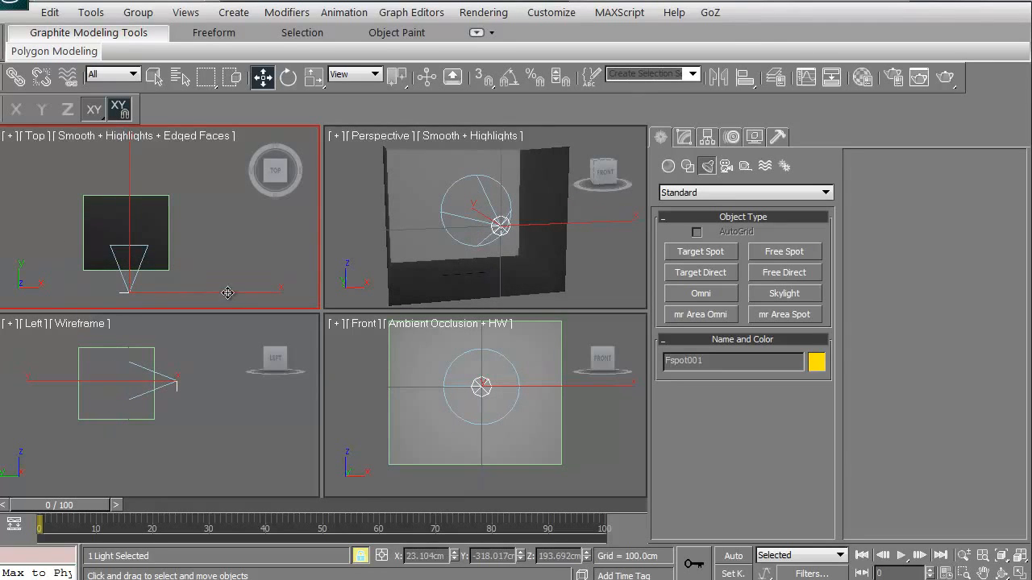
drag(500, 225, 481, 384)
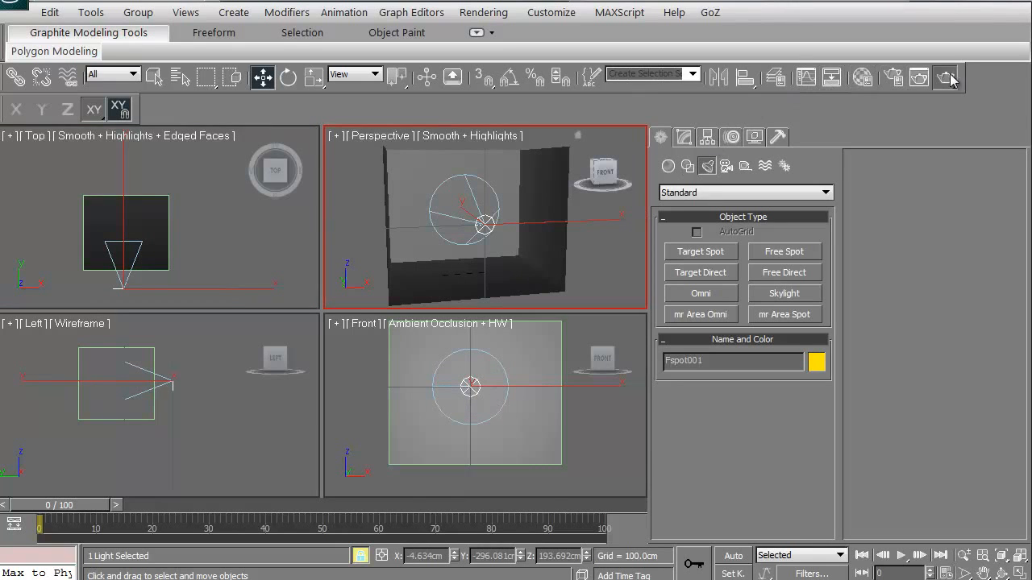
Step: Test-render Fspot001 on the back wall, then render again with shadows enabled
click(943, 78)
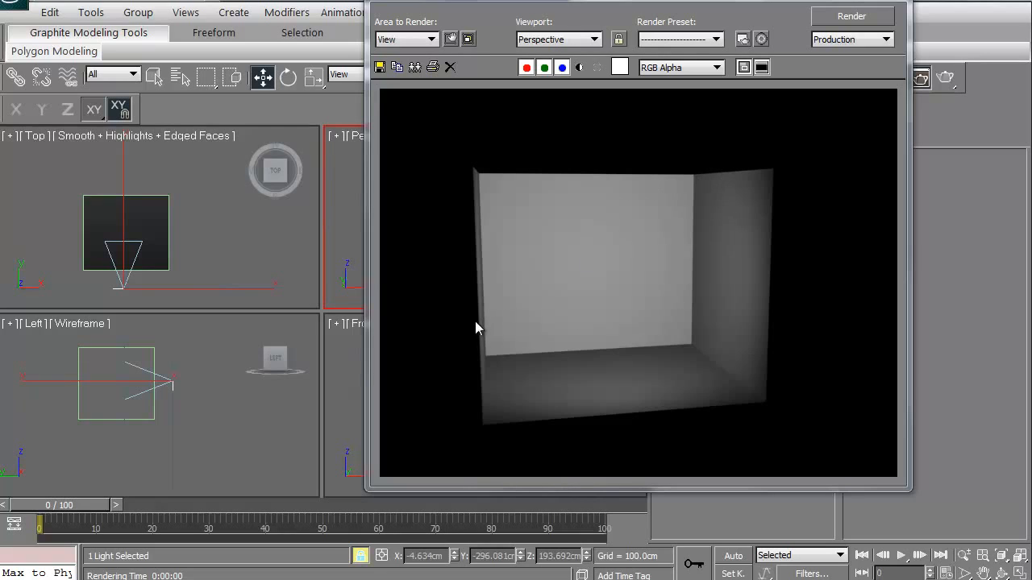
mouse_move(448, 355)
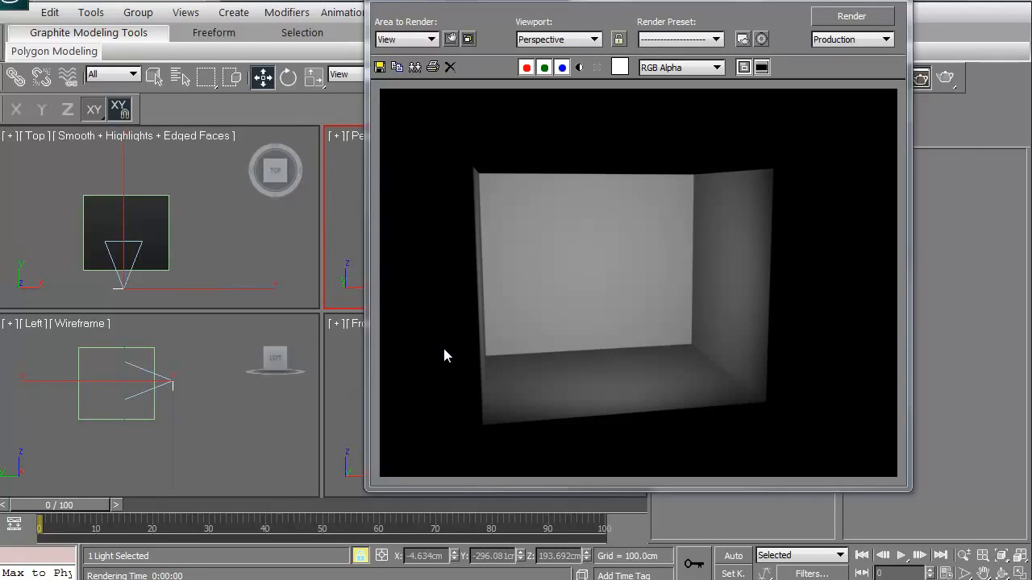
mouse_move(490, 437)
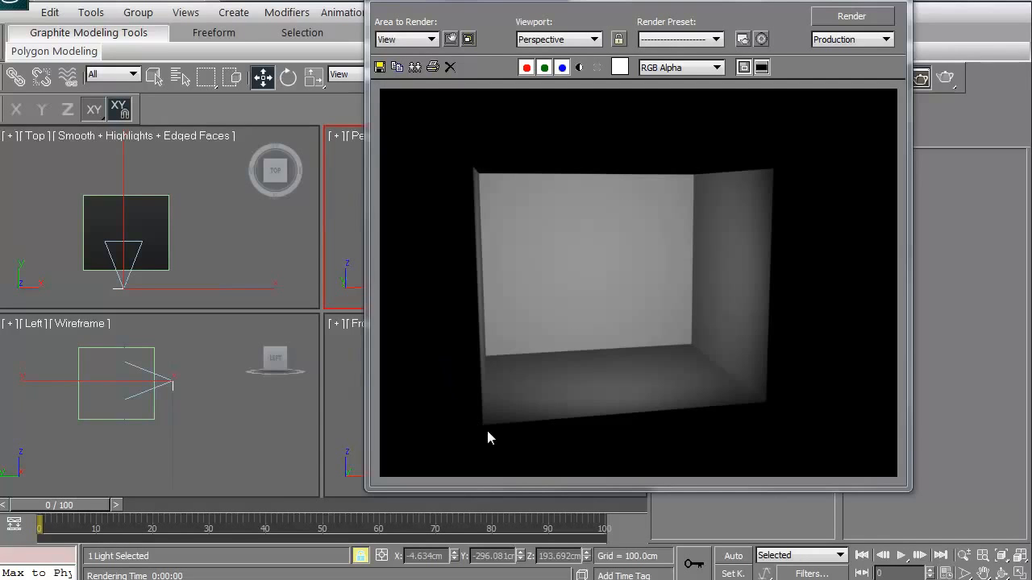
mouse_move(644, 218)
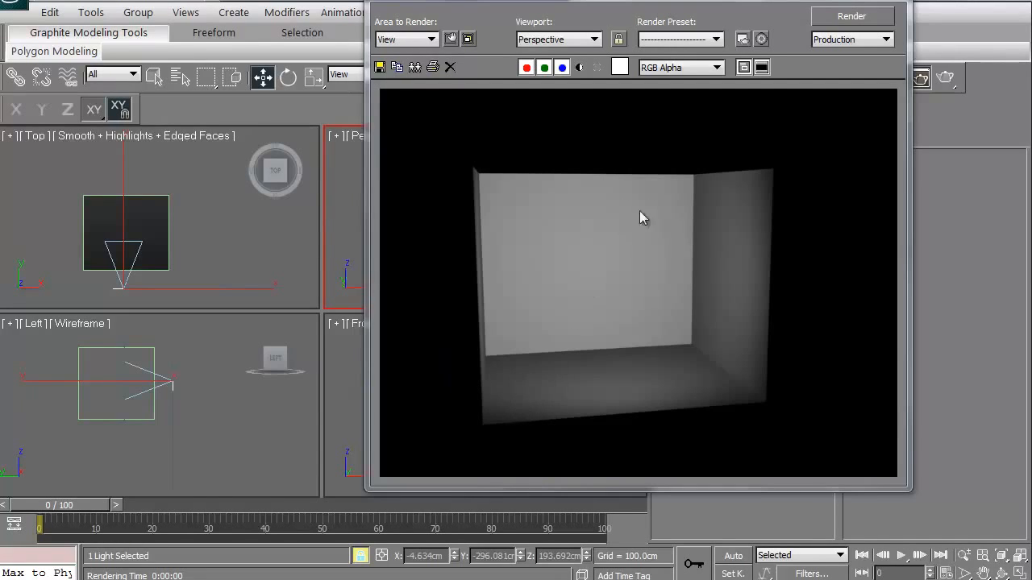
mouse_move(610, 249)
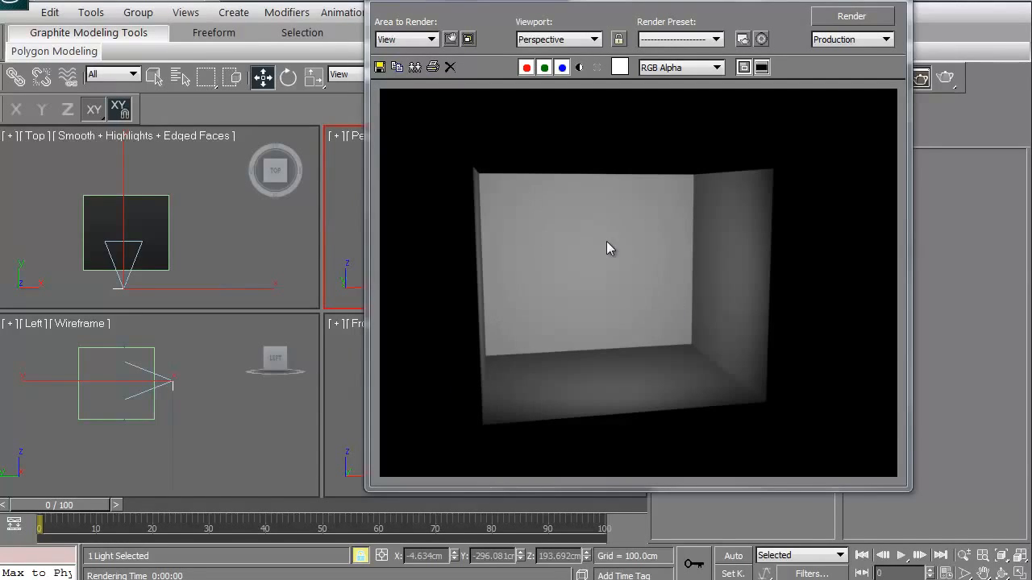
mouse_move(659, 325)
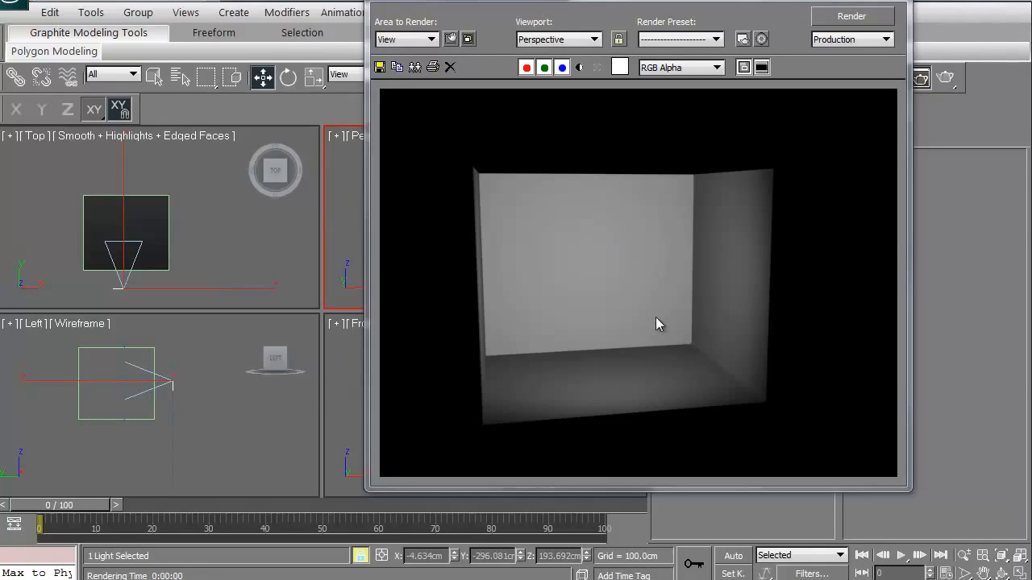
mouse_move(677, 323)
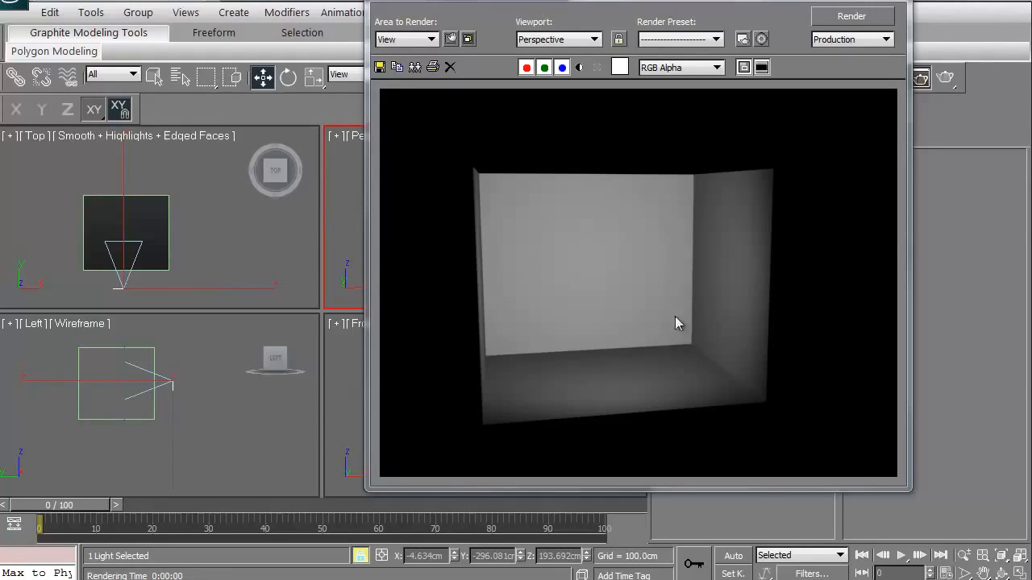
mouse_move(675, 314)
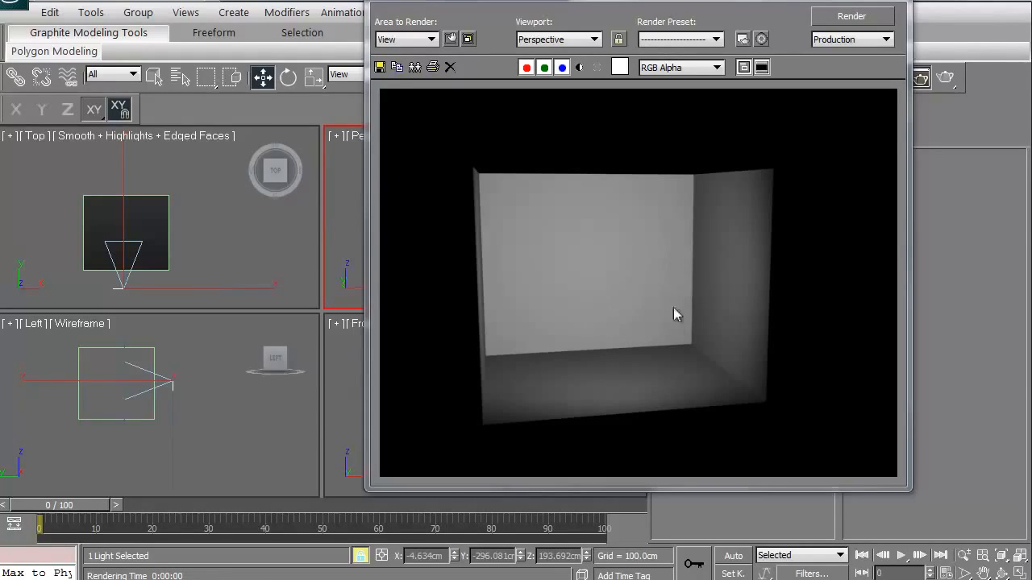
mouse_move(651, 242)
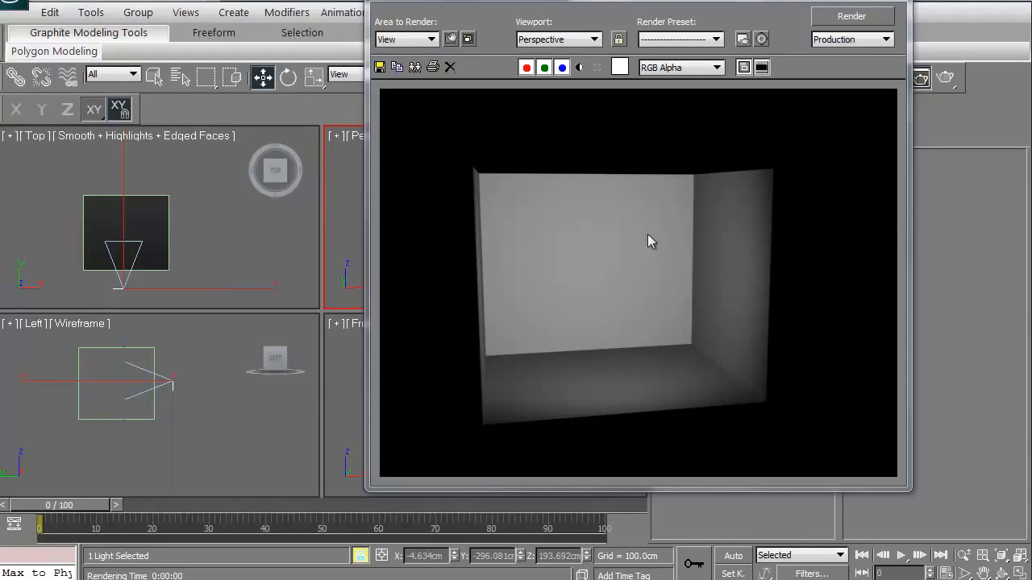
mouse_move(595, 262)
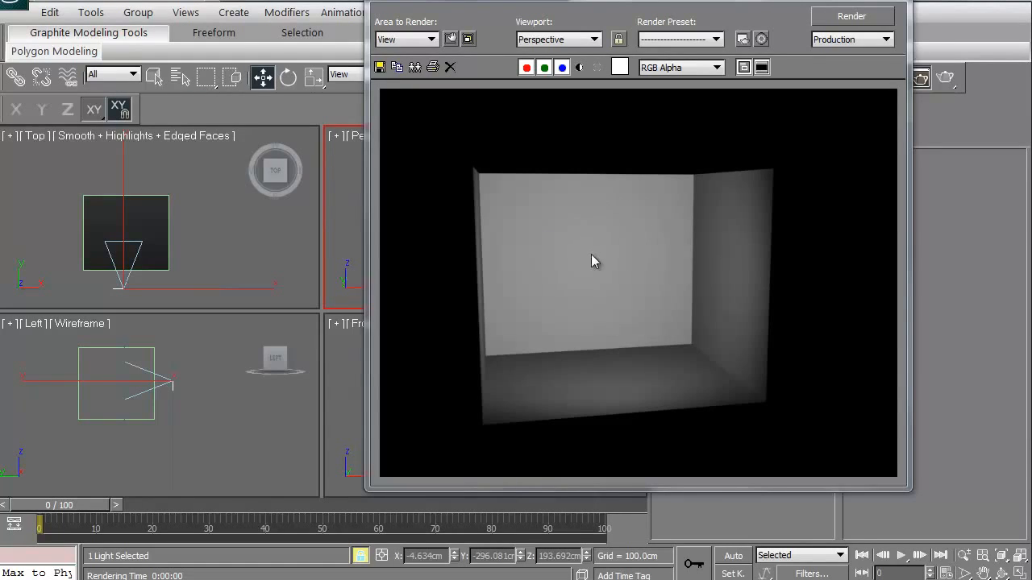
mouse_move(562, 276)
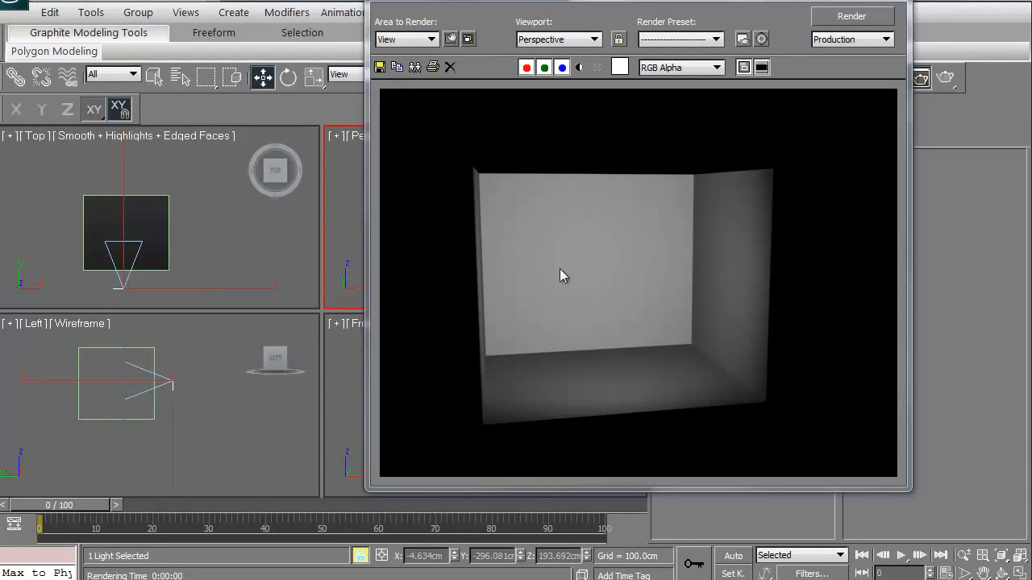
mouse_move(719, 279)
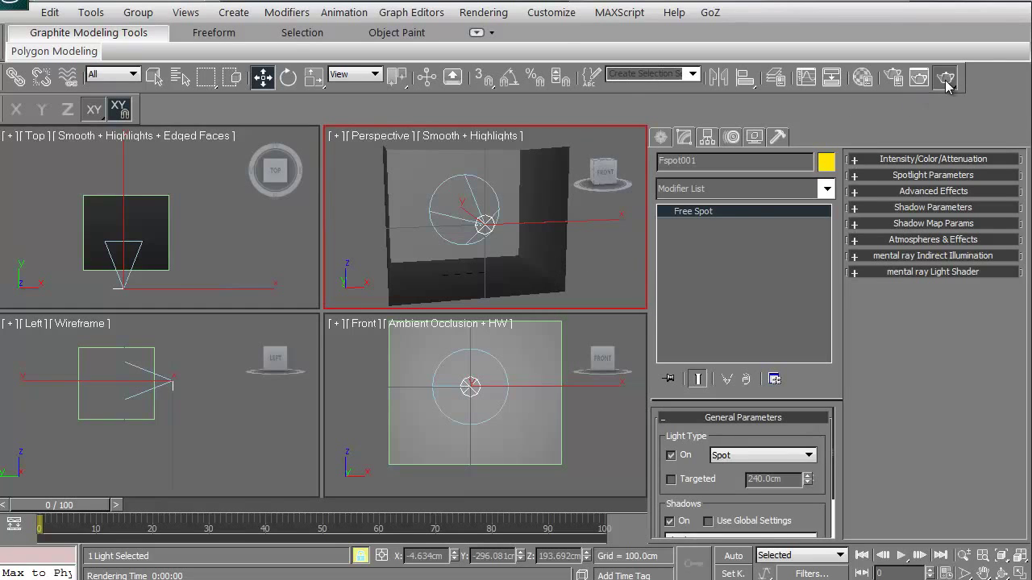
click(944, 77)
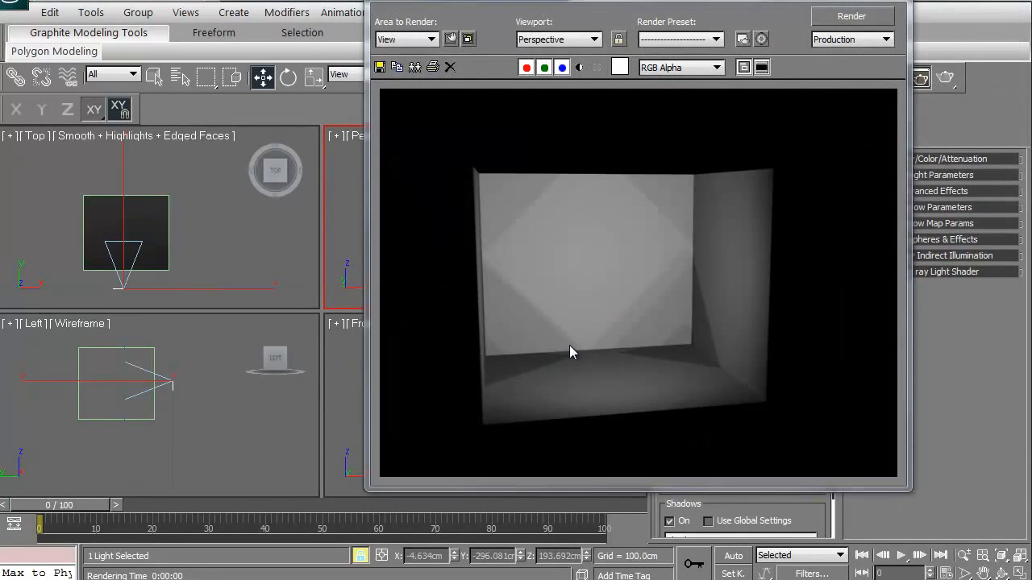
mouse_move(639, 336)
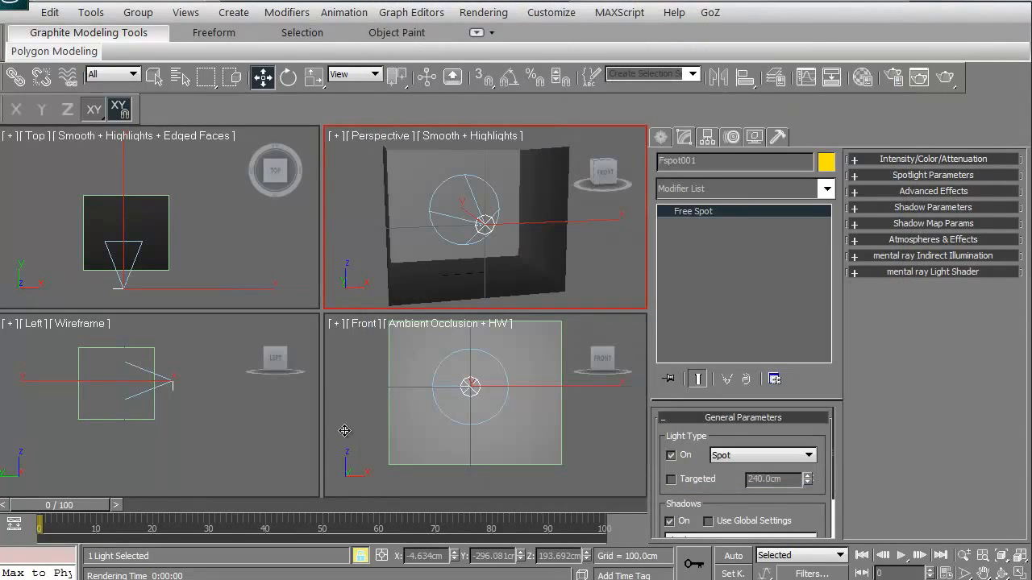
click(421, 246)
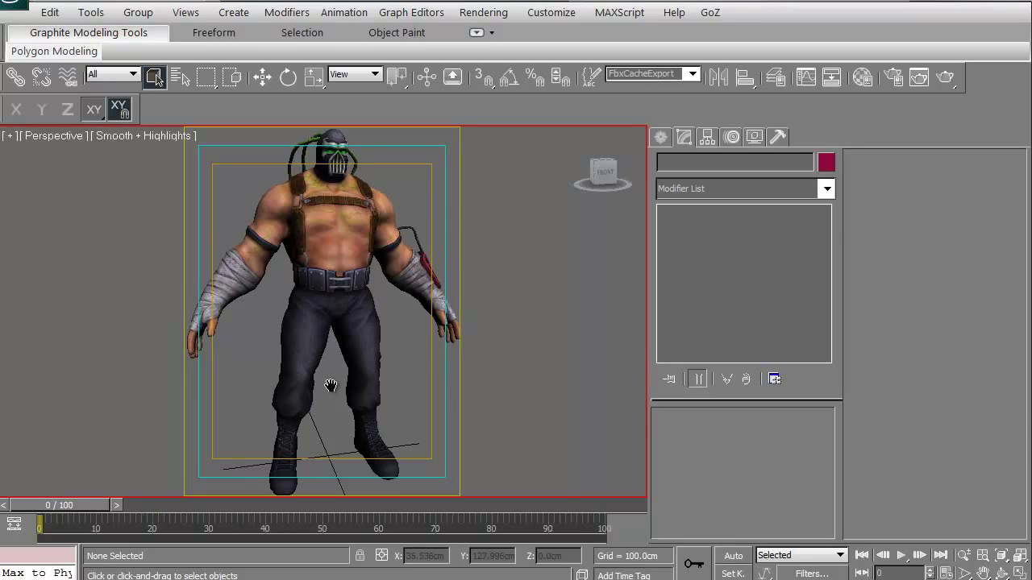
mouse_move(900, 154)
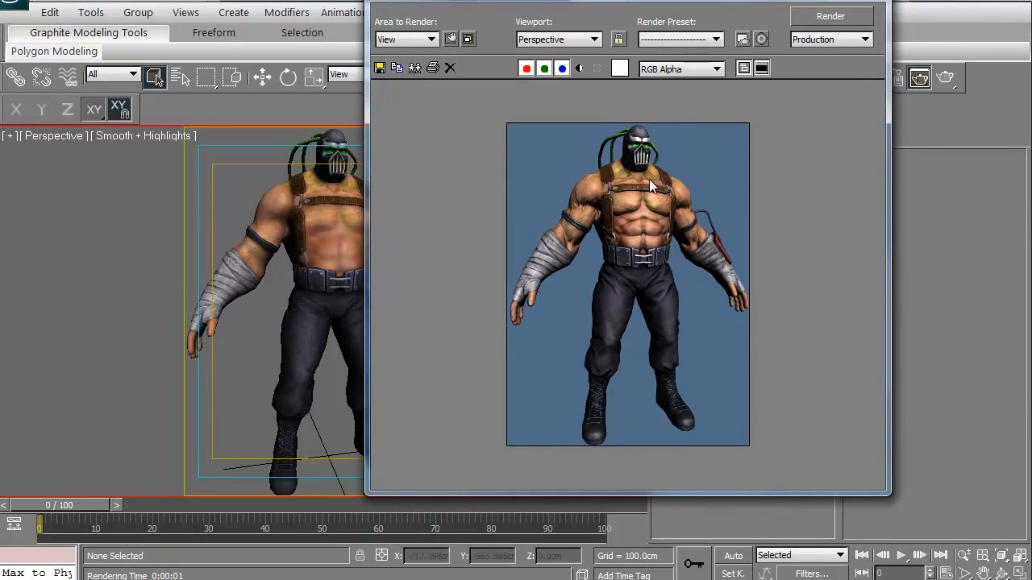
mouse_move(593, 410)
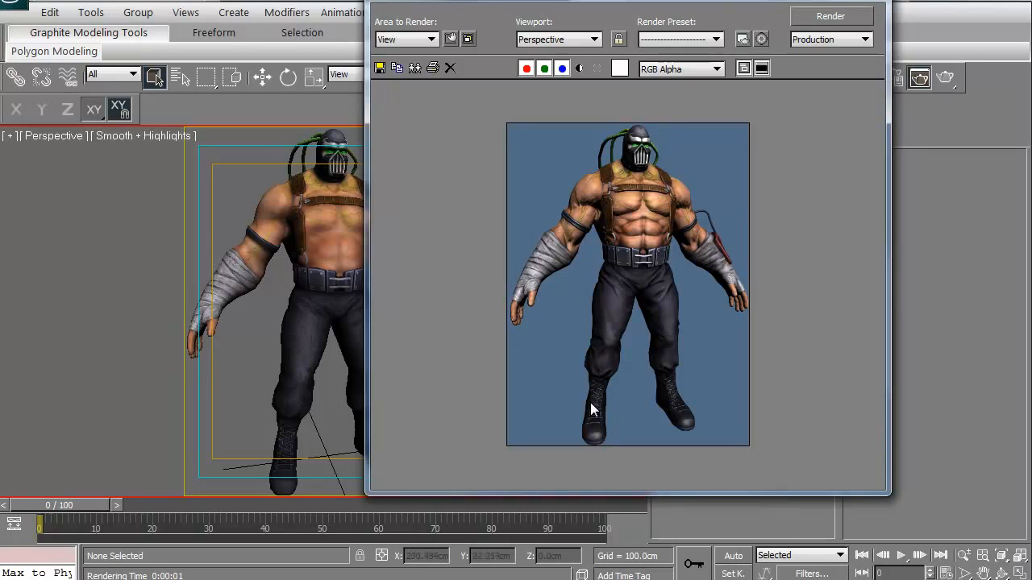
mouse_move(597, 255)
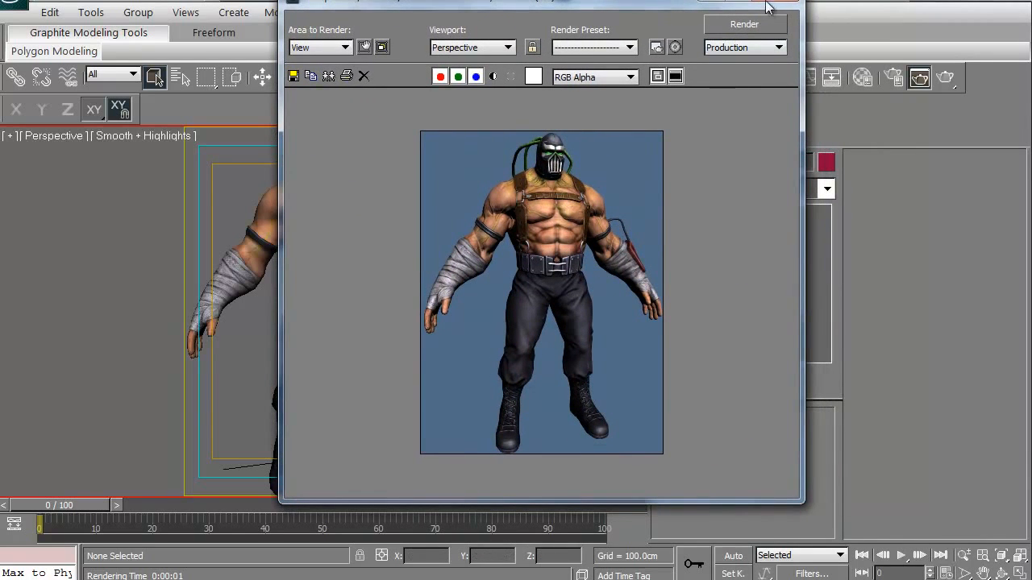
mouse_move(441, 181)
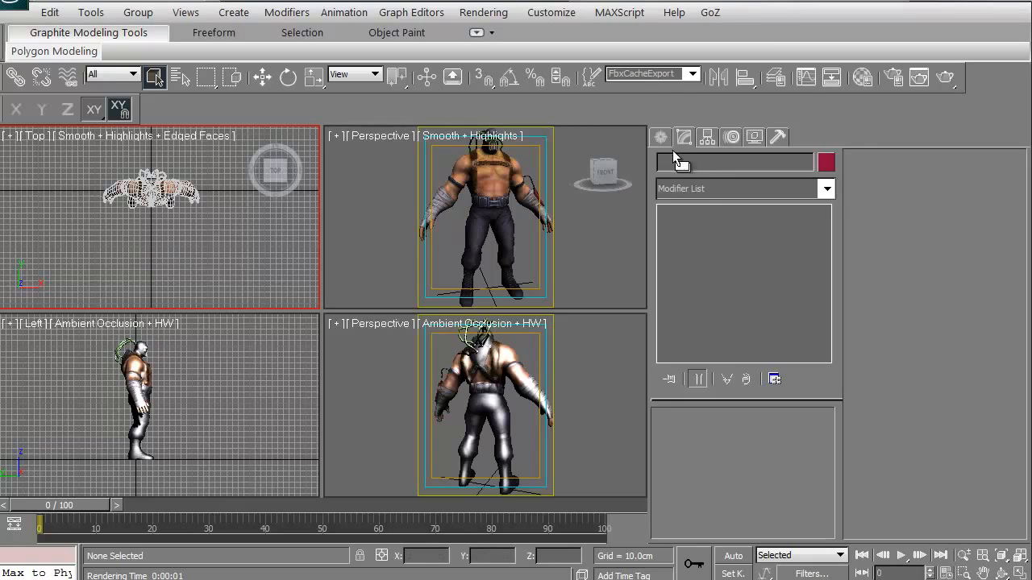
Step: Create target direct light Direct001 and lift it high above the character as key light
click(683, 137)
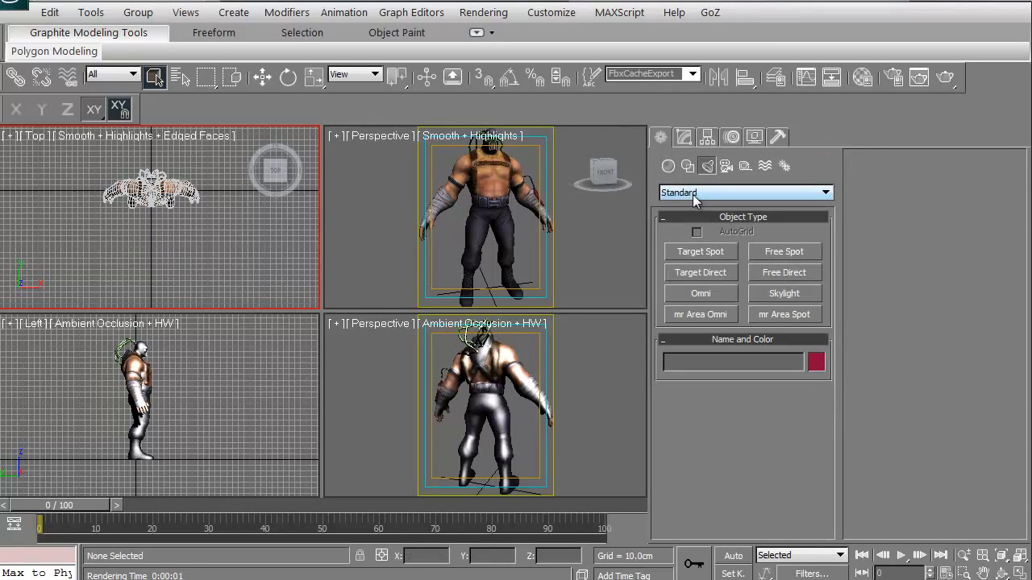
mouse_move(700, 278)
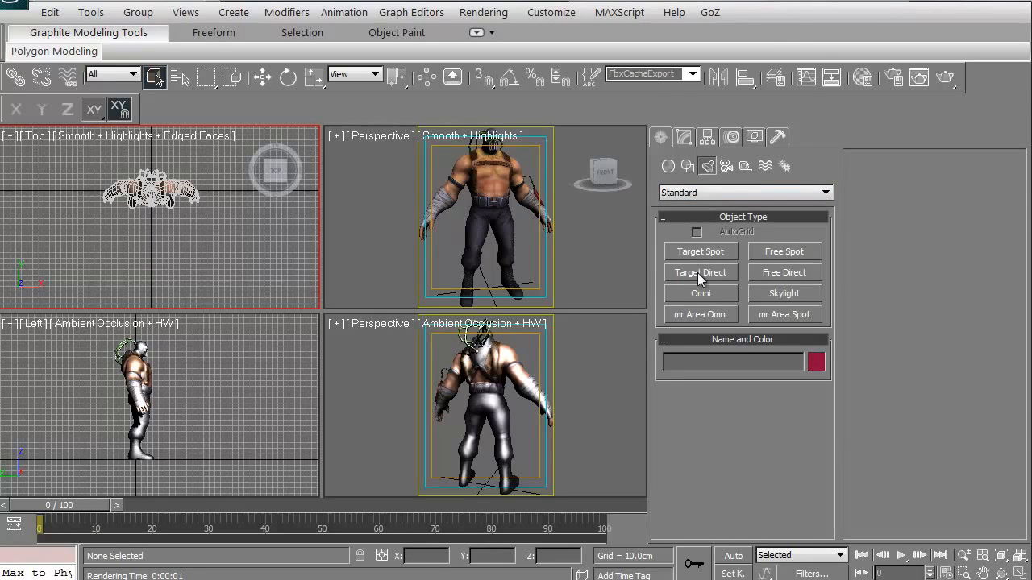
click(700, 272)
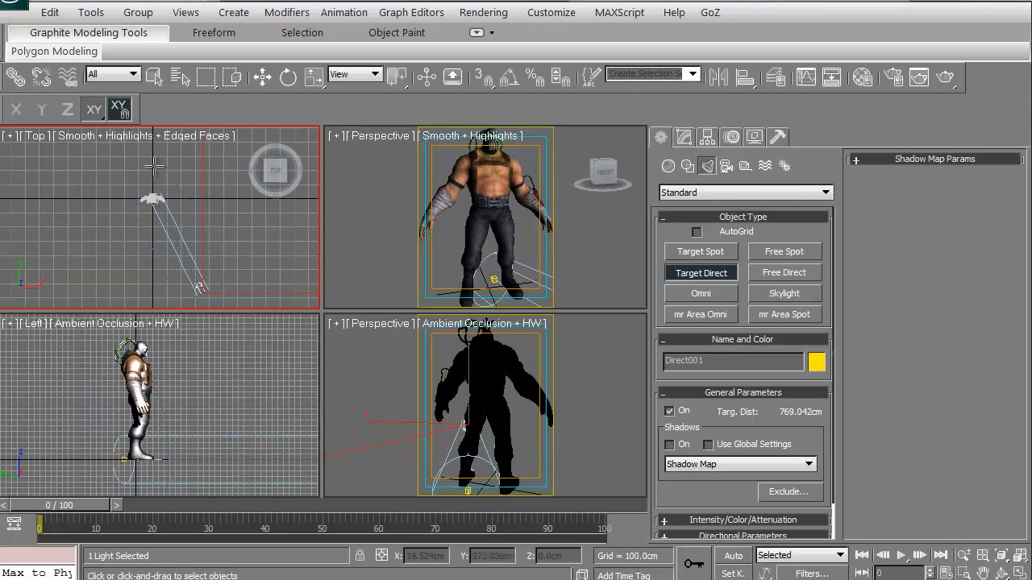
click(262, 76)
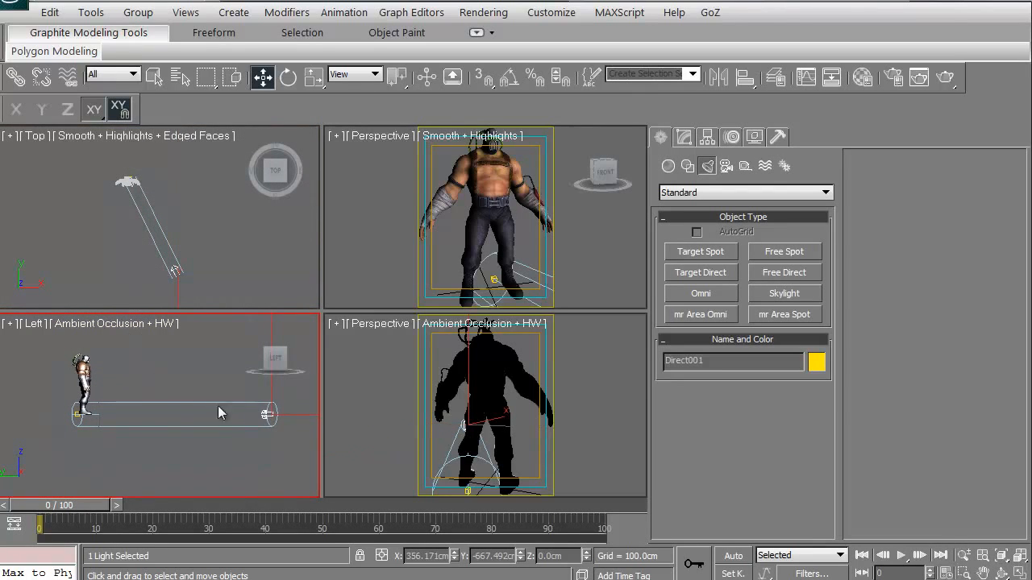
mouse_move(266, 415)
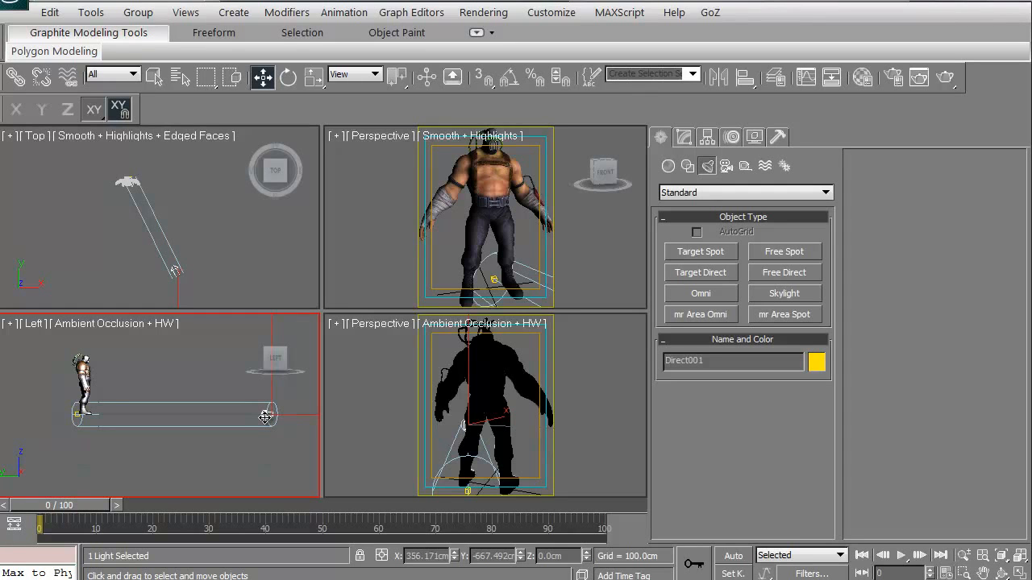
drag(265, 417, 236, 312)
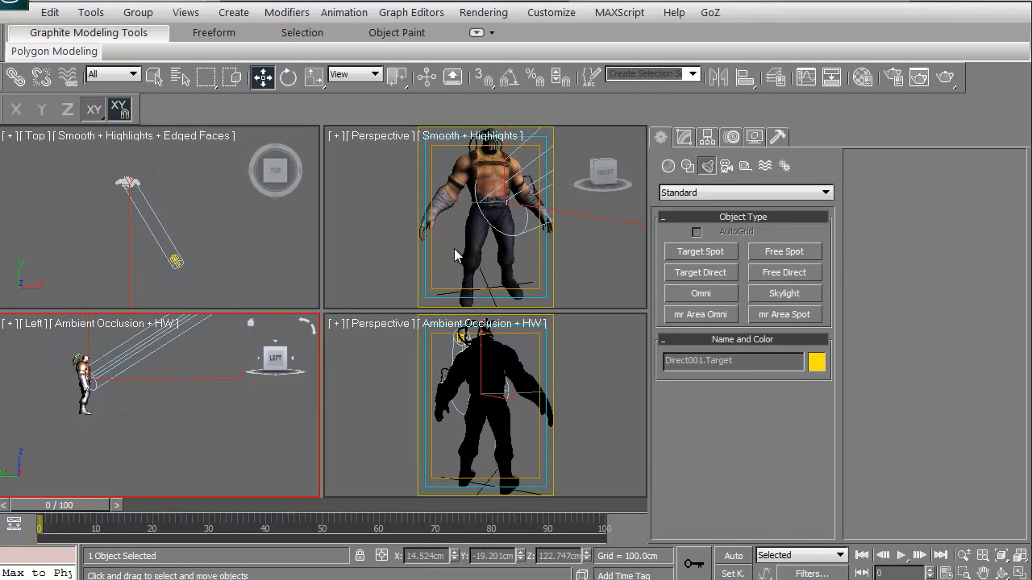
click(463, 252)
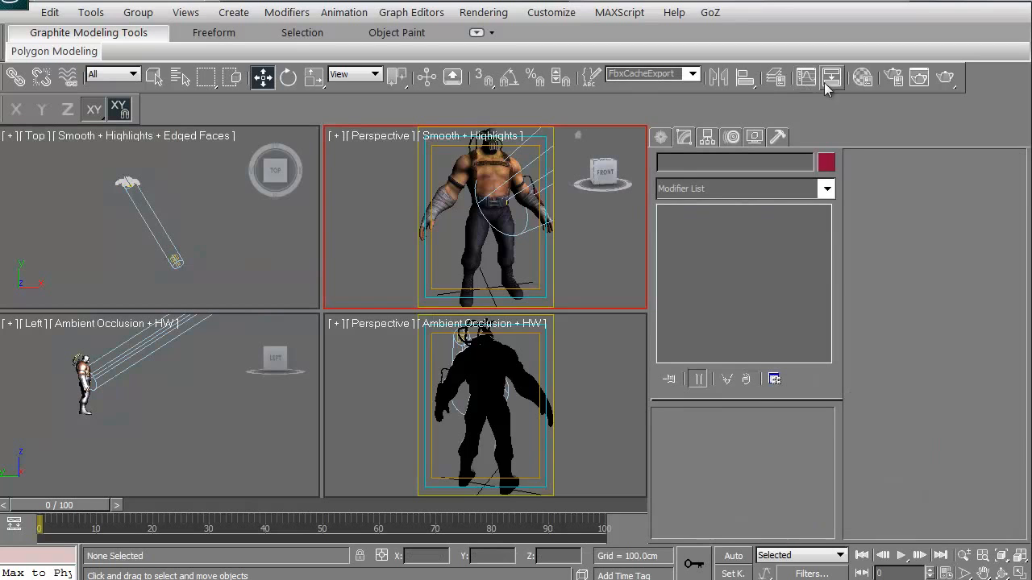
click(830, 77)
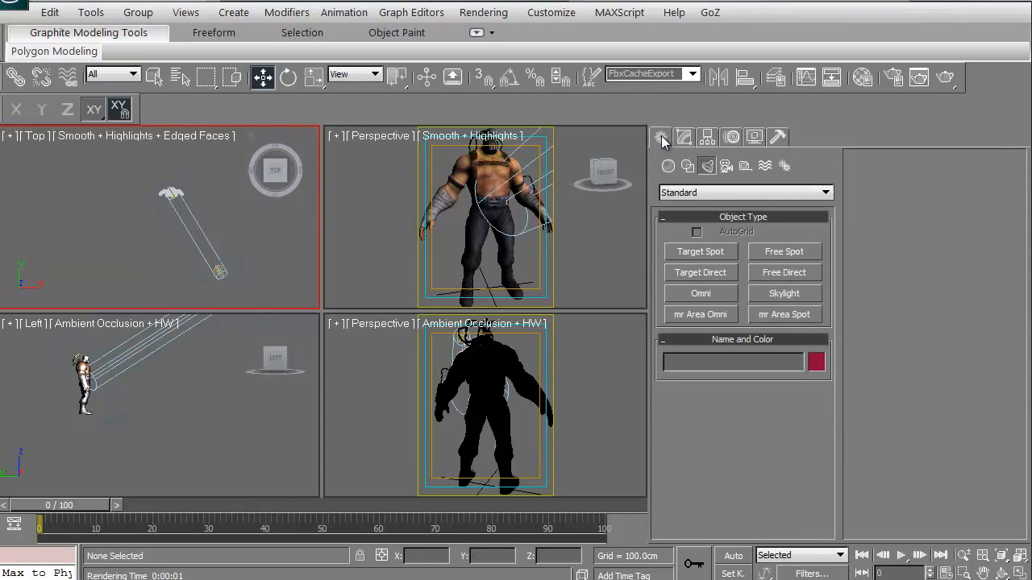
mouse_move(708, 300)
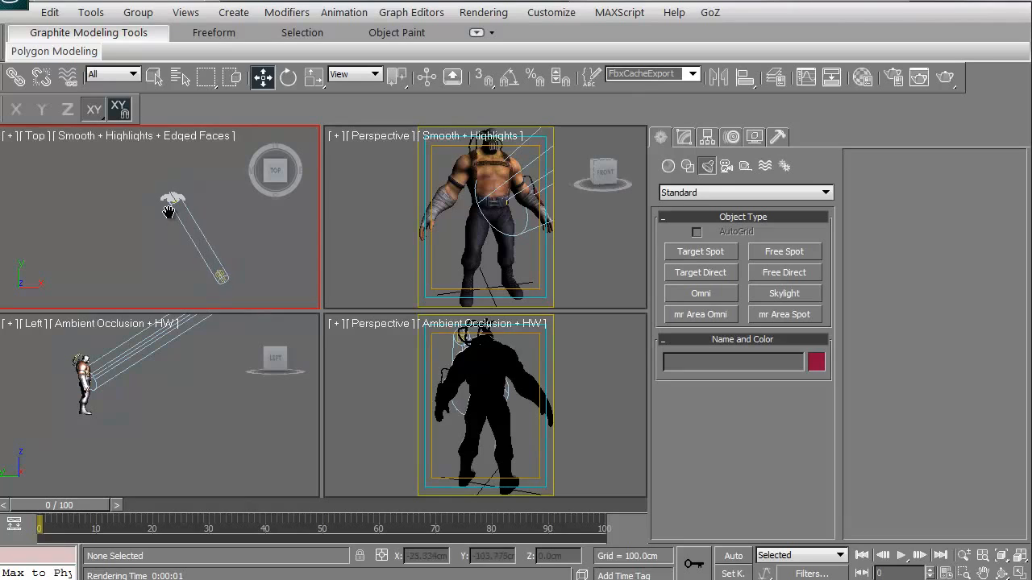
mouse_move(196, 264)
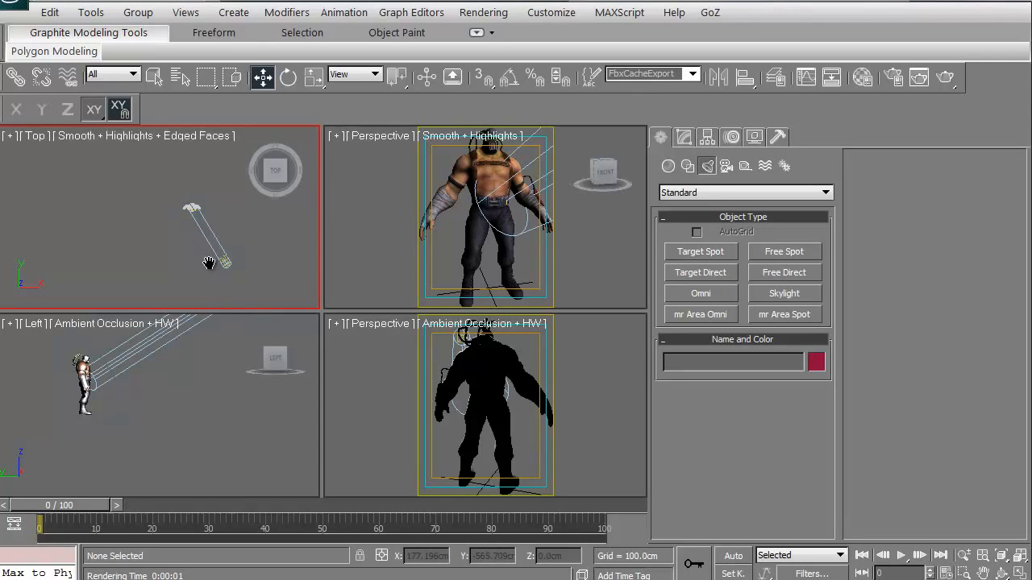
mouse_move(210, 270)
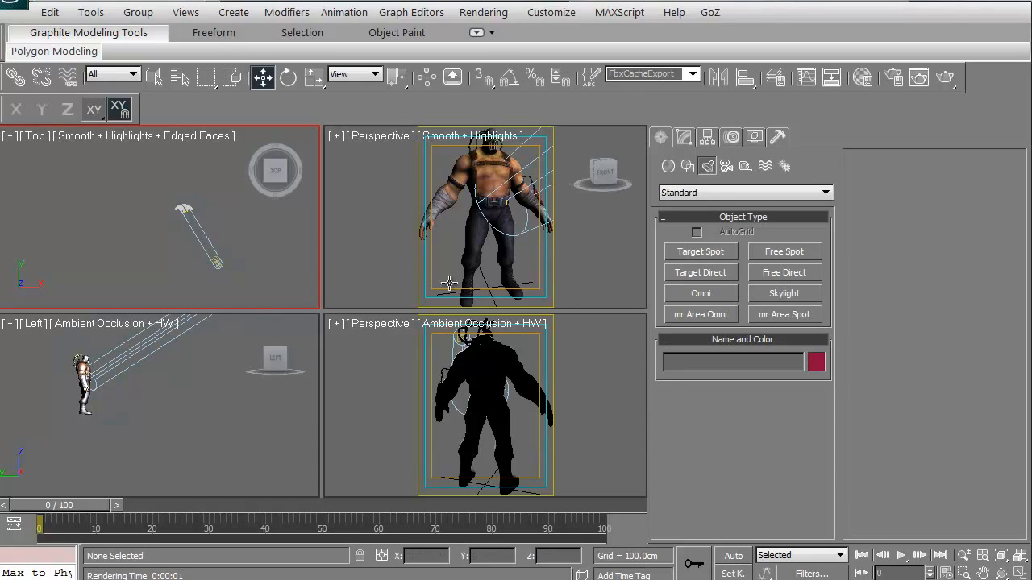
Step: Add shadow-casting Omni001, position it raised beside the character, and tint it pale pink
click(700, 292)
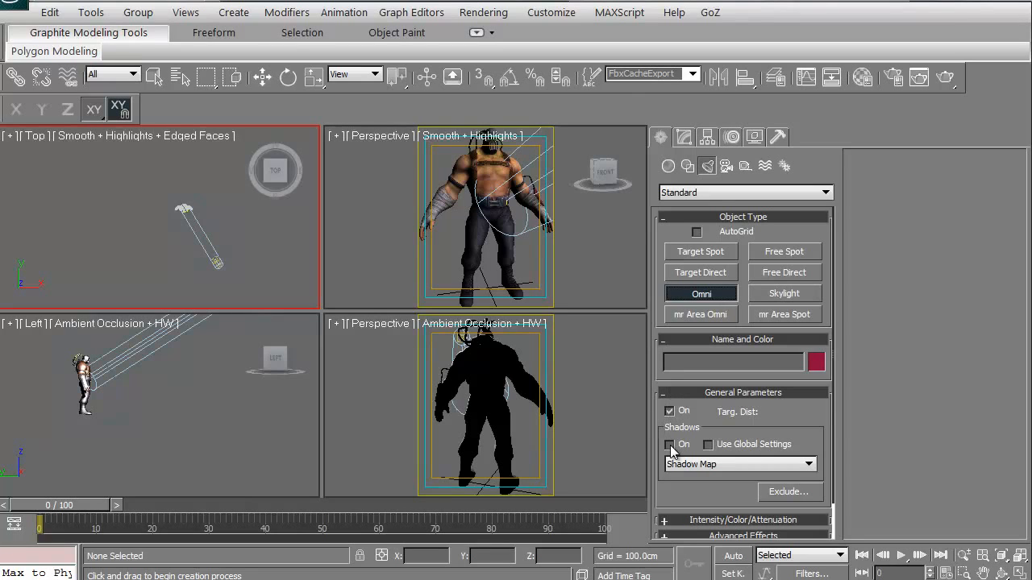
click(670, 444)
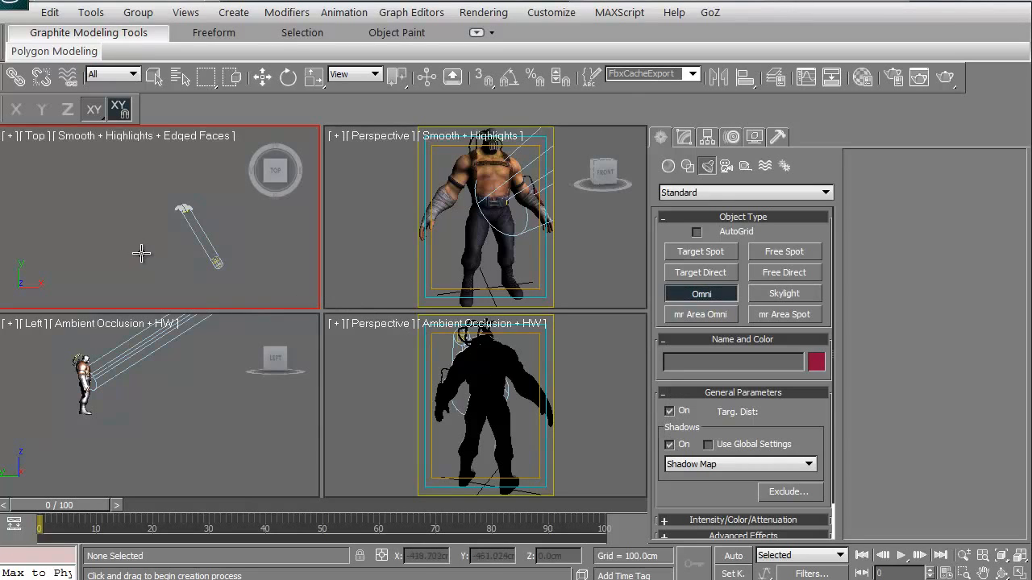
mouse_move(132, 246)
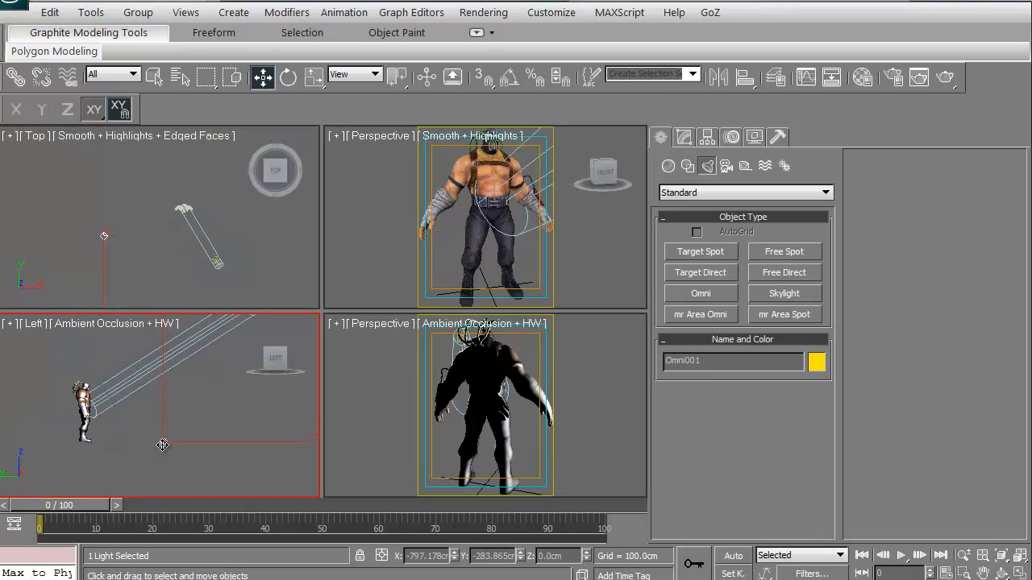
drag(161, 445, 159, 441)
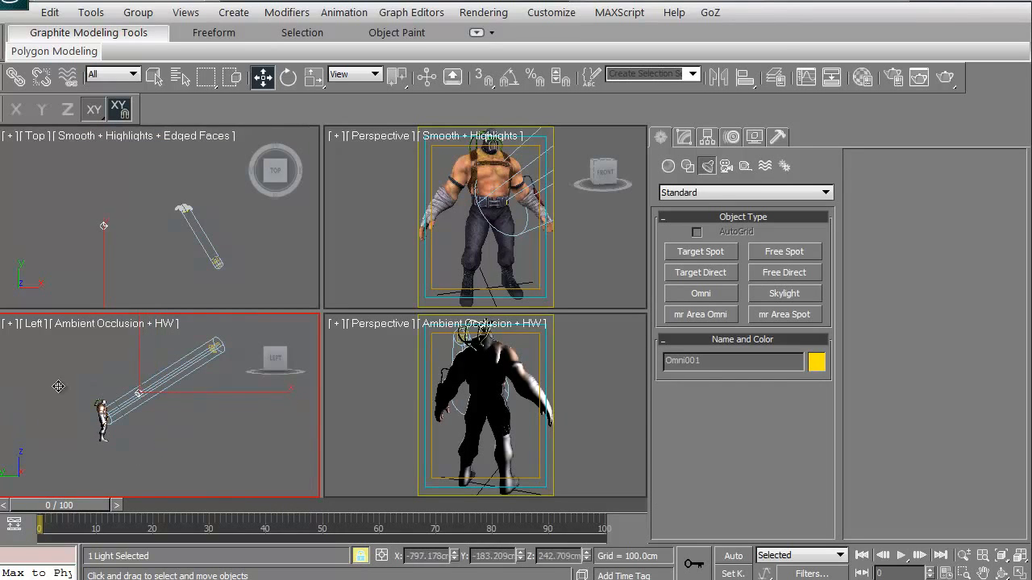
drag(105, 226, 125, 251)
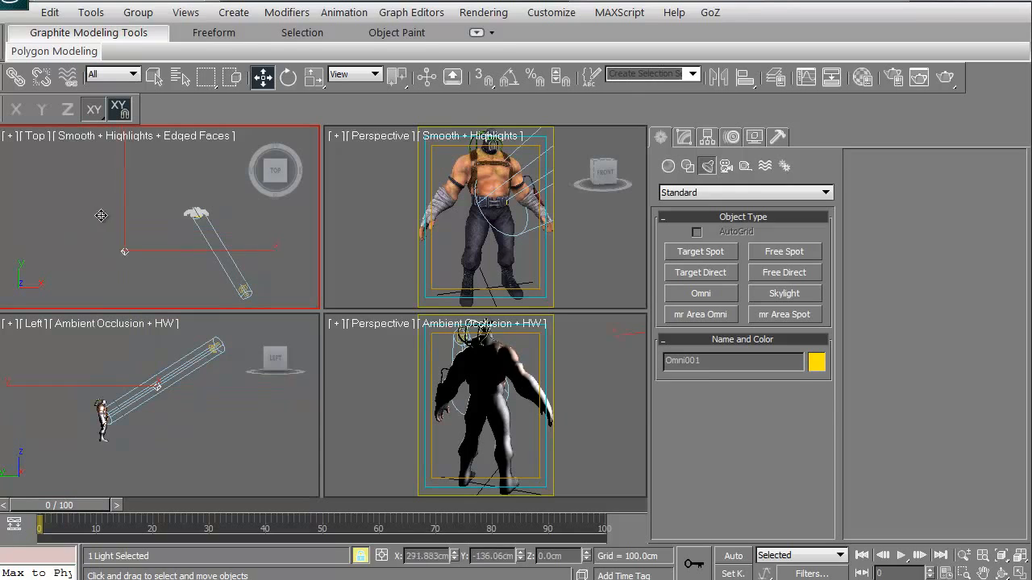
drag(101, 215, 176, 258)
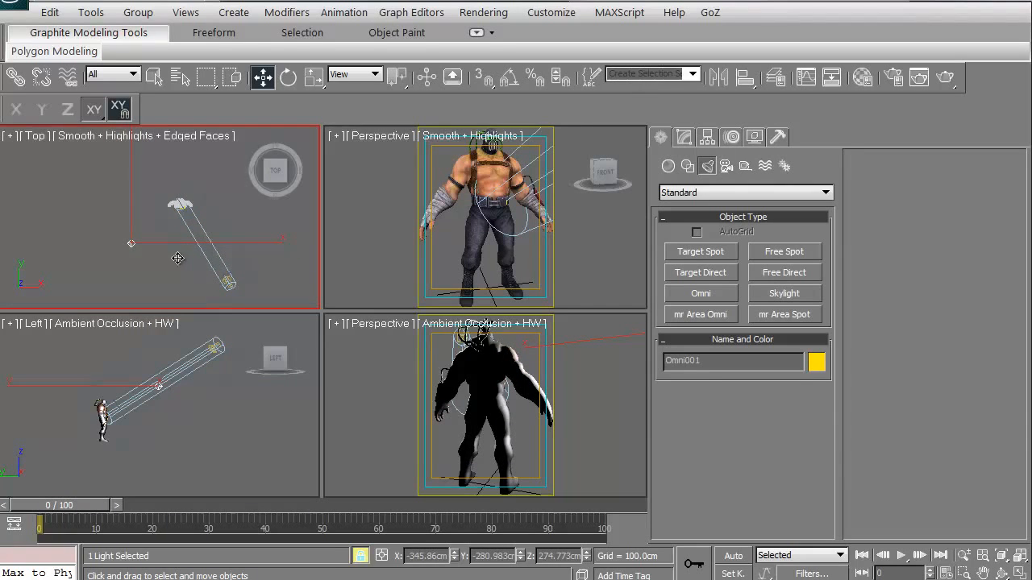
mouse_move(677, 270)
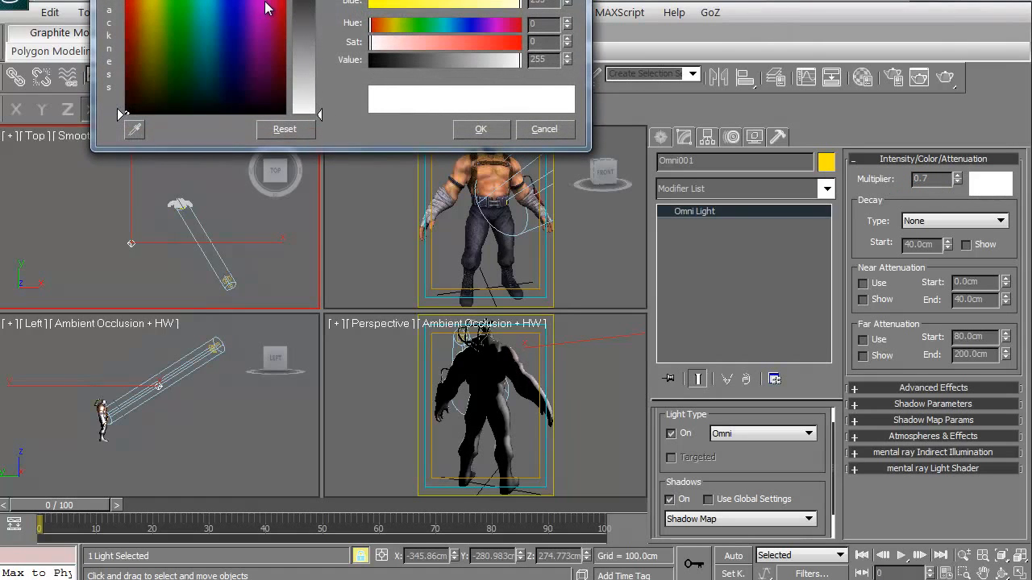
click(264, 27)
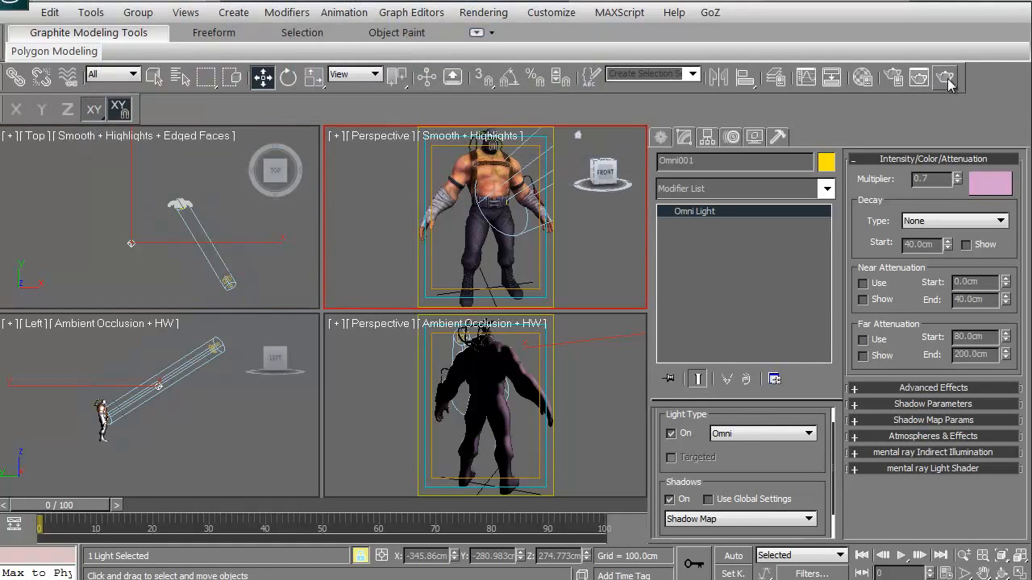
Step: Test-render the character with key and pink fill lights, close the render, and deselect
click(947, 78)
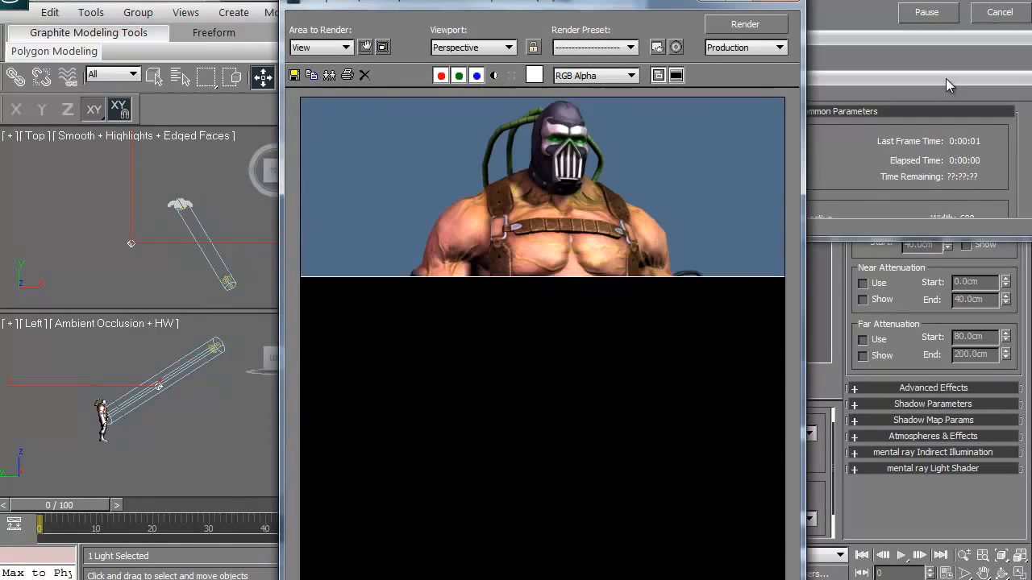
click(744, 24)
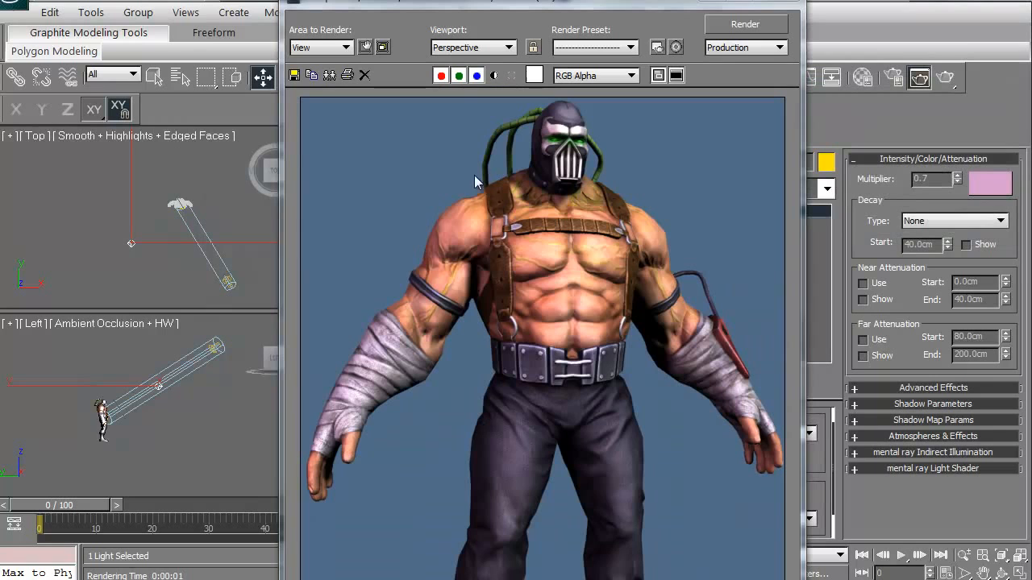
mouse_move(539, 204)
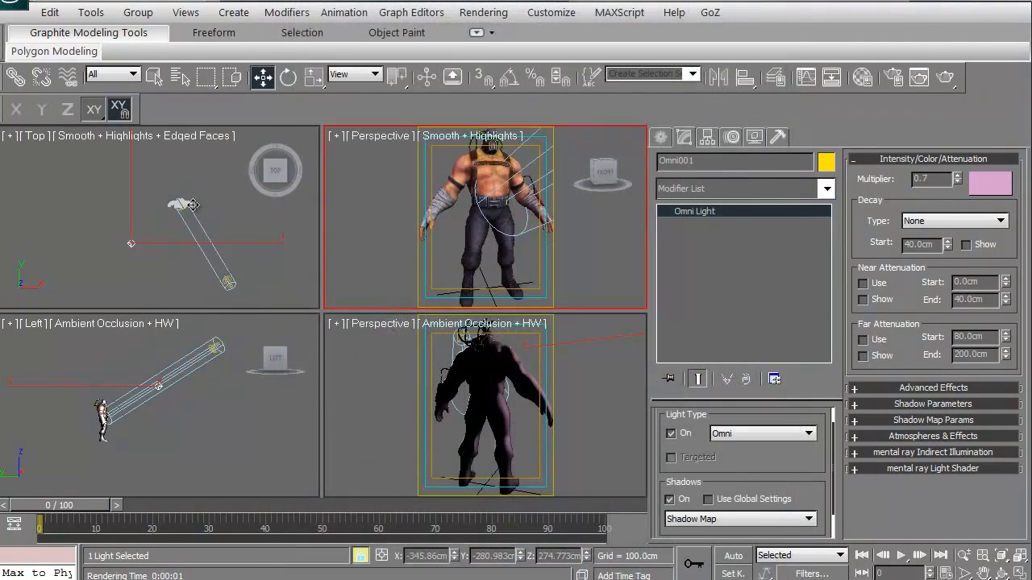
click(92, 260)
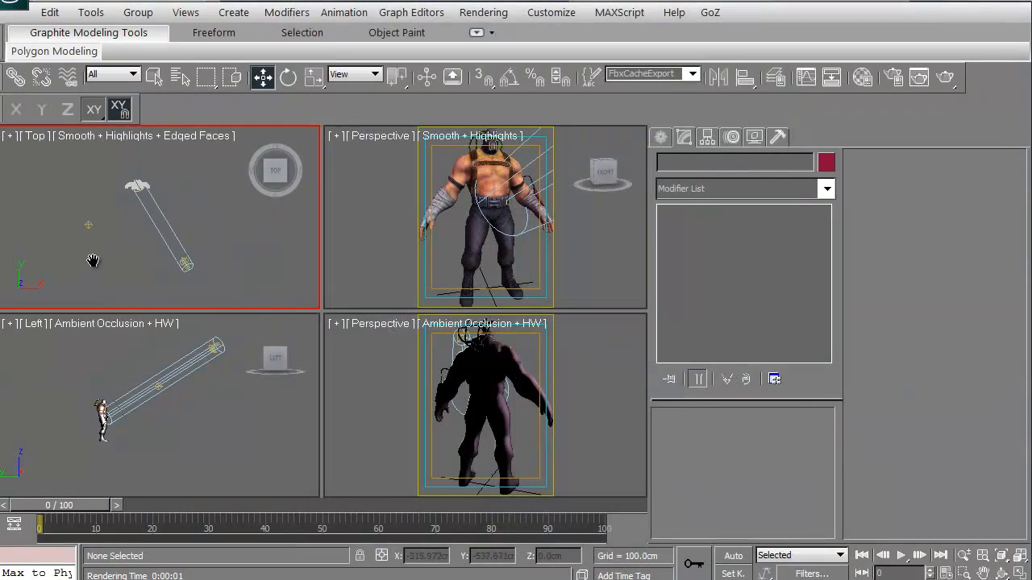
mouse_move(290, 271)
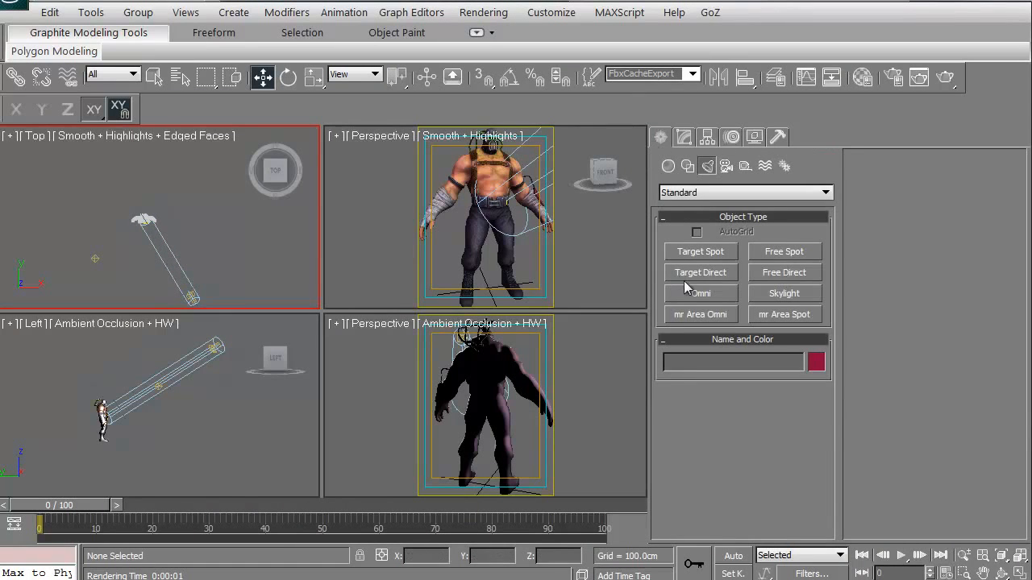
Step: Create Omni002 and raise it high behind the character
click(701, 293)
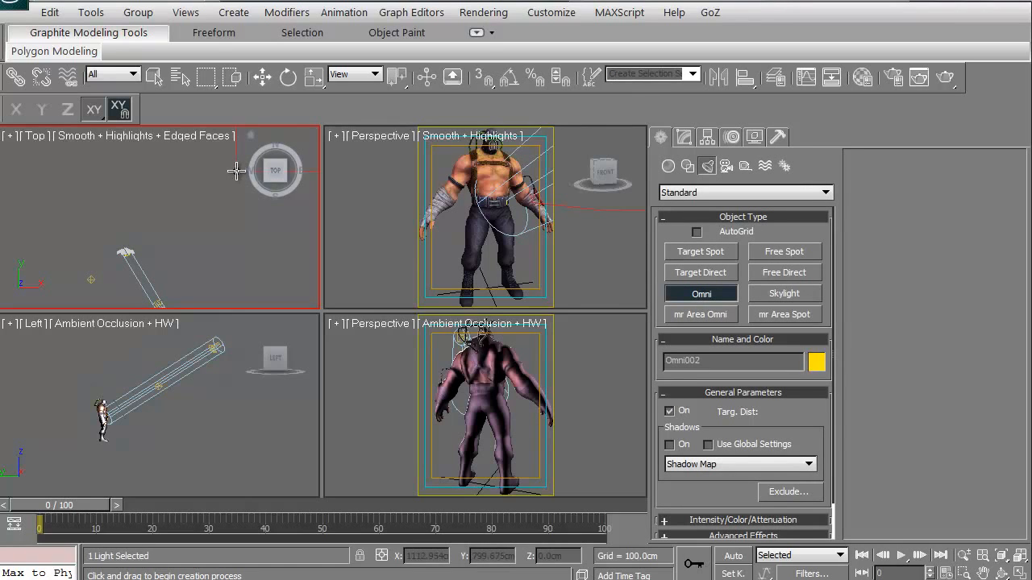
click(261, 77)
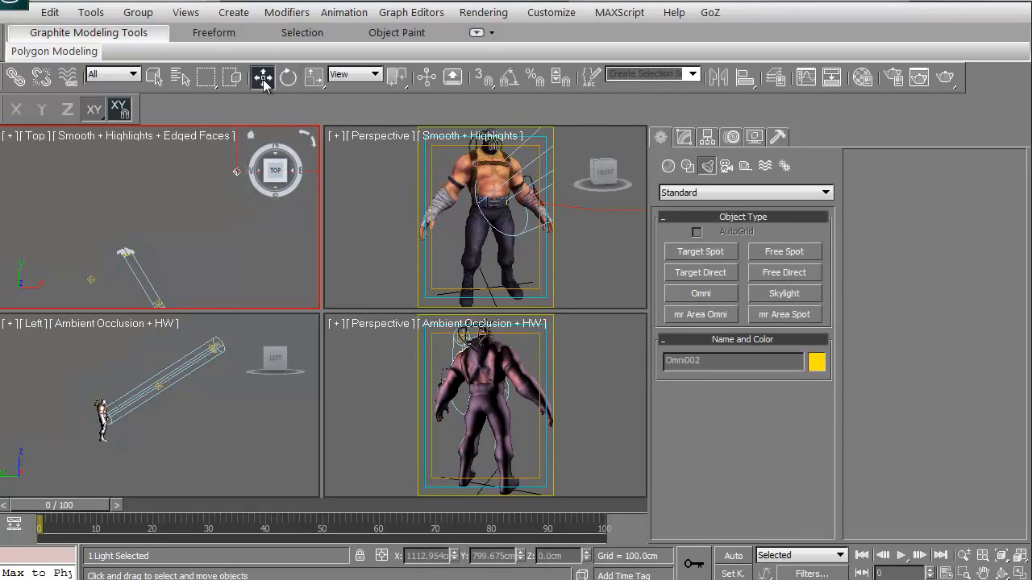
drag(145, 379, 185, 411)
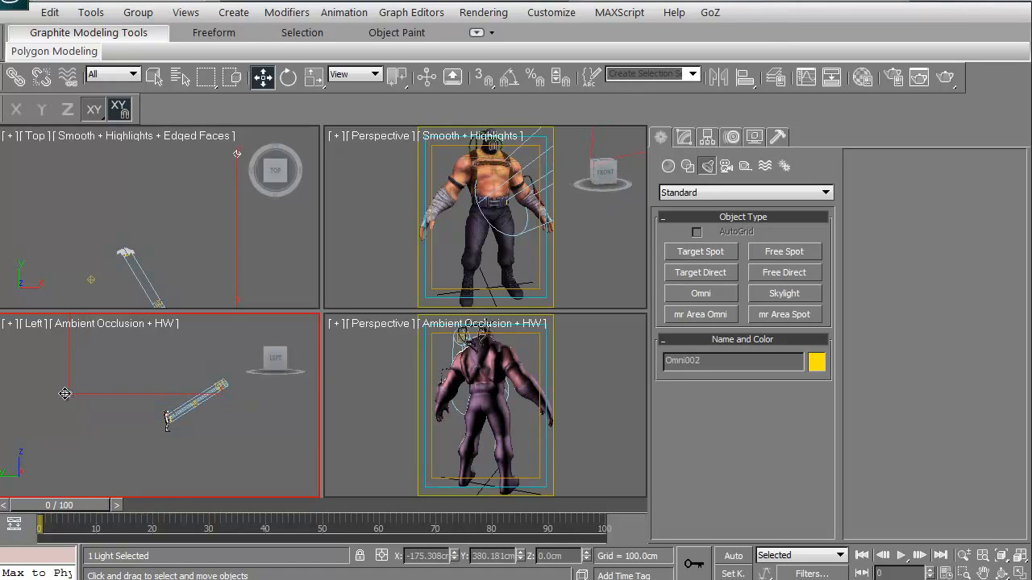
Step: Set Omni002's multiplier to 2.0 and give it a blue colour
click(683, 136)
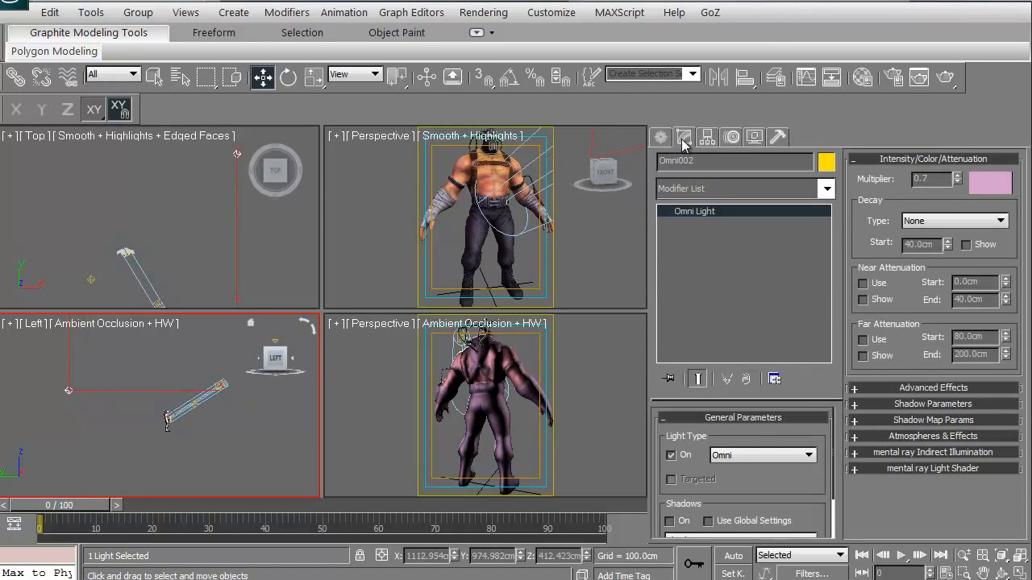
triple_click(927, 179)
text(2)
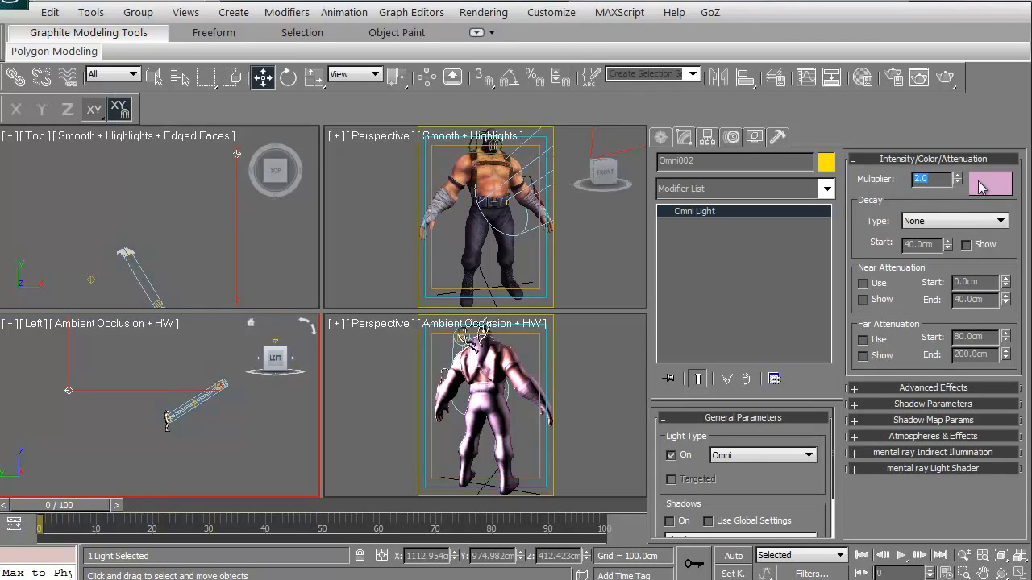
click(990, 184)
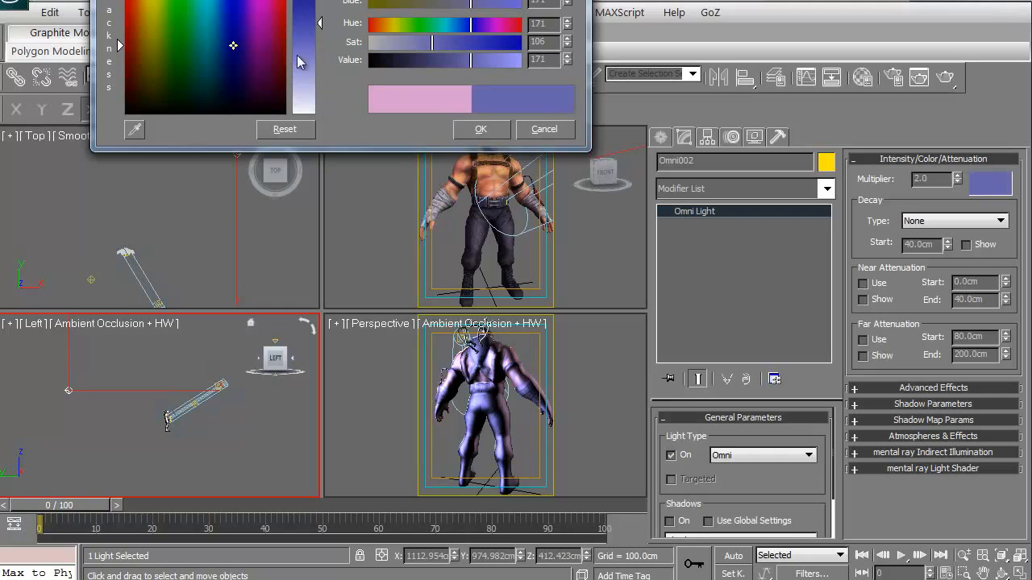
click(480, 129)
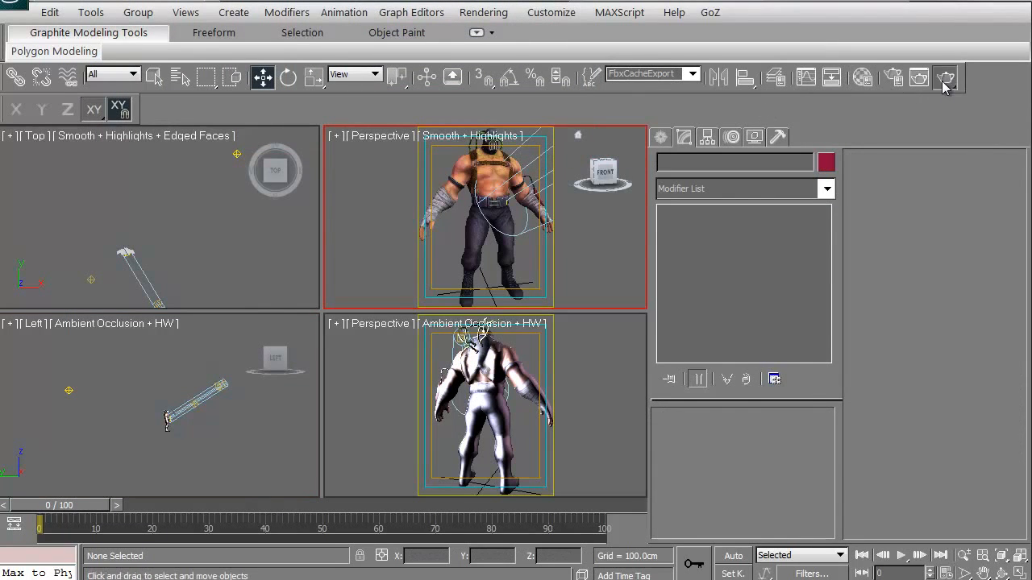
Step: Test-render the scene with the blue Omni002 light added
click(945, 78)
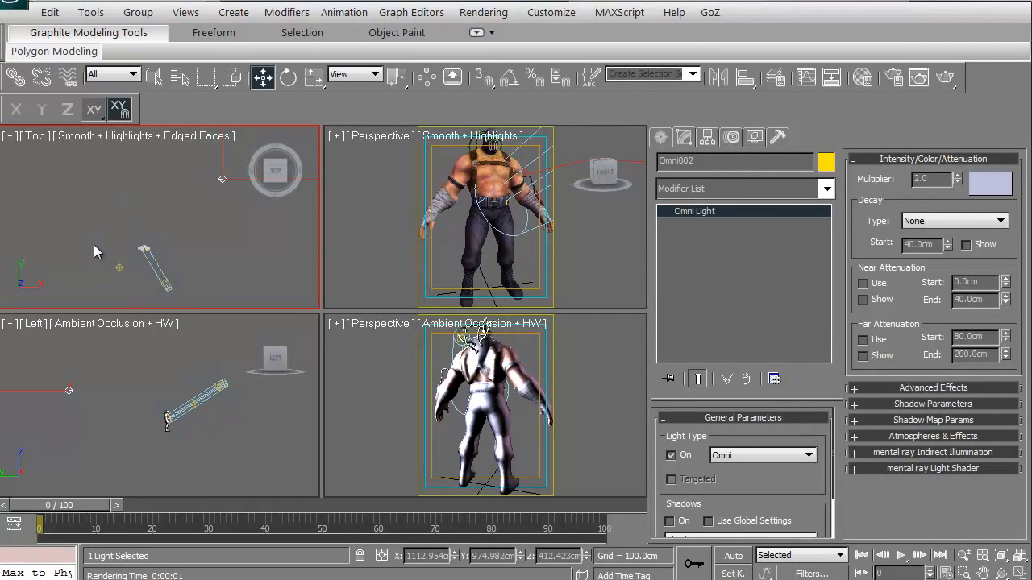
mouse_move(100, 250)
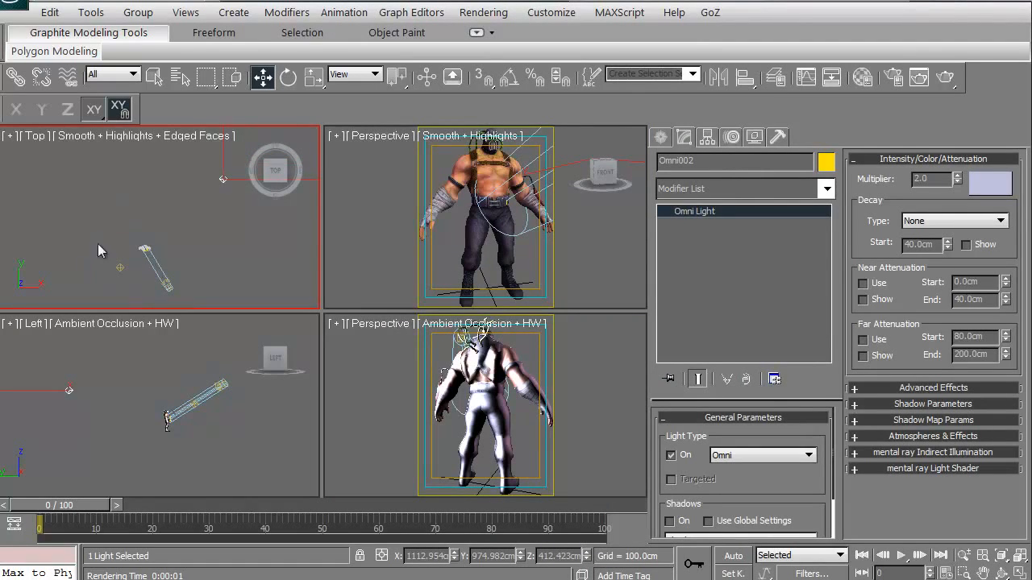
mouse_move(355, 549)
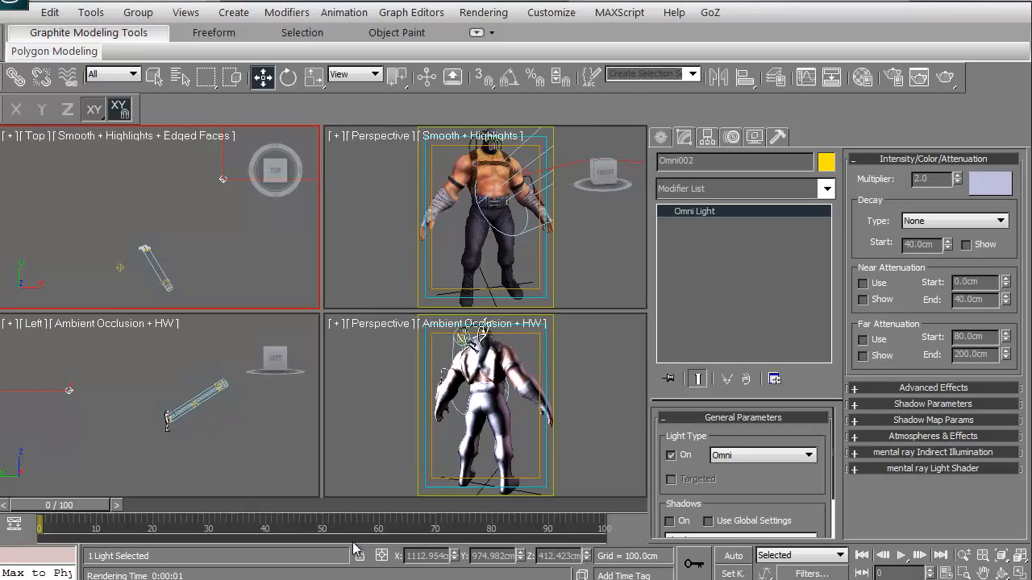
mouse_move(230, 214)
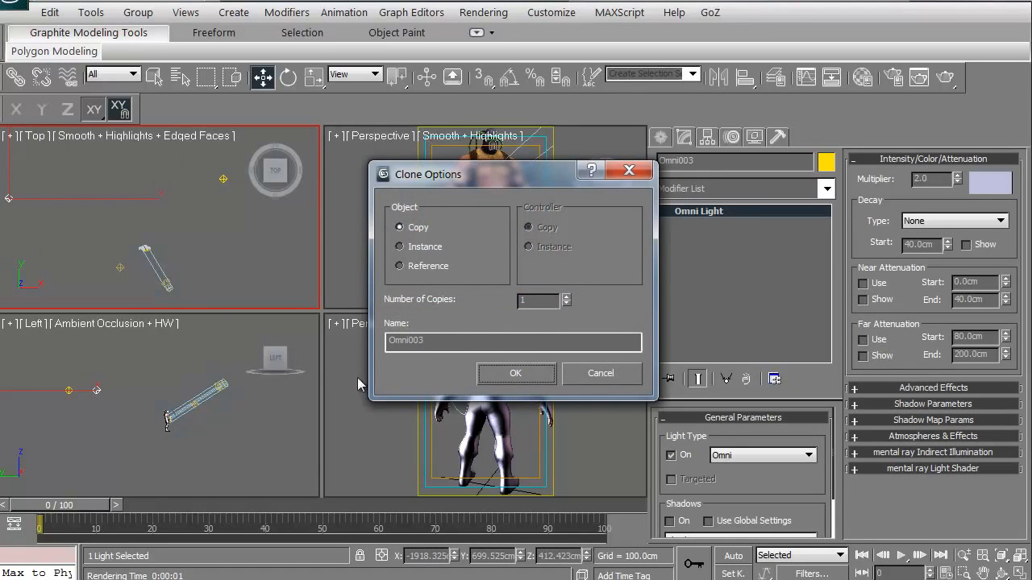
Step: Confirm the copy to create Omni003, select it, and recolour it red
click(515, 373)
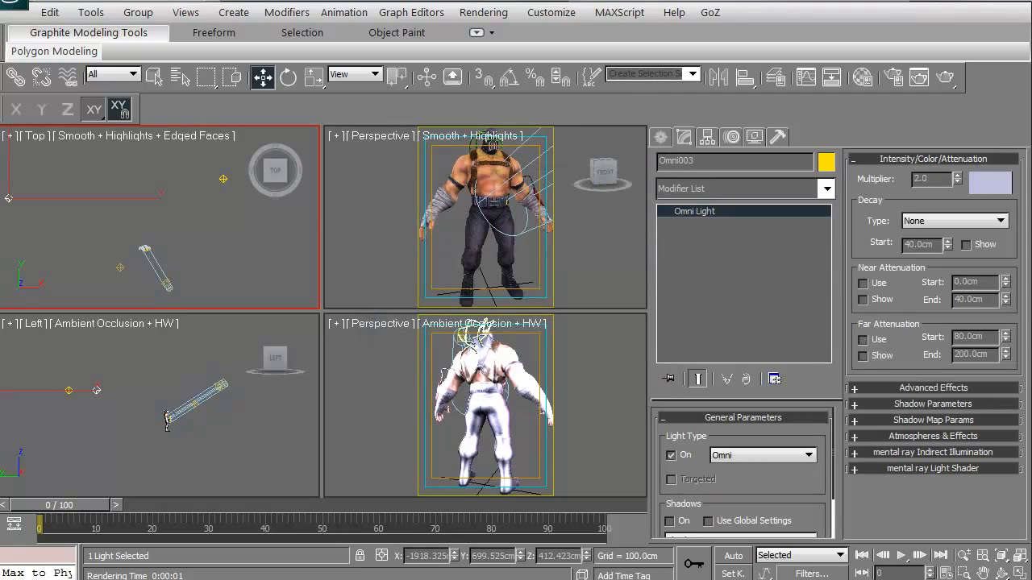
mouse_move(366, 312)
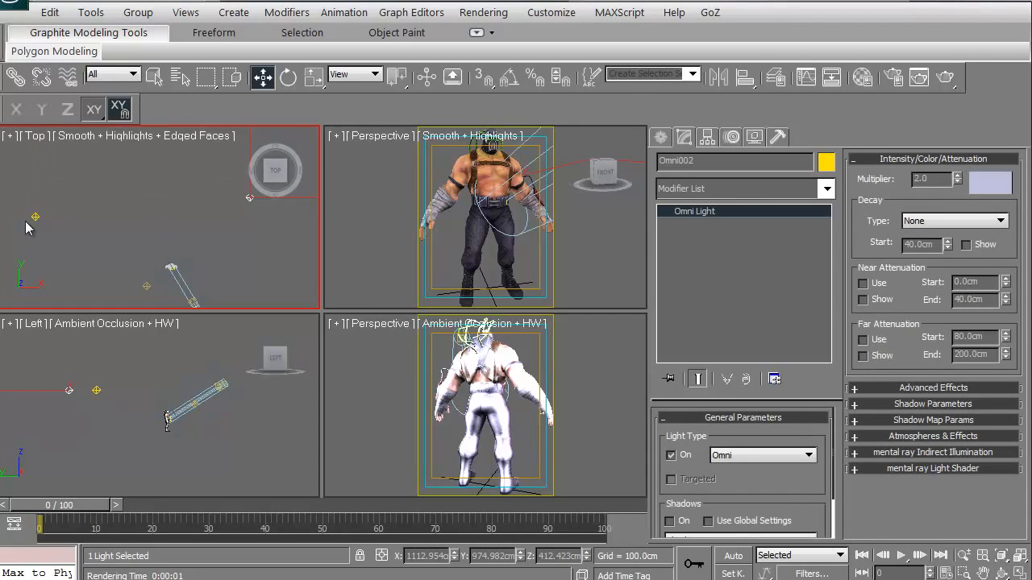
click(825, 164)
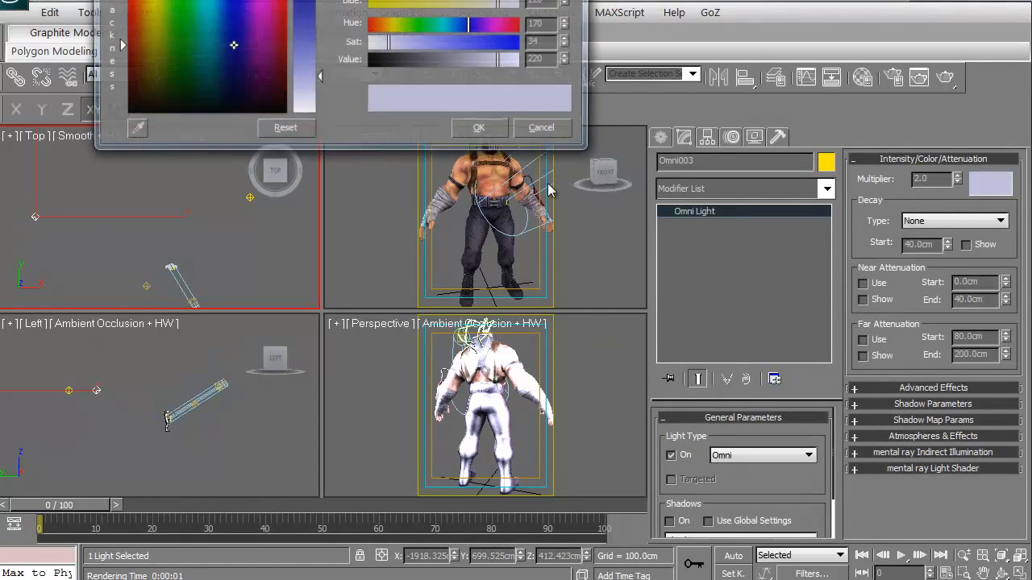
click(226, 68)
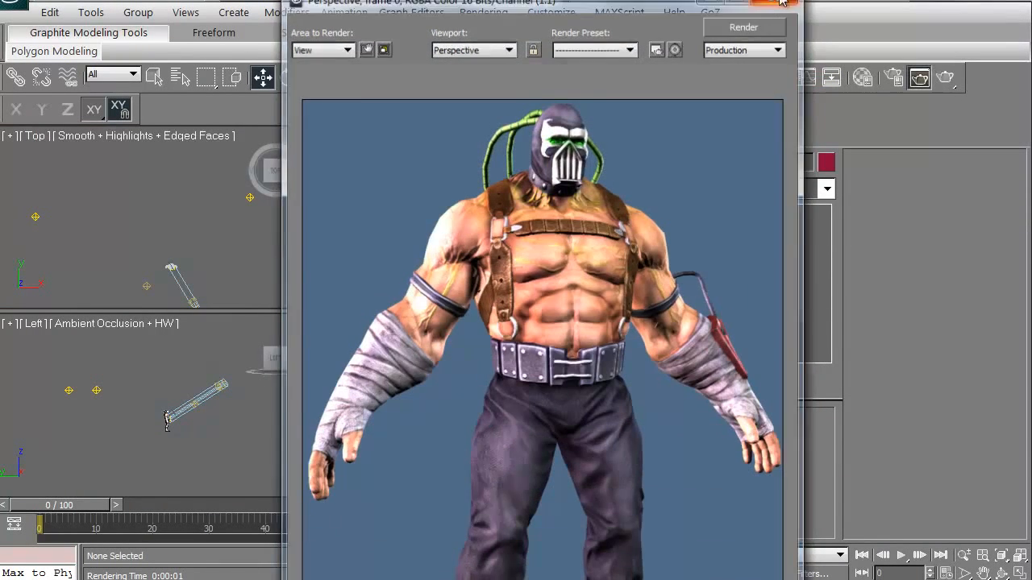
Step: Close the render, then give Omni003 a 3.0 multiplier and reposition it beside the character
click(781, 2)
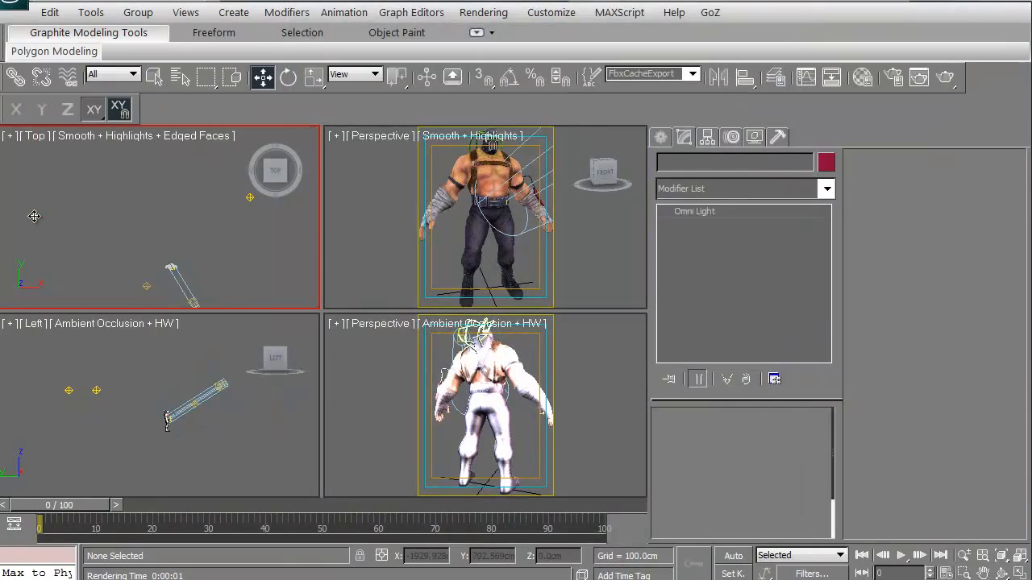
click(826, 162)
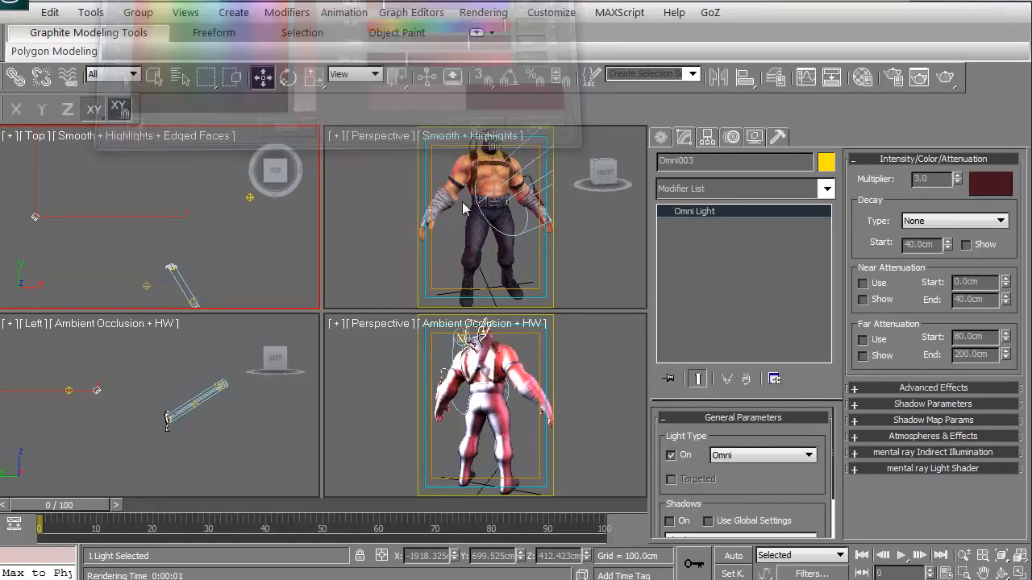
click(944, 76)
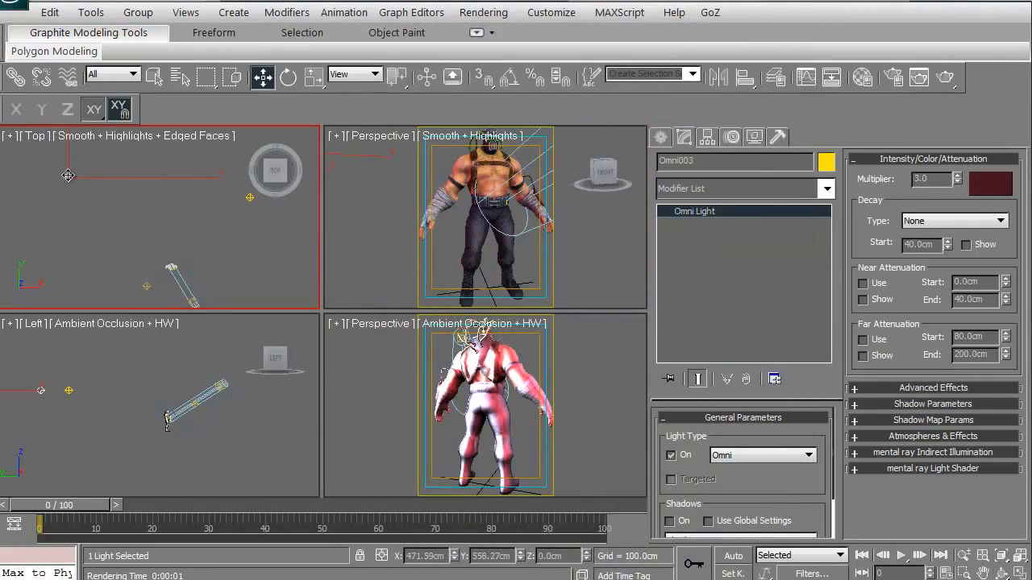
click(990, 184)
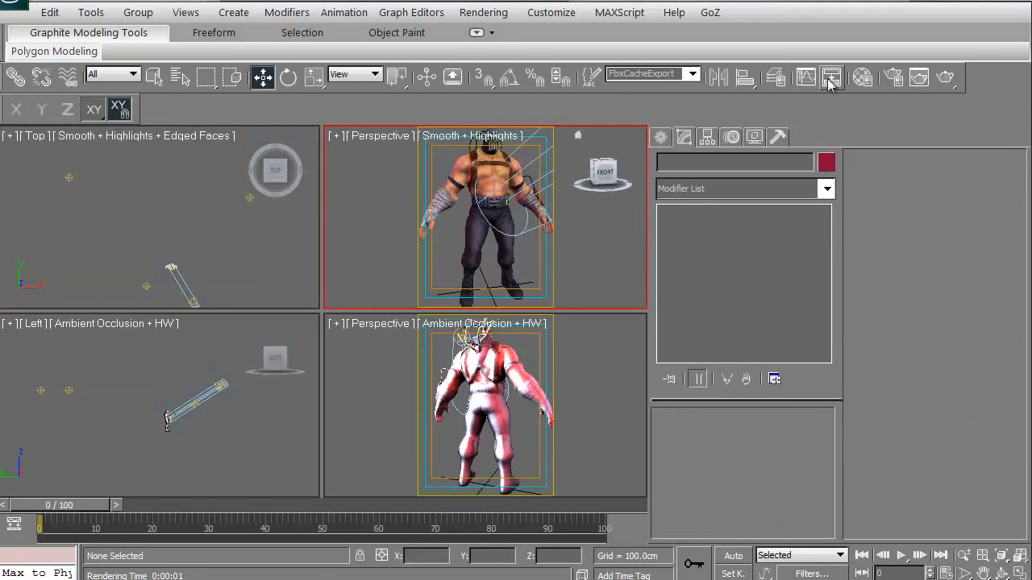
Step: Select Omni002, retune its bluish colour, and raise its multiplier to 3.0
click(805, 78)
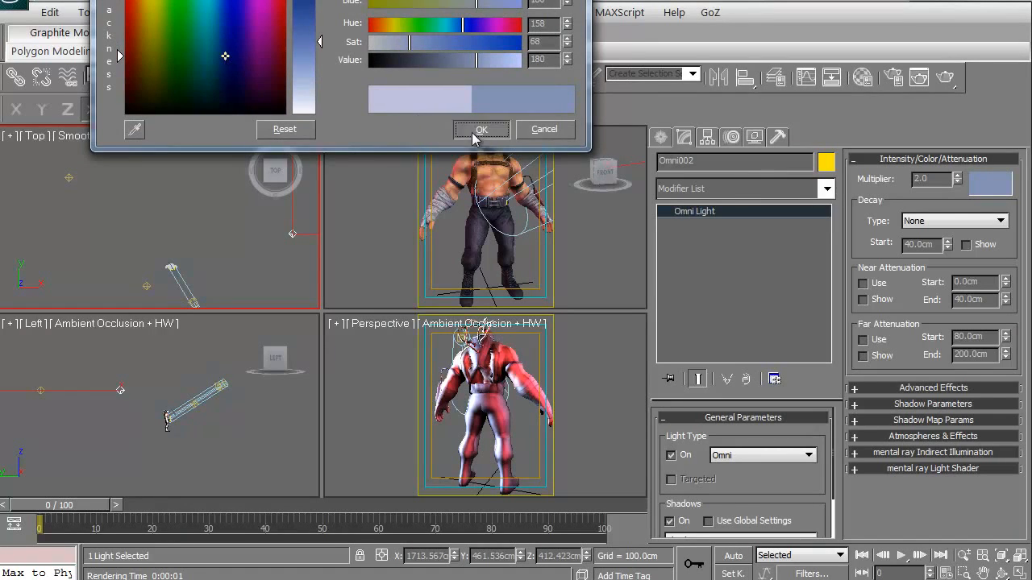
click(481, 128)
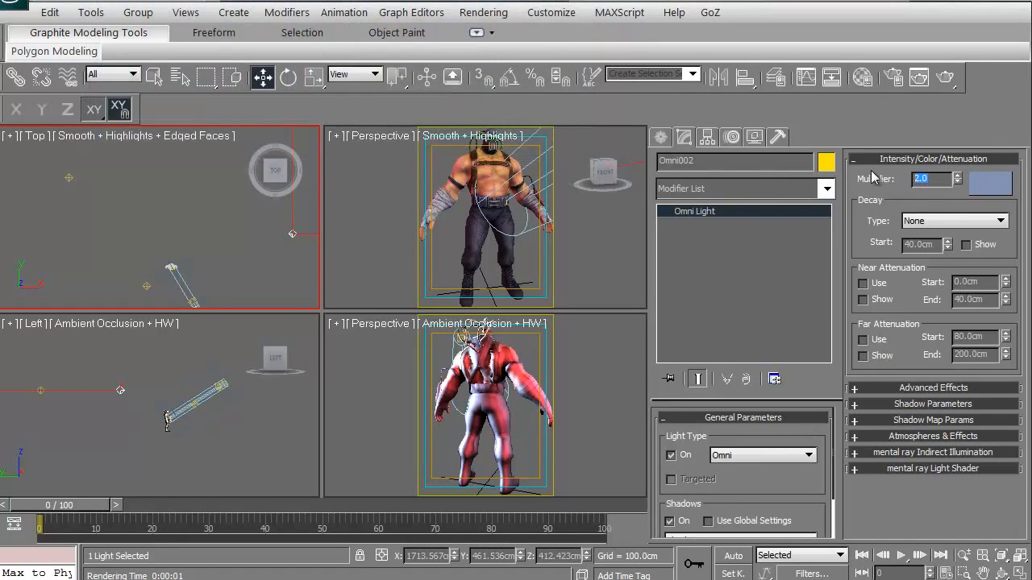
click(959, 174)
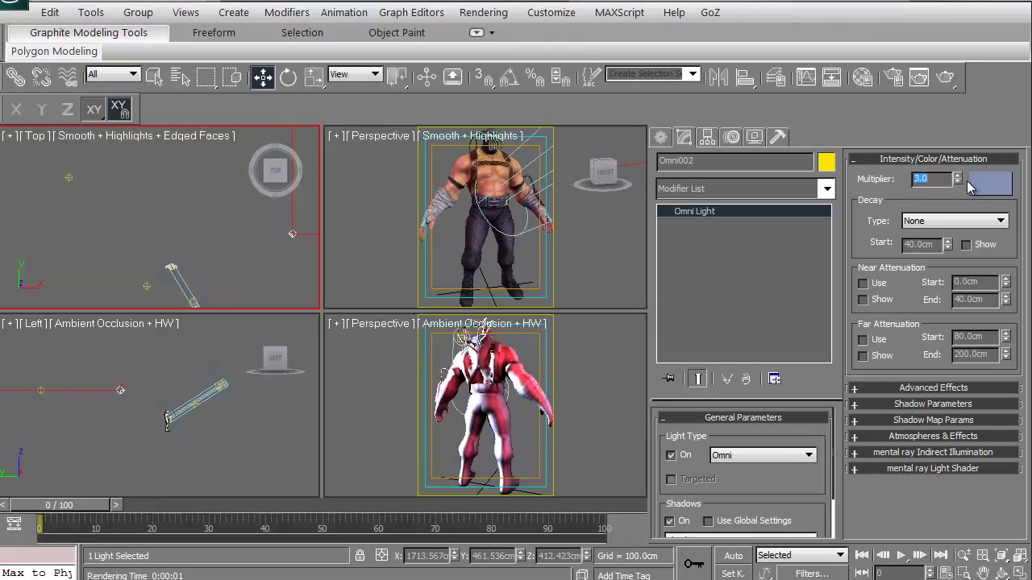
click(990, 183)
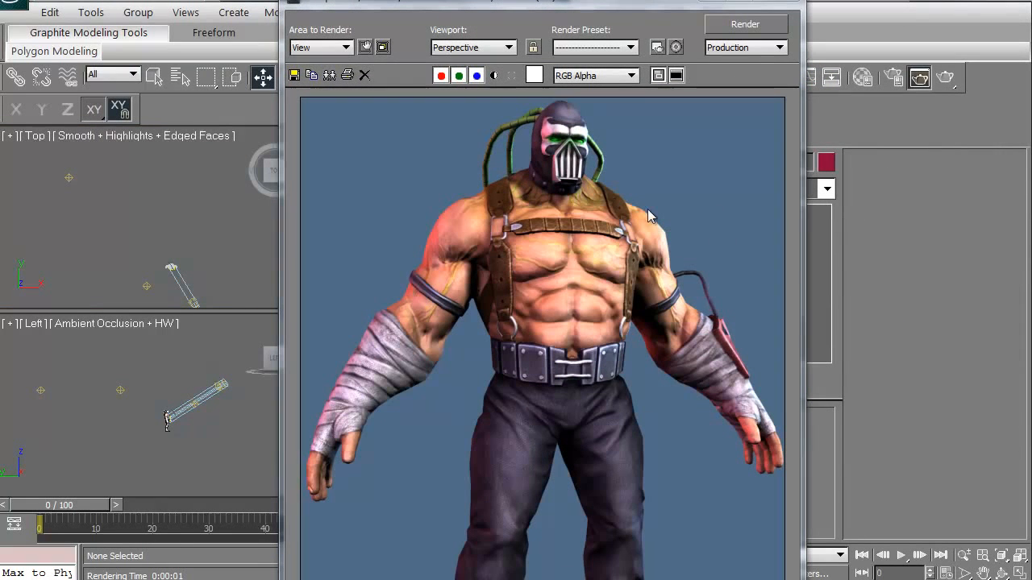
mouse_move(411, 388)
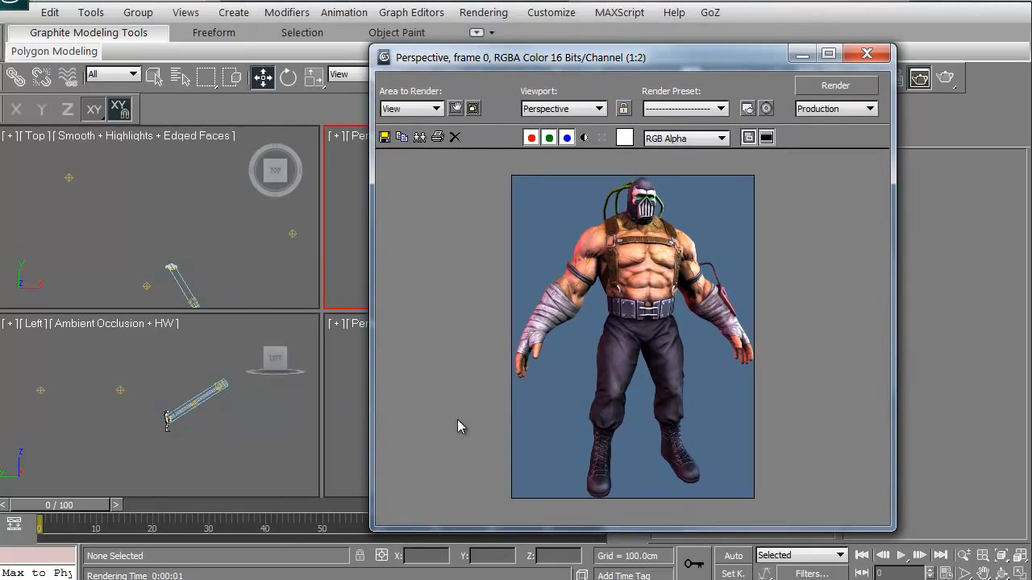
mouse_move(677, 196)
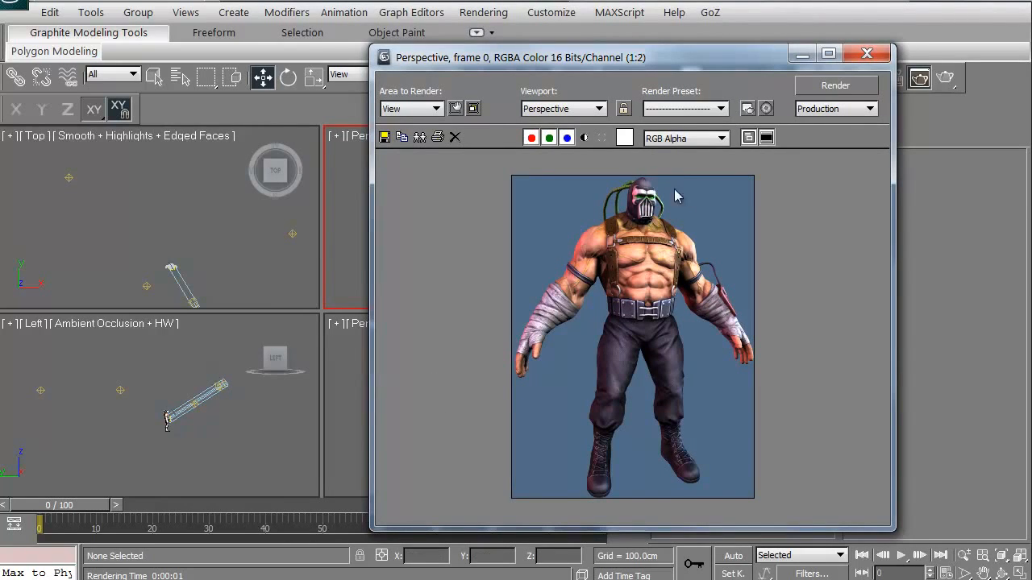
mouse_move(618, 376)
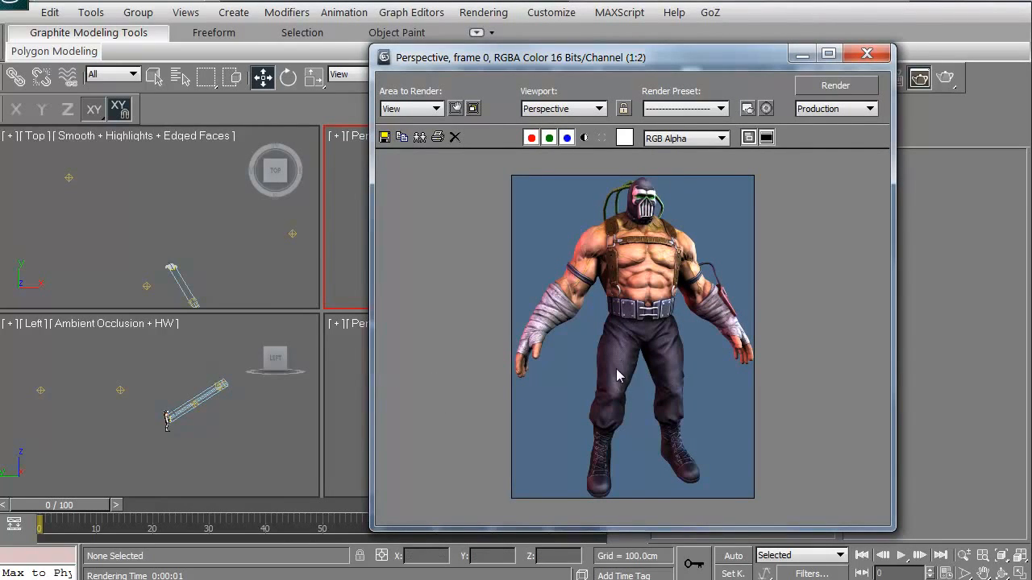
mouse_move(607, 337)
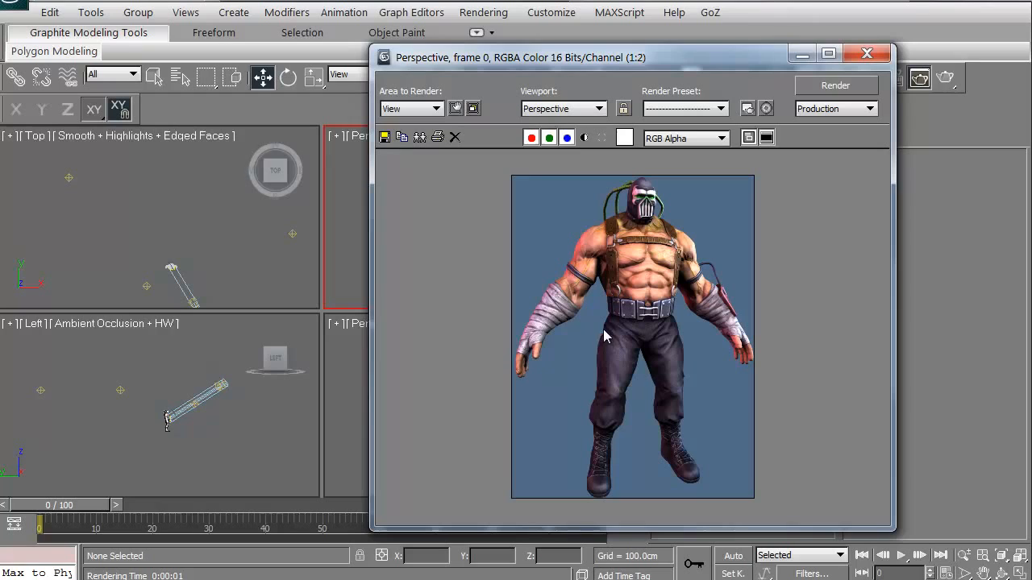
mouse_move(633, 470)
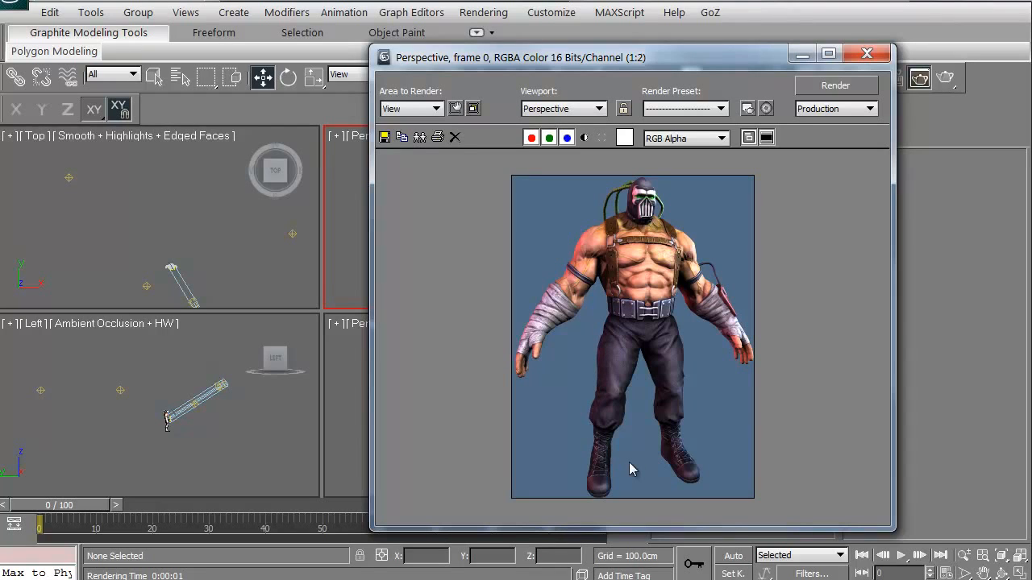
click(133, 206)
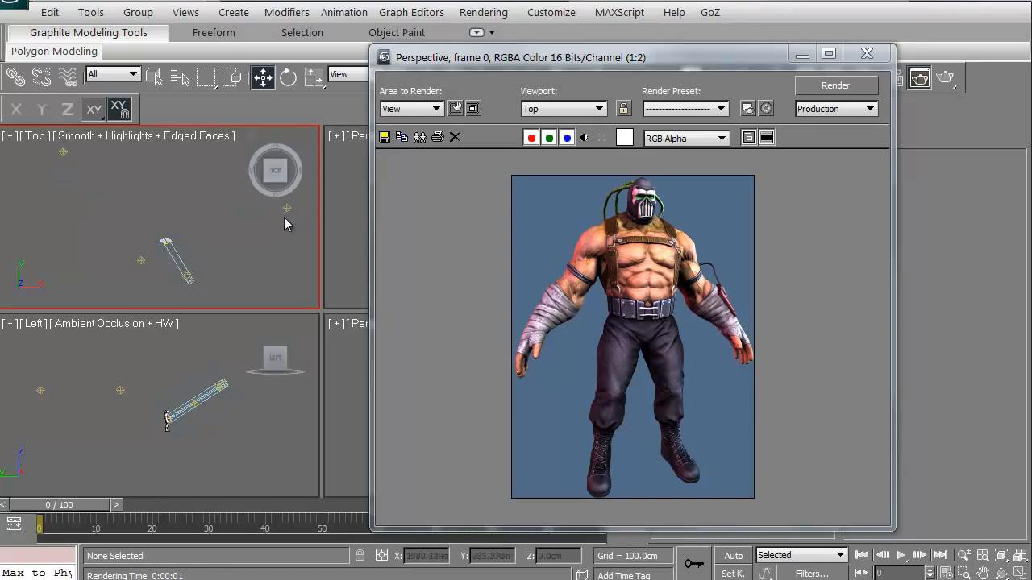
mouse_move(138, 246)
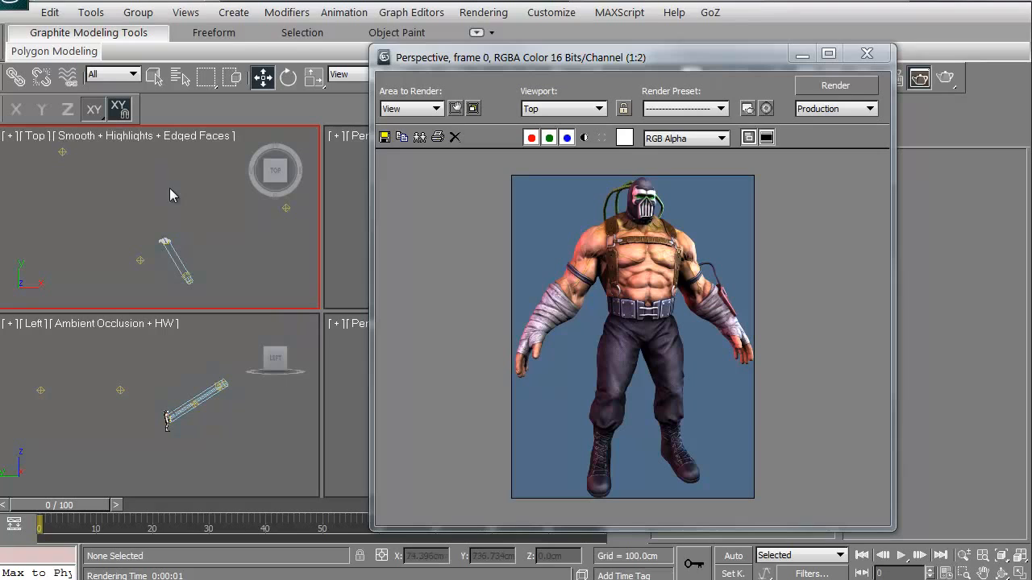
mouse_move(110, 200)
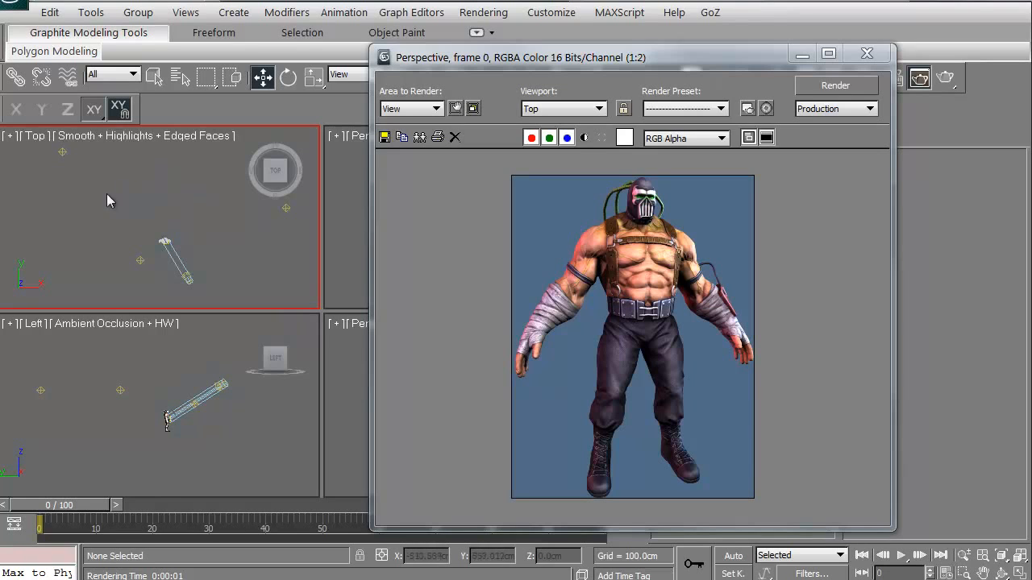
click(184, 278)
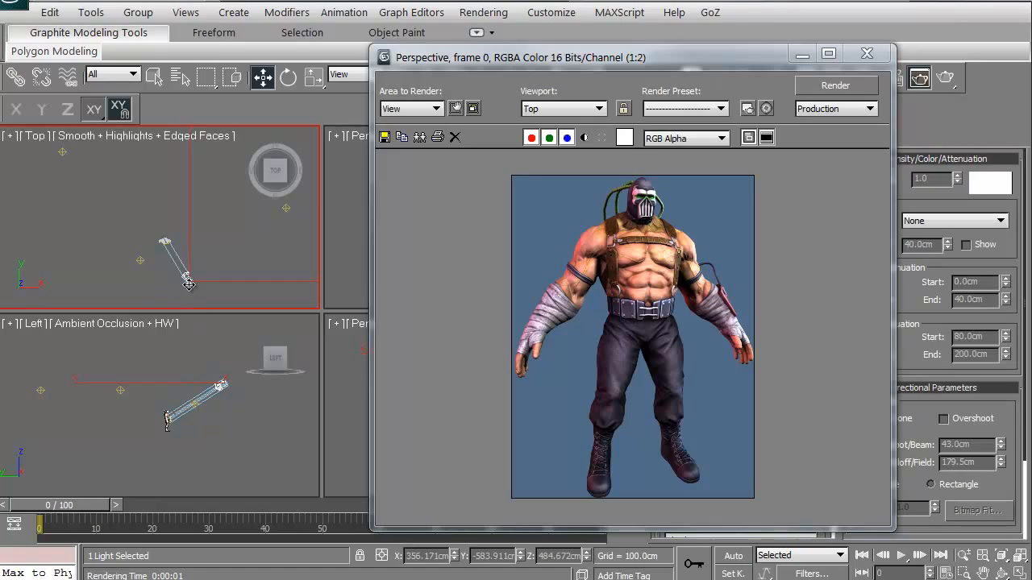
mouse_move(186, 290)
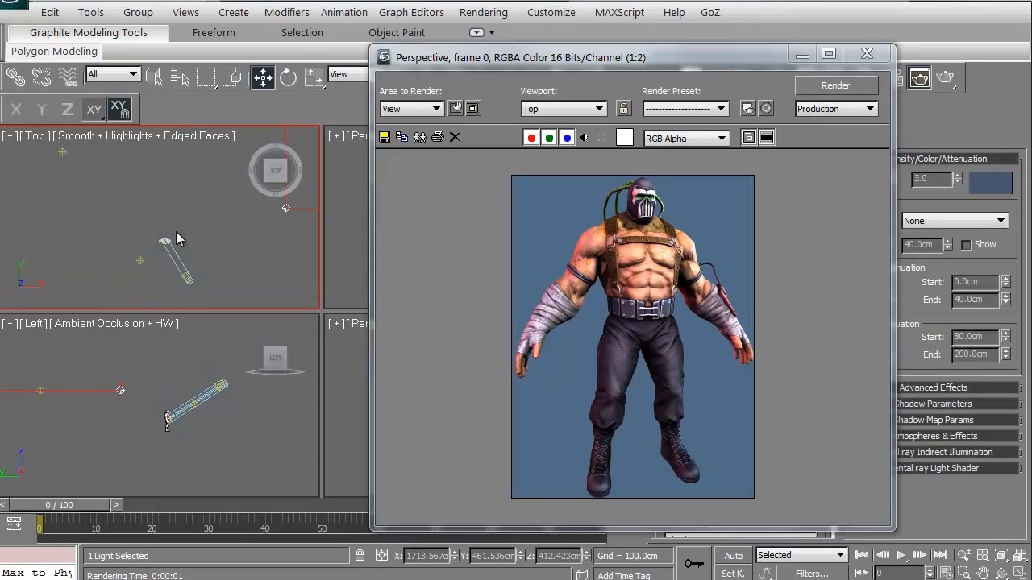
mouse_move(664, 199)
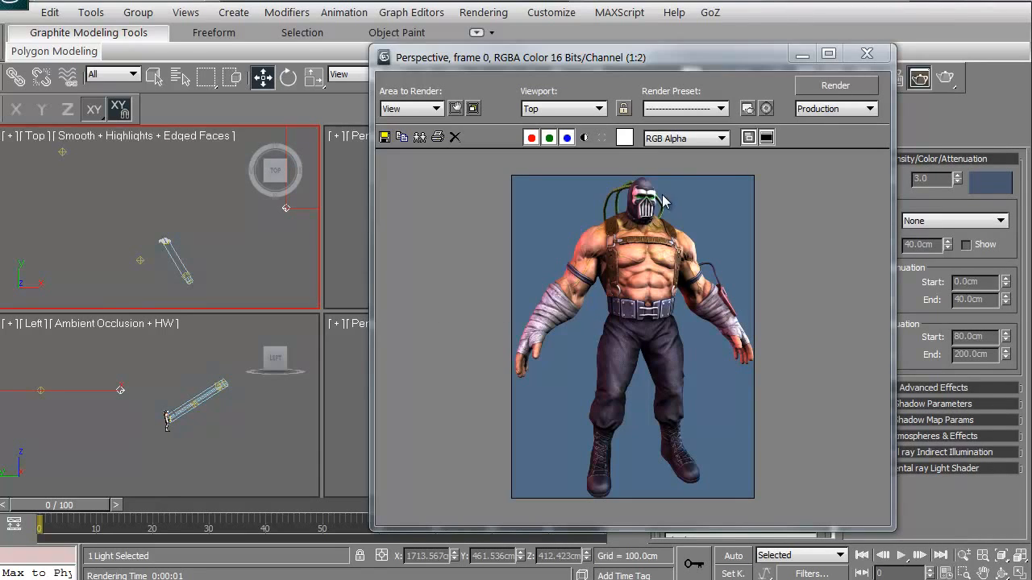
mouse_move(629, 428)
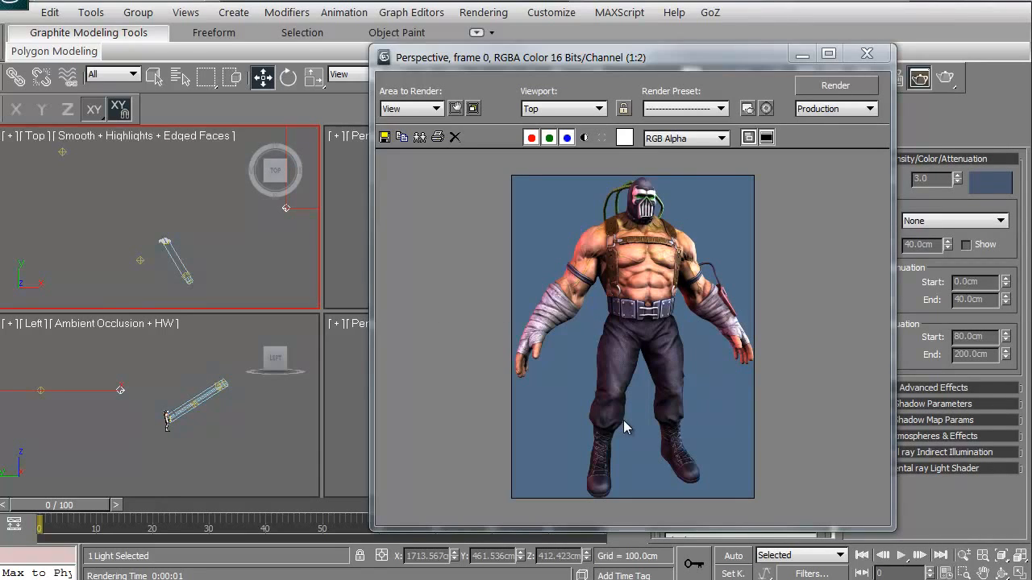
mouse_move(605, 230)
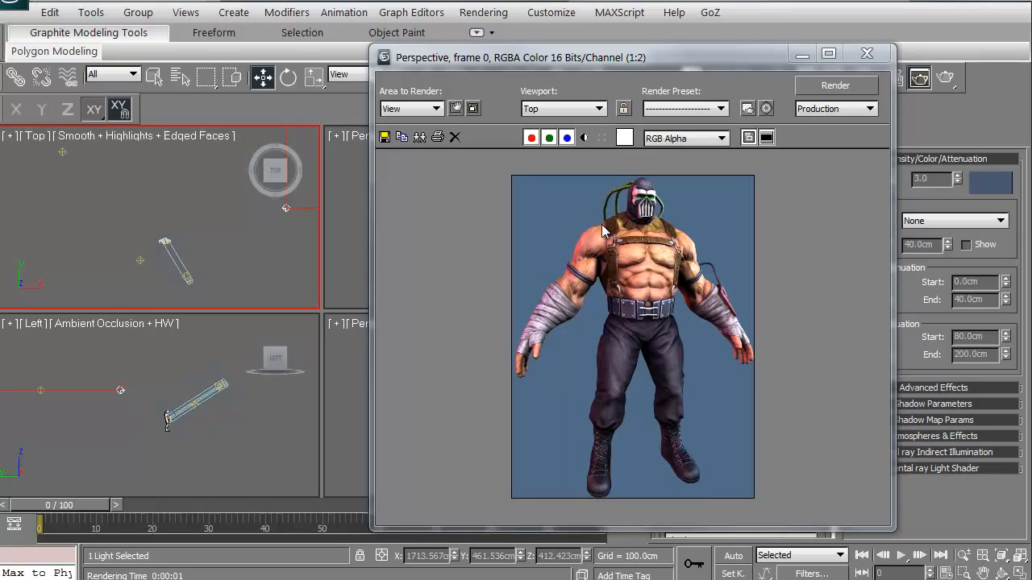
mouse_move(544, 437)
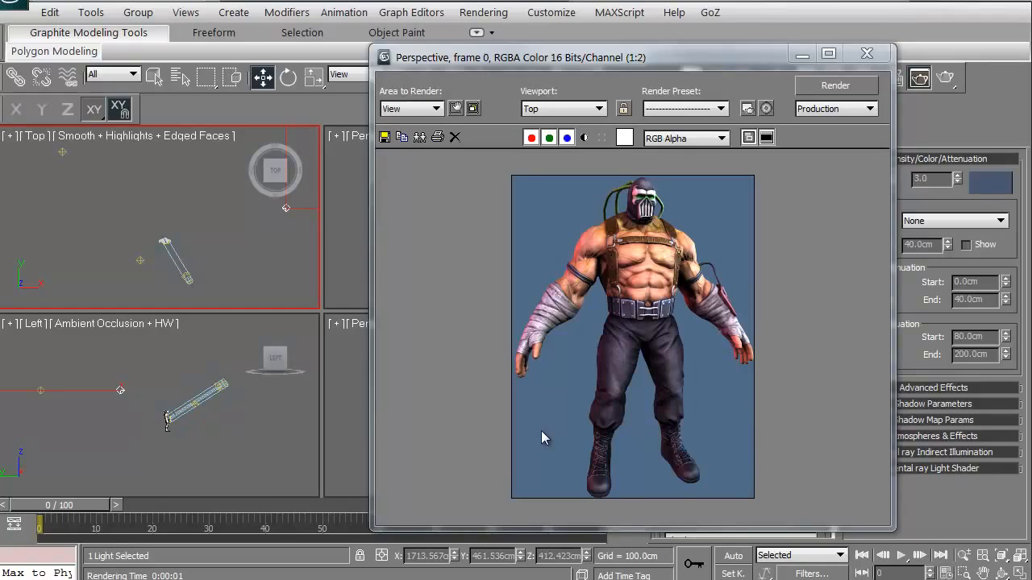
mouse_move(531, 413)
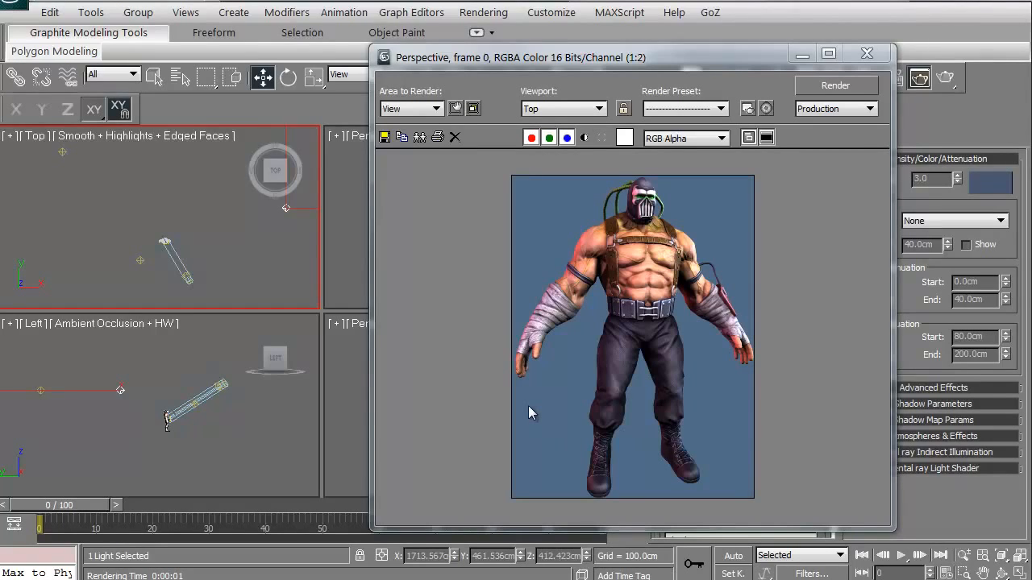
mouse_move(457, 463)
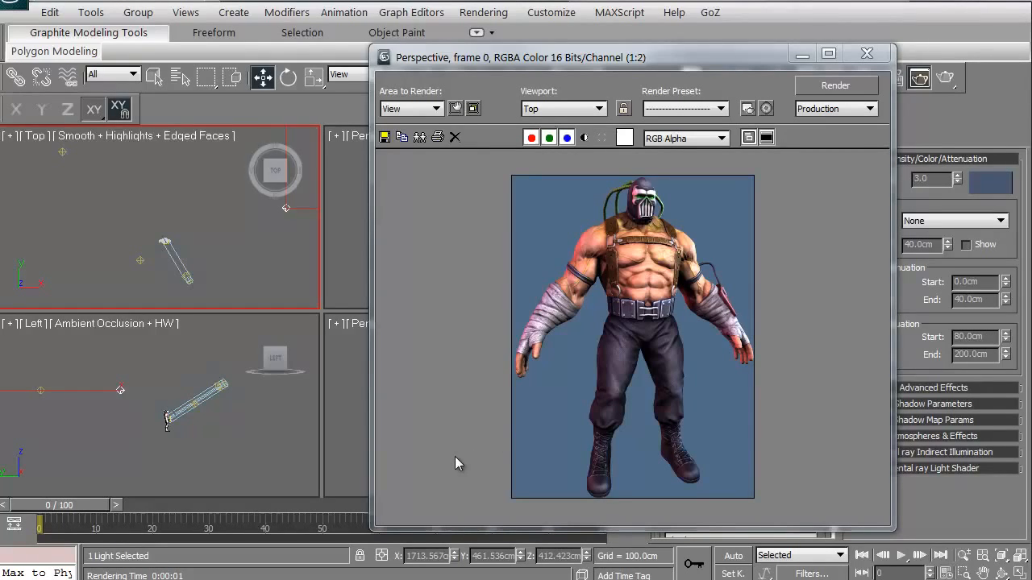